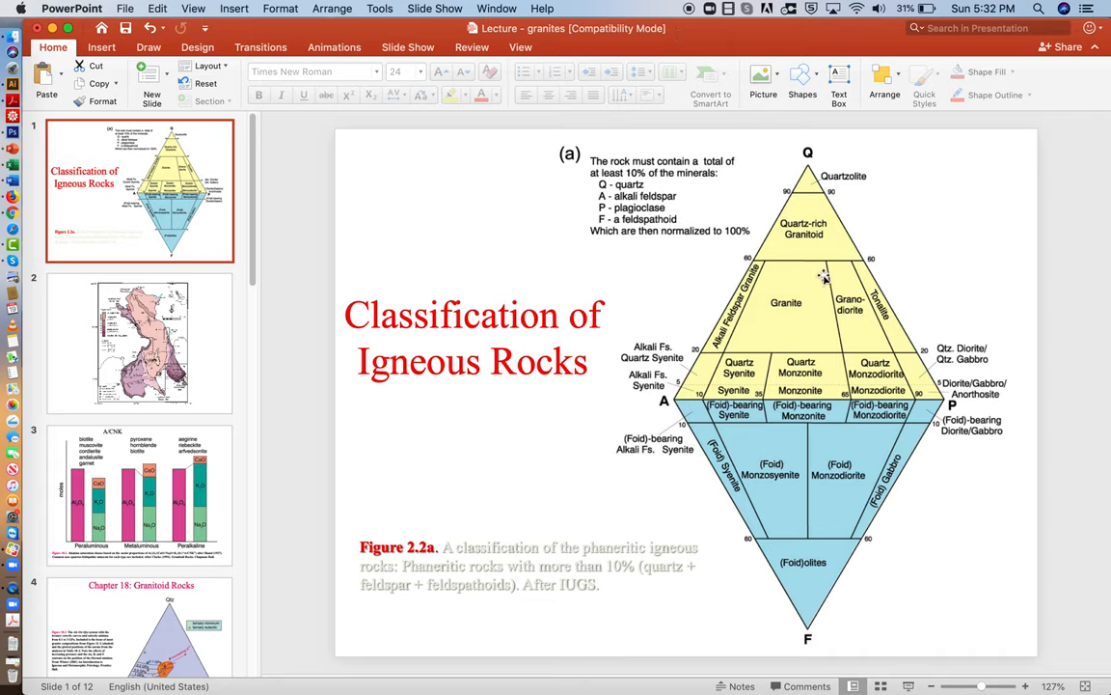
mouse_move(836, 270)
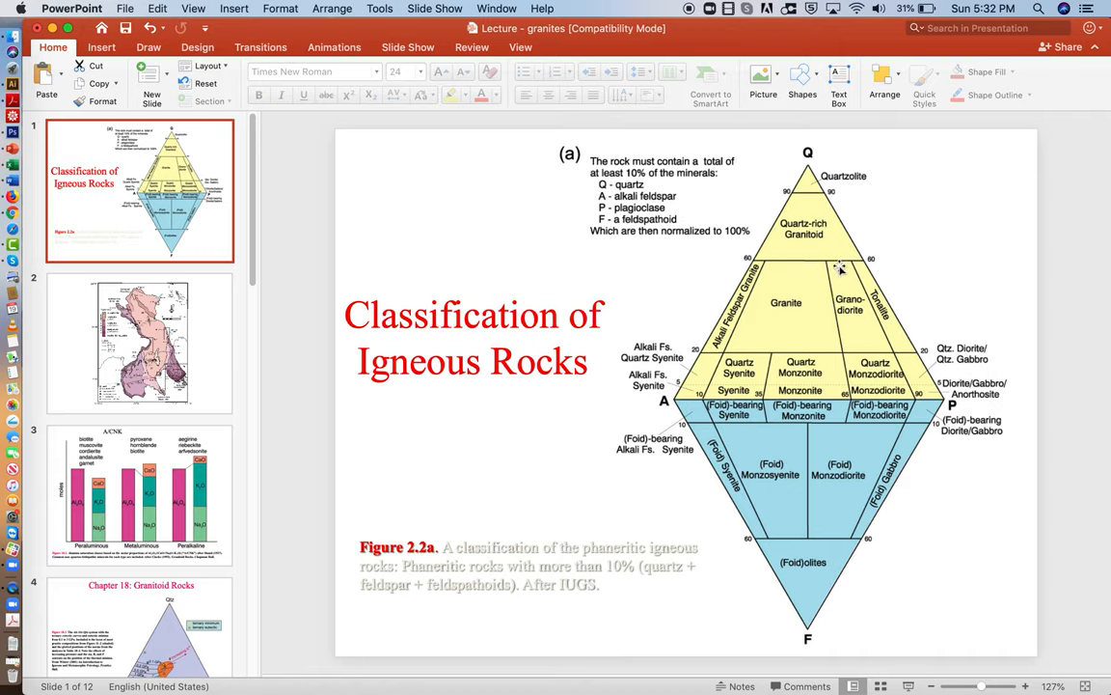
mouse_move(849, 241)
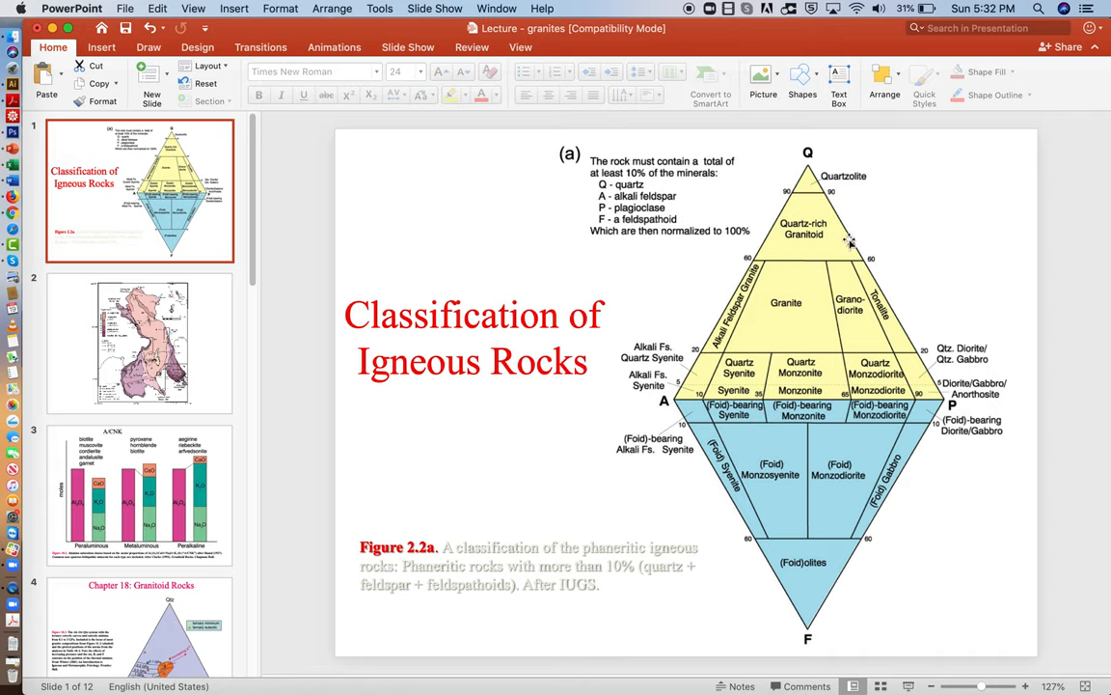
mouse_move(765, 209)
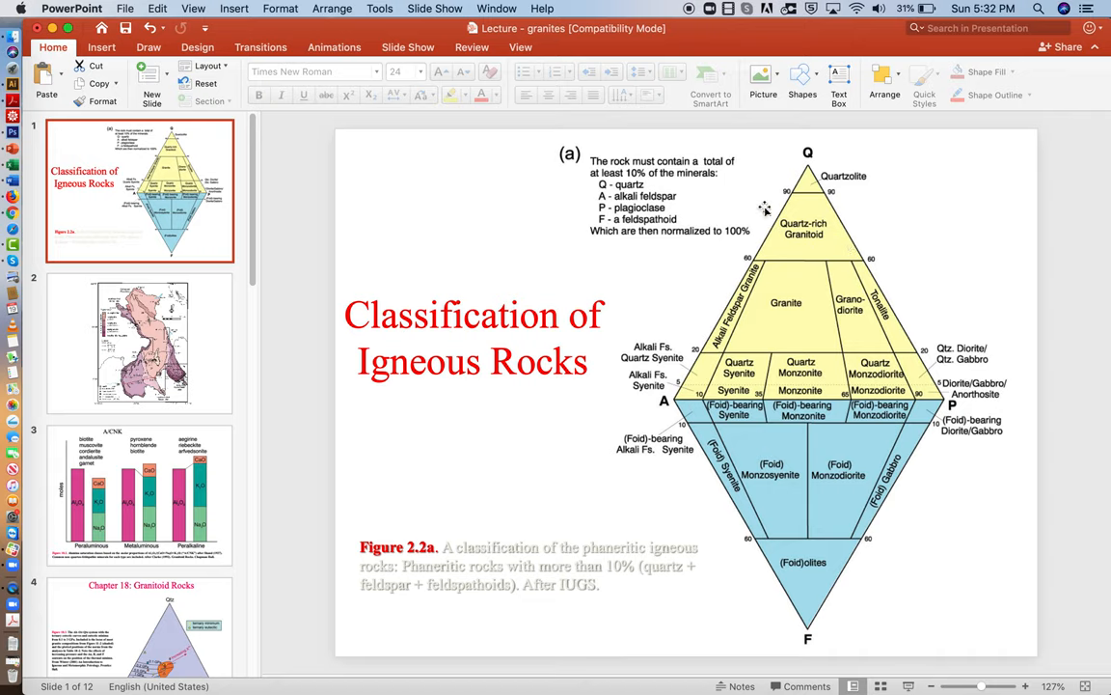
mouse_move(863, 339)
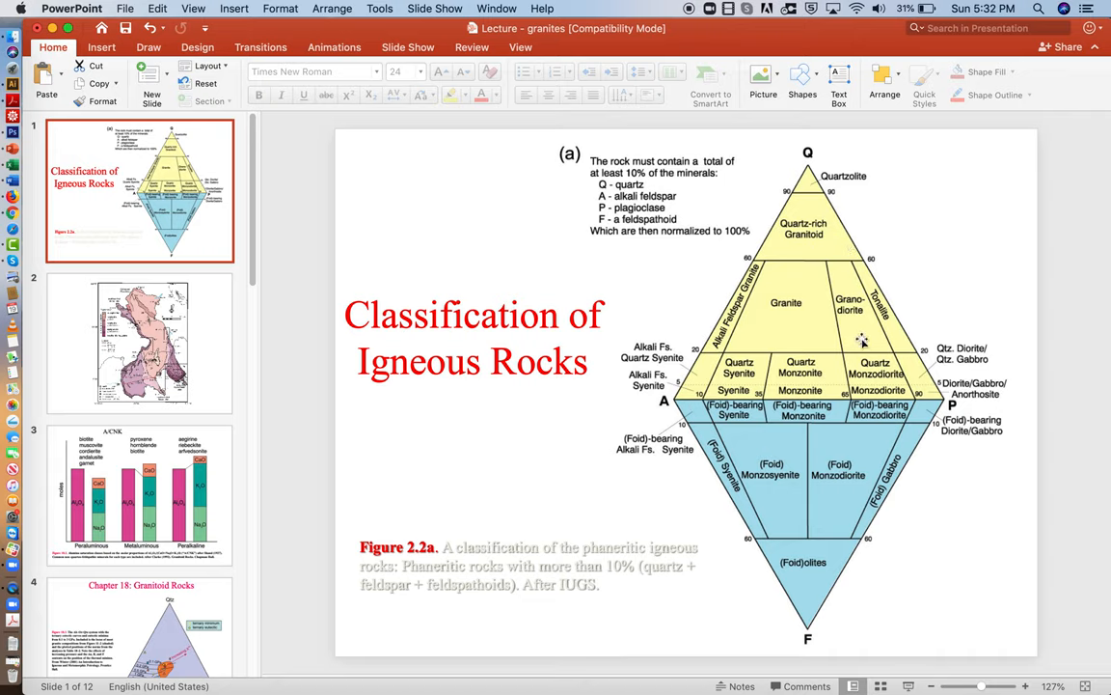
mouse_move(807, 309)
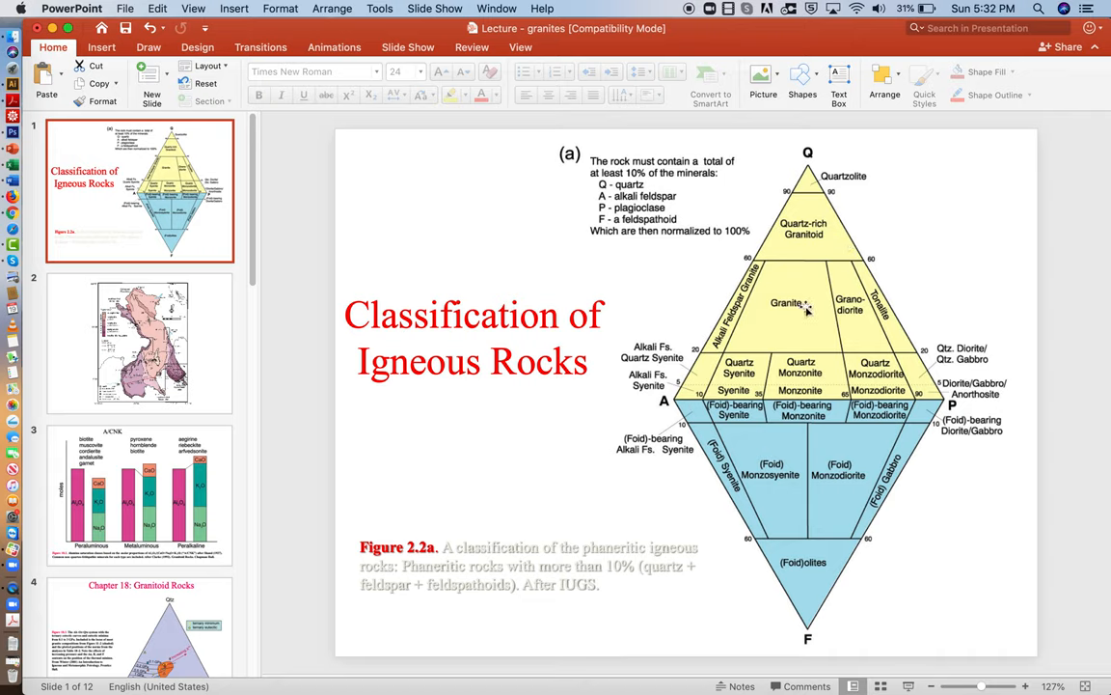
mouse_move(808, 311)
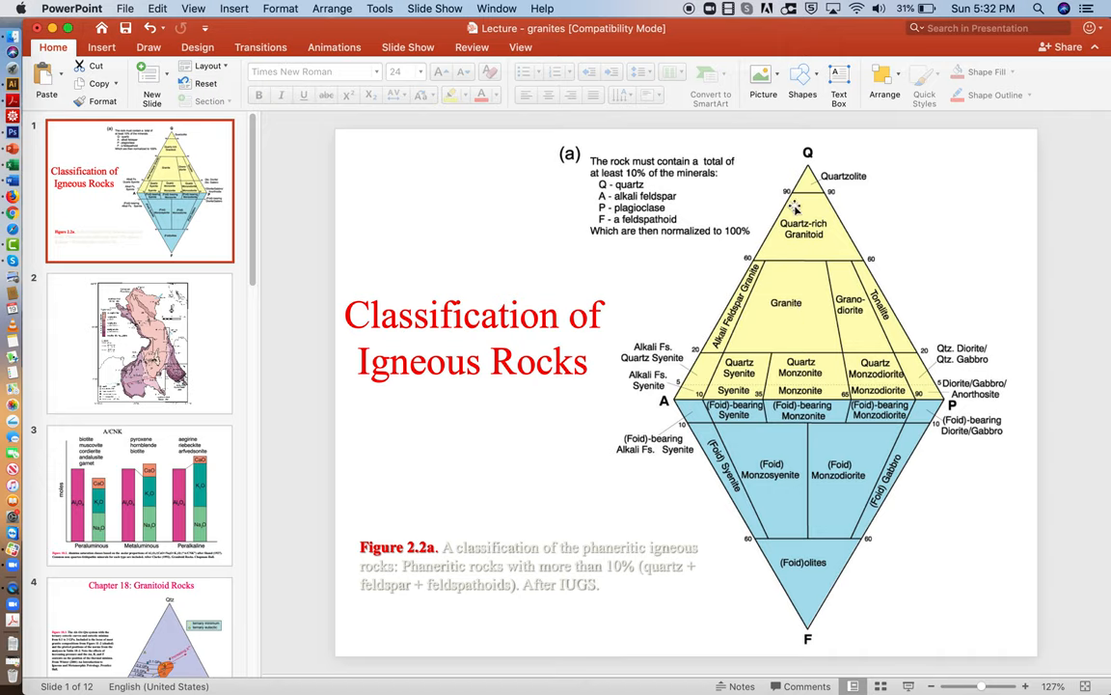
mouse_move(849, 345)
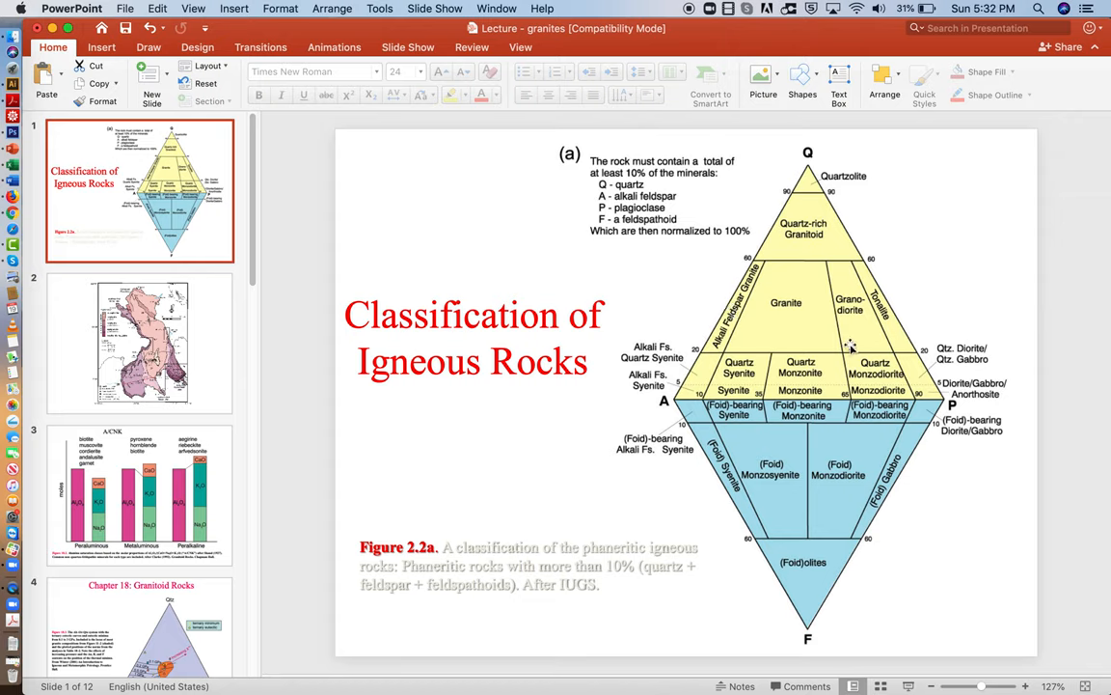
mouse_move(809, 393)
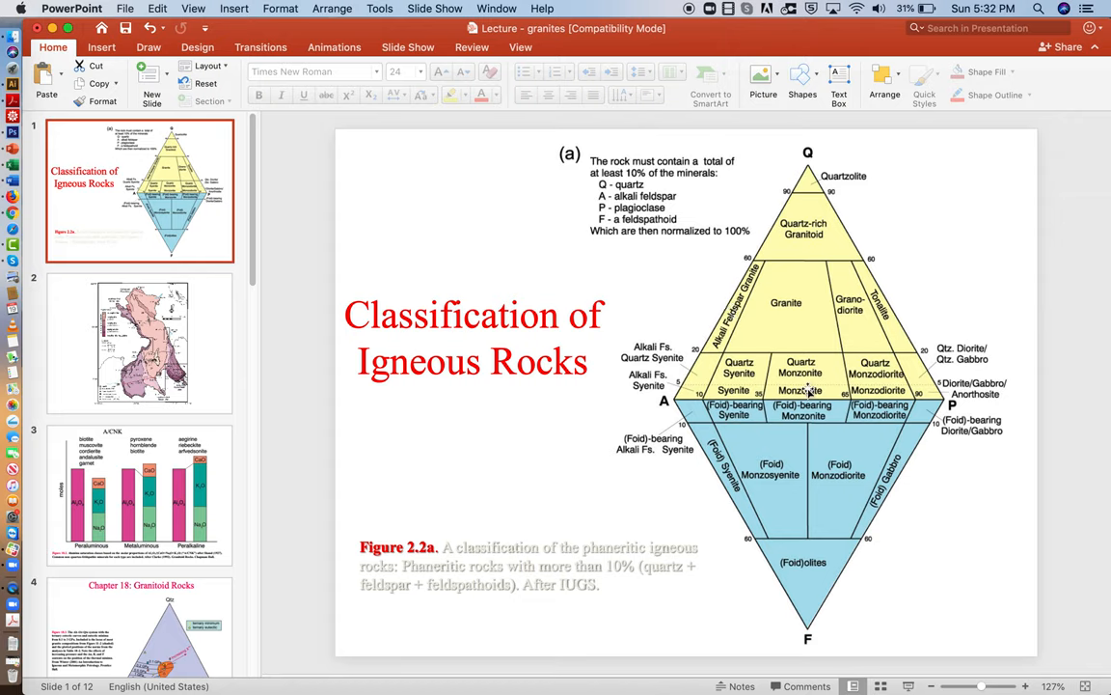
mouse_move(839, 468)
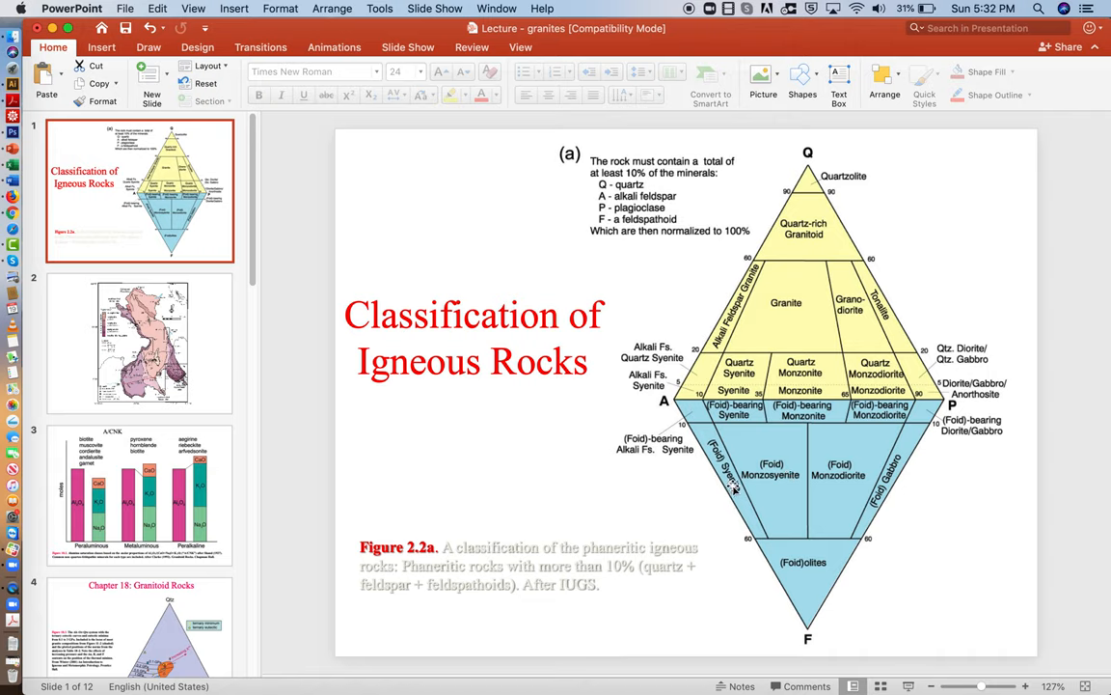
mouse_move(815, 434)
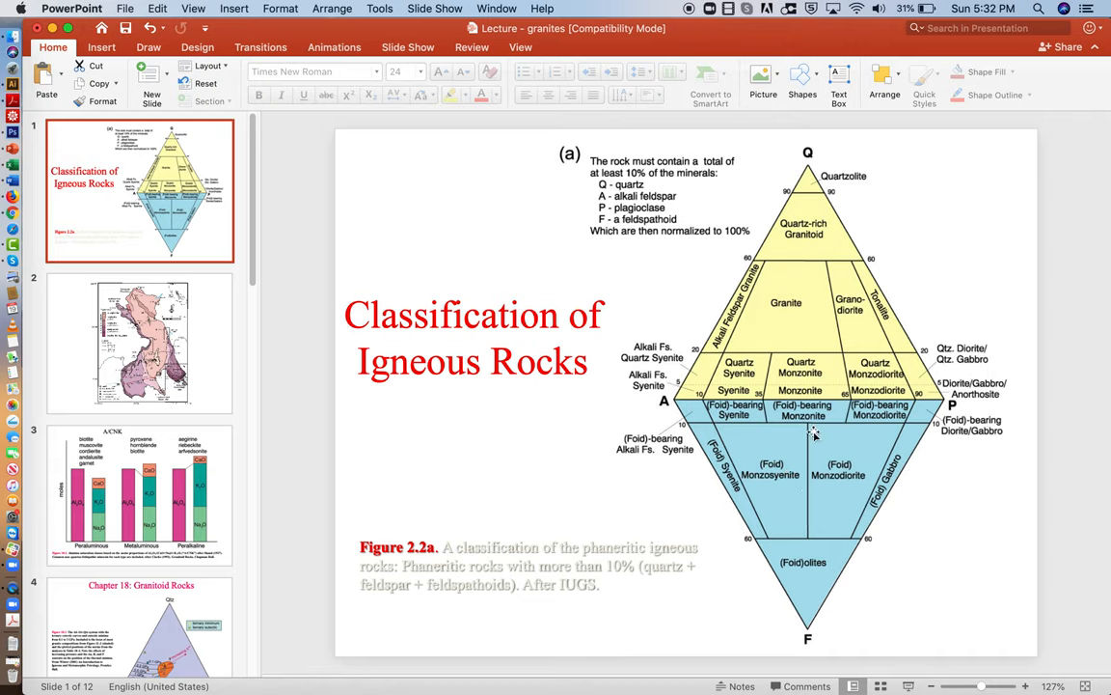
mouse_move(810, 493)
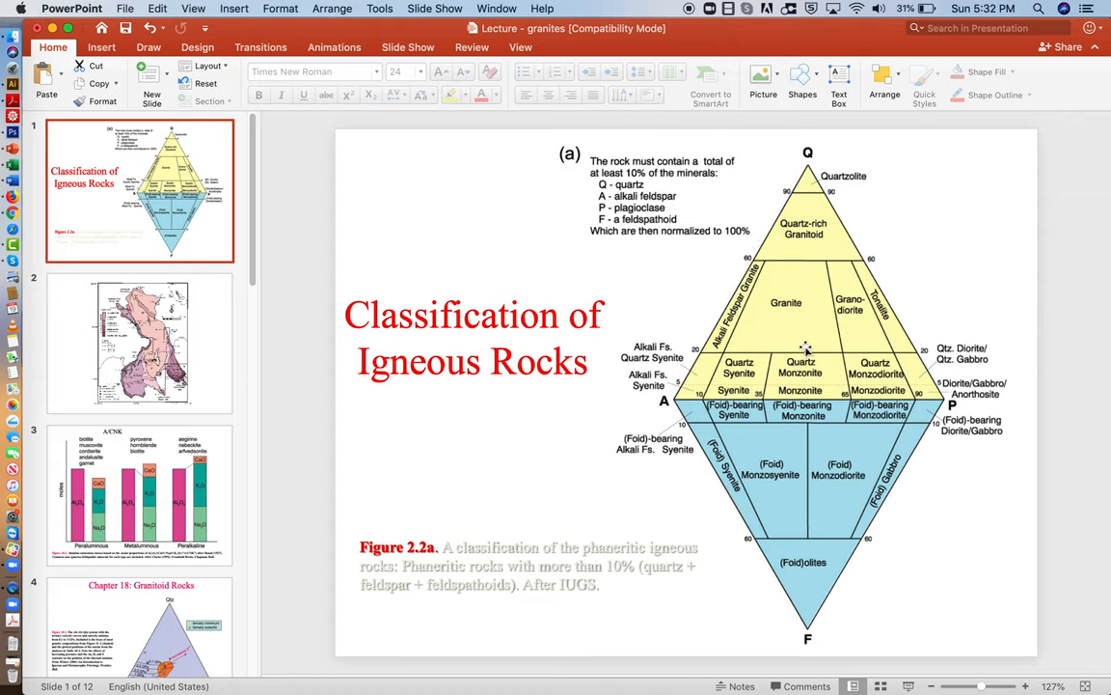
mouse_move(397, 263)
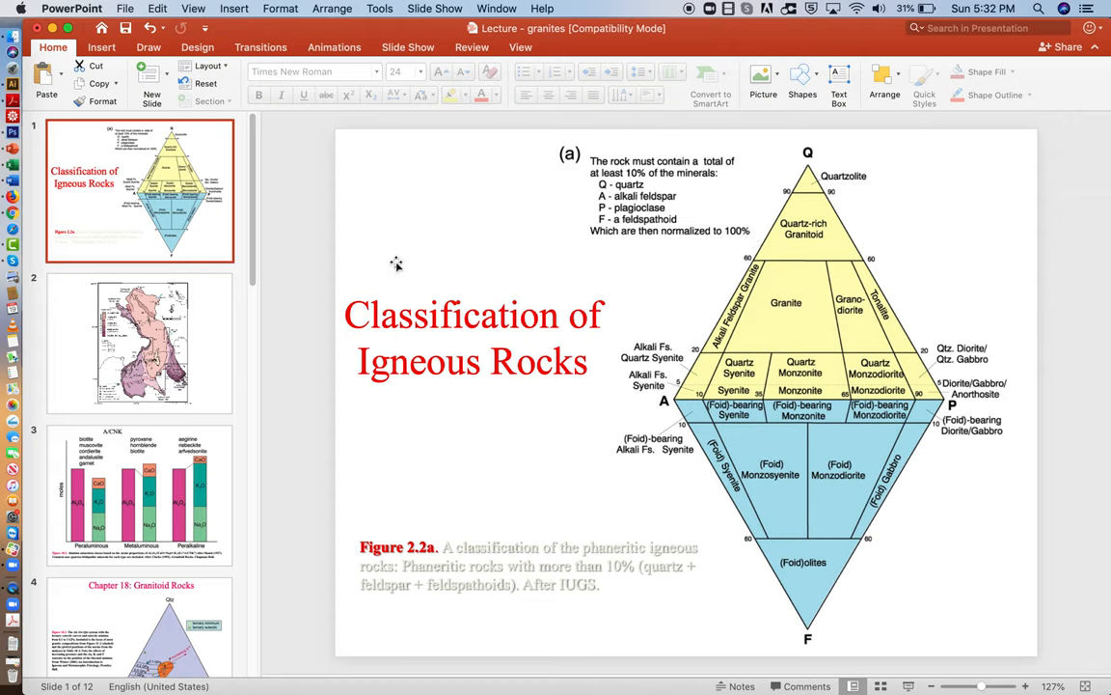
mouse_move(359, 346)
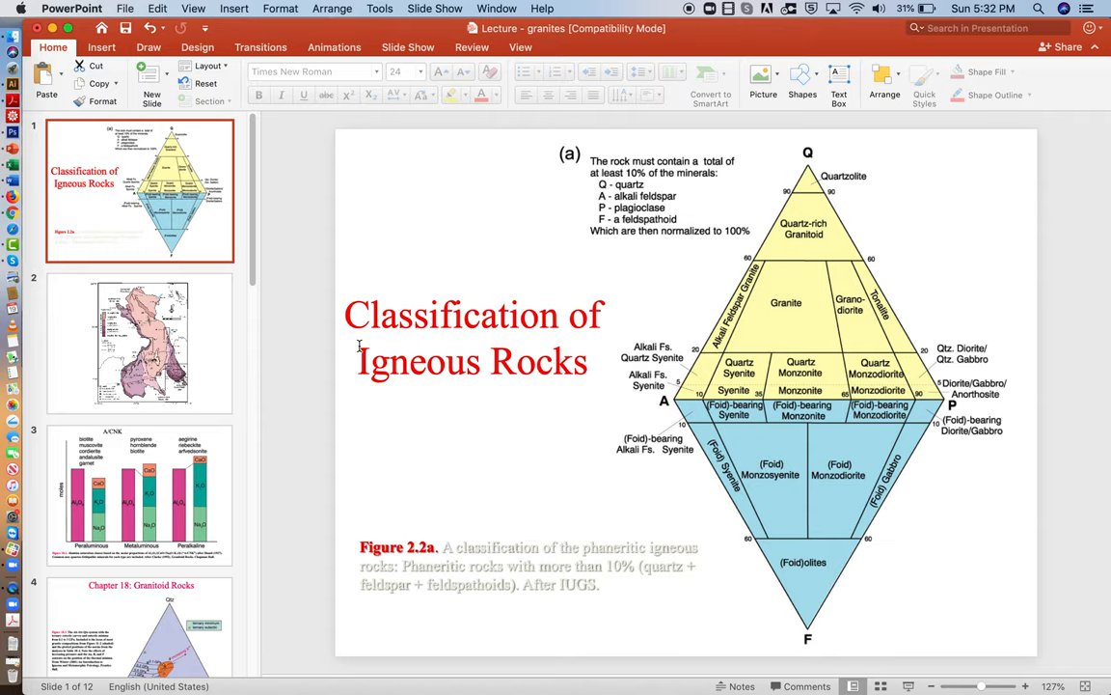
mouse_move(156, 544)
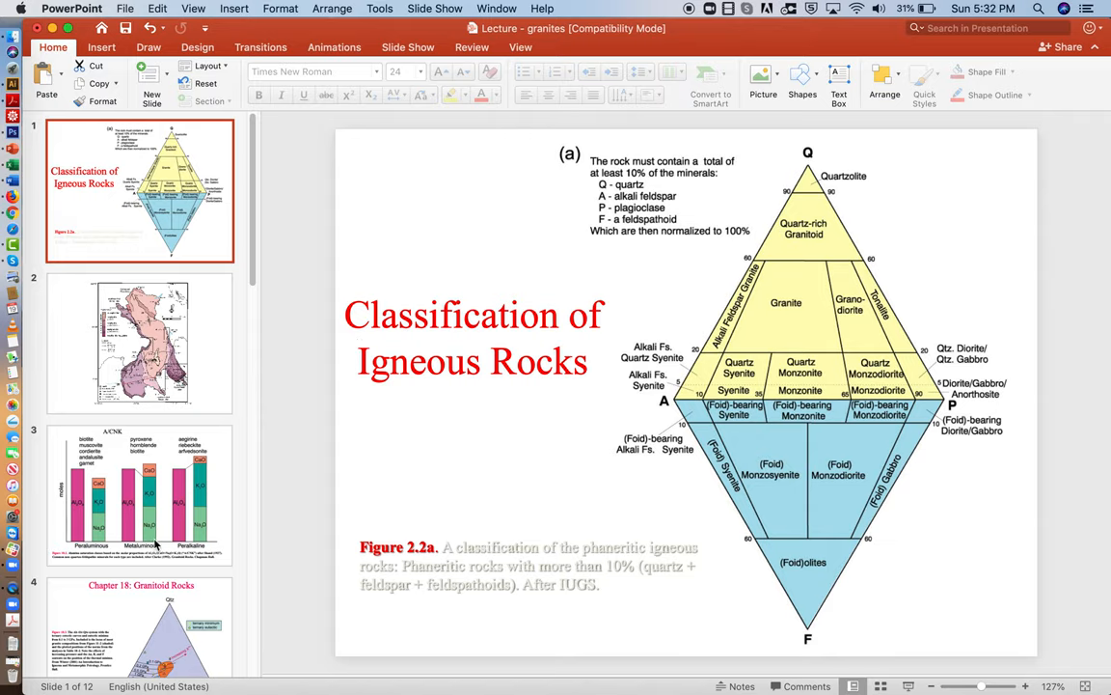
- Switch back and forth between the igneous rock classification slide and the A/CNK chart slide
left_click(139, 495)
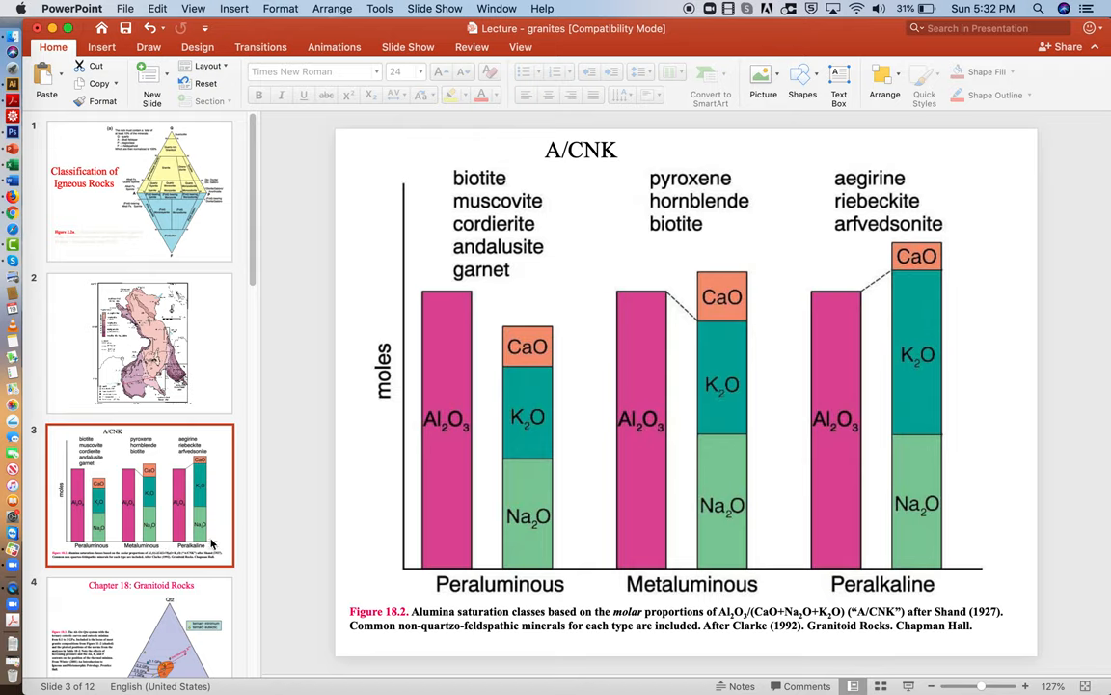
mouse_move(412, 320)
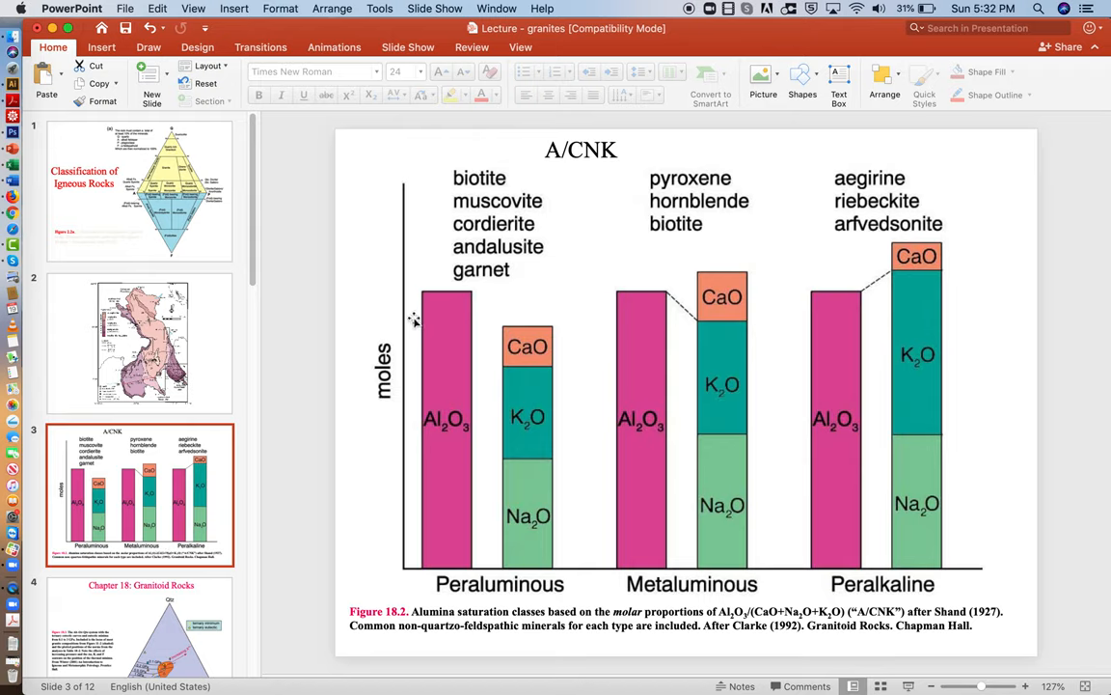
mouse_move(453, 434)
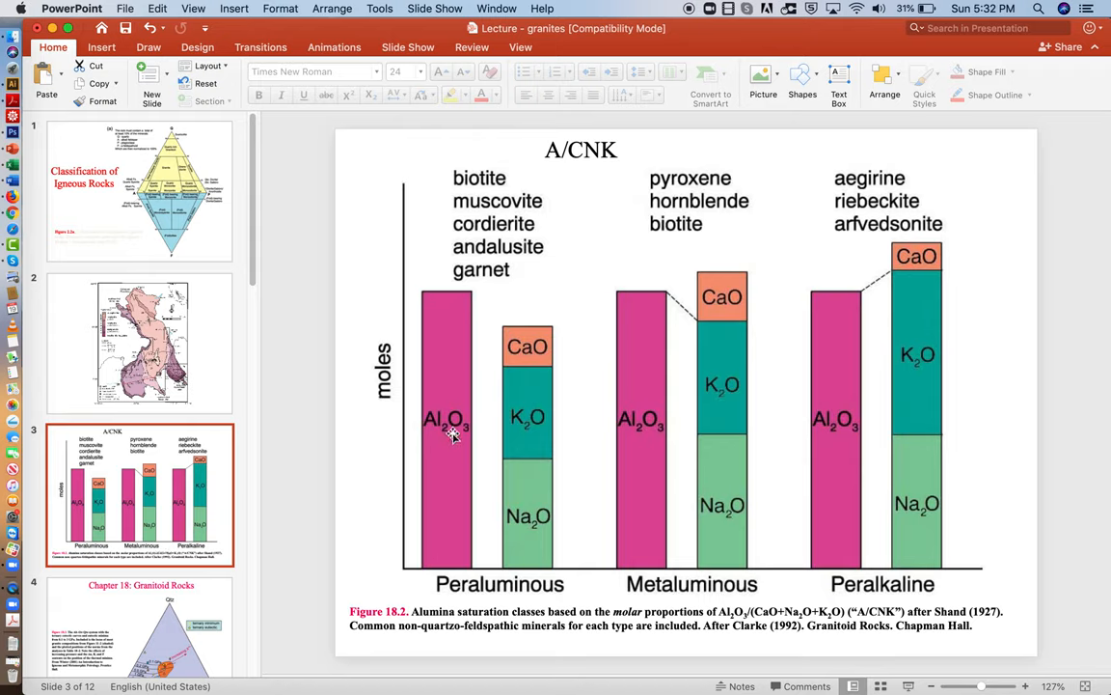
mouse_move(539, 349)
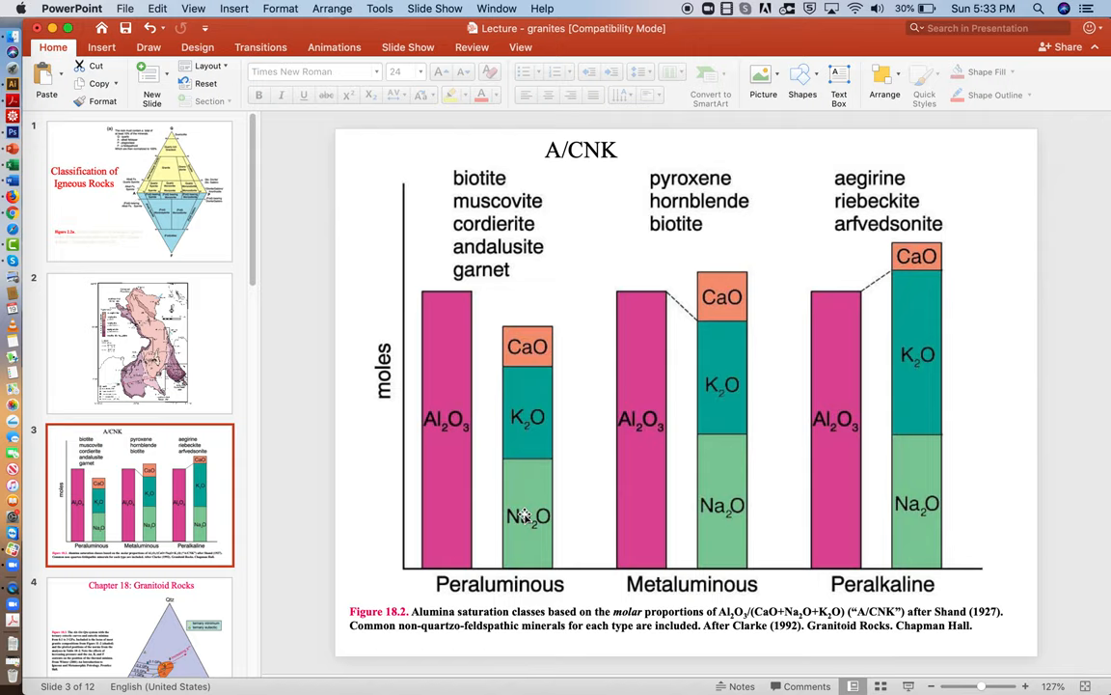
mouse_move(866, 509)
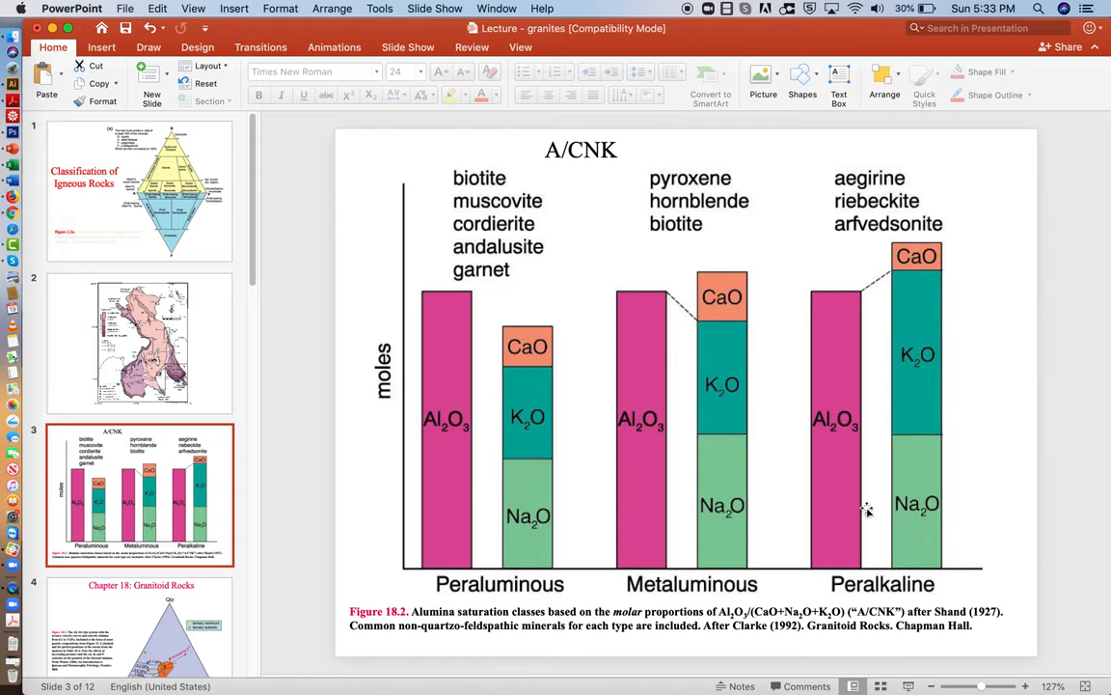
mouse_move(185, 205)
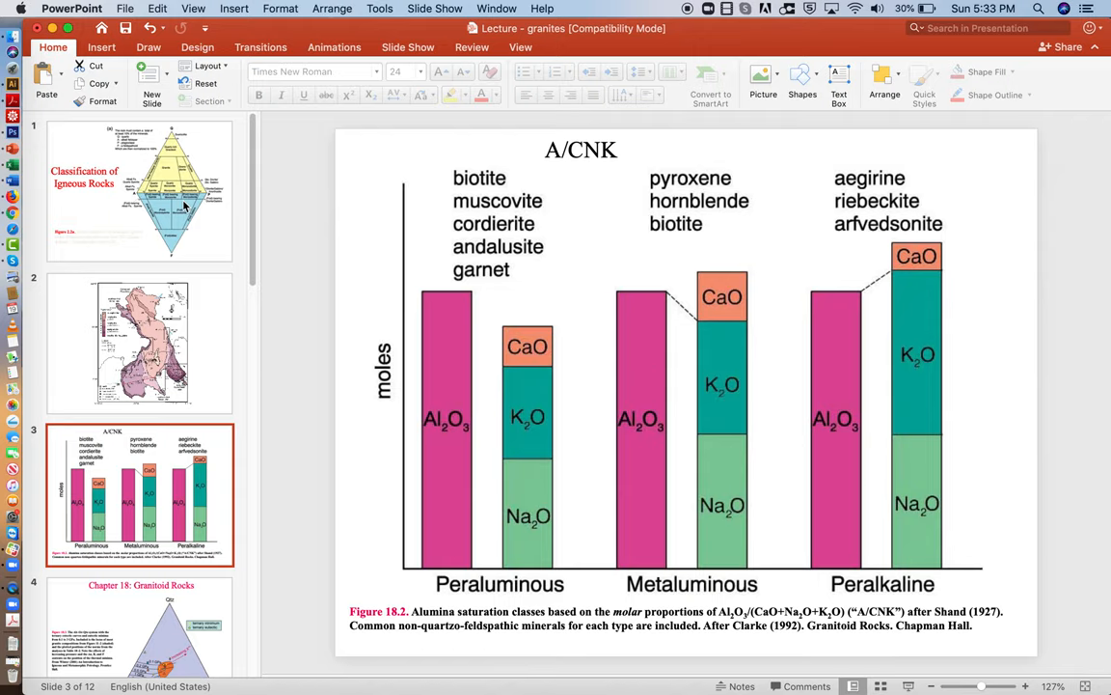
left_click(140, 190)
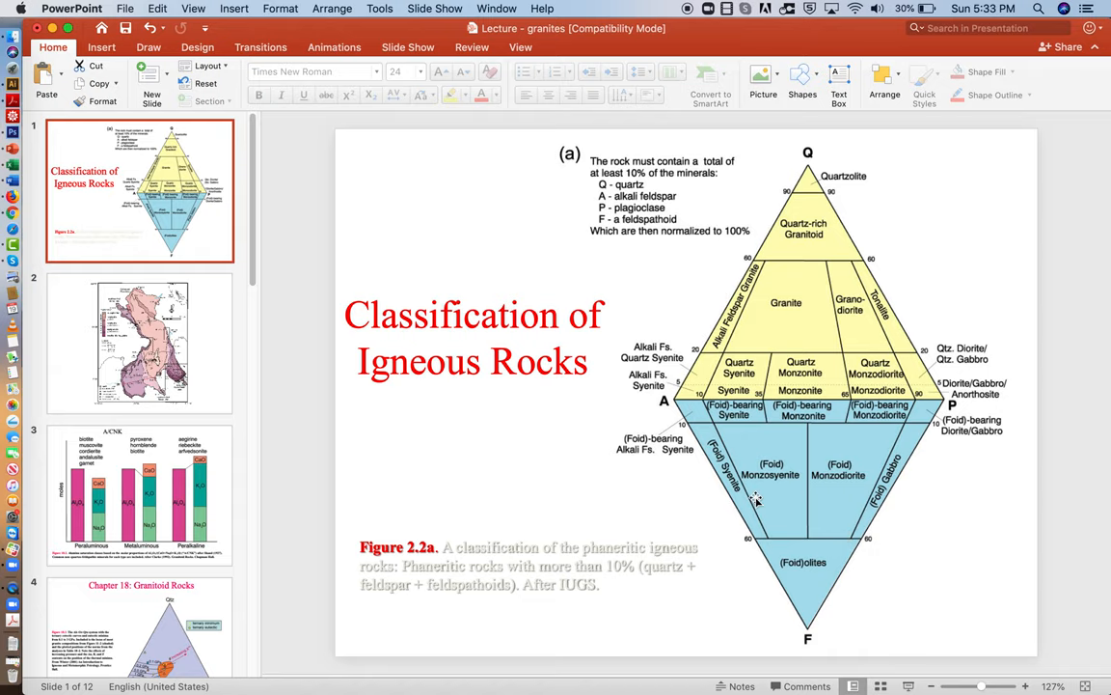
mouse_move(145, 485)
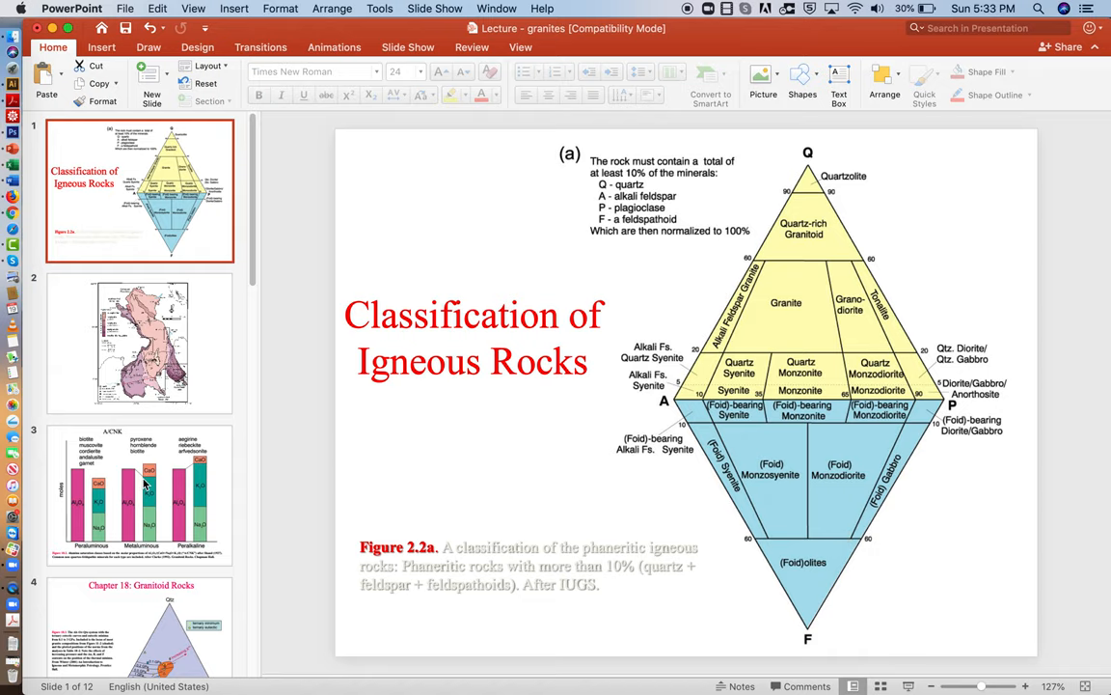
left_click(140, 495)
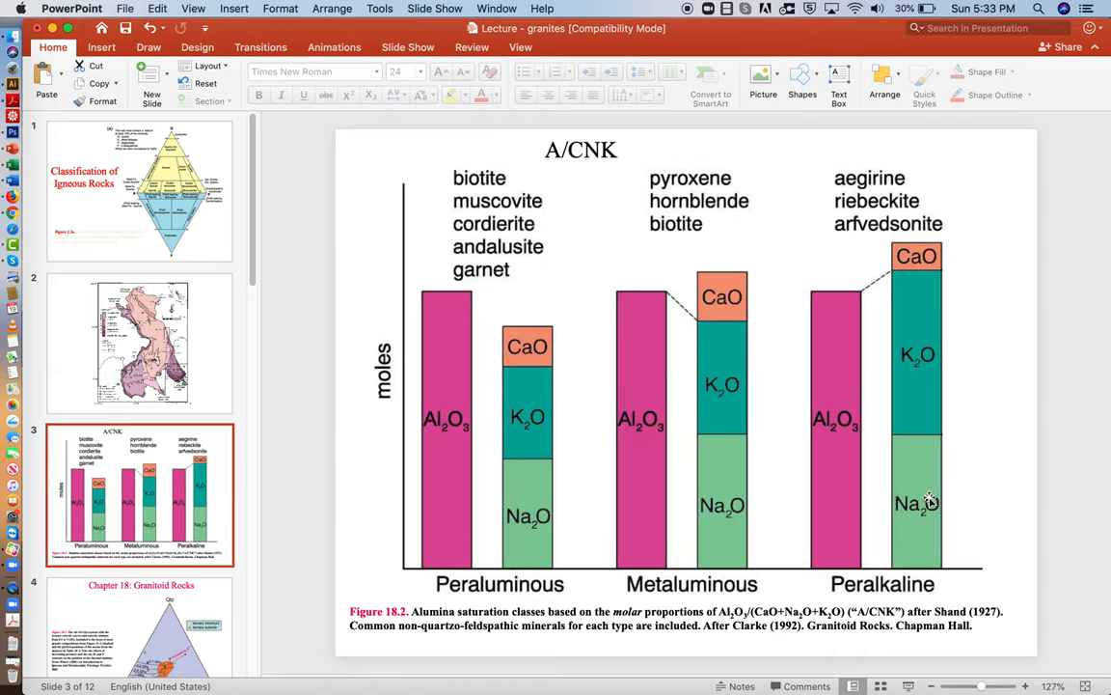
mouse_move(894, 444)
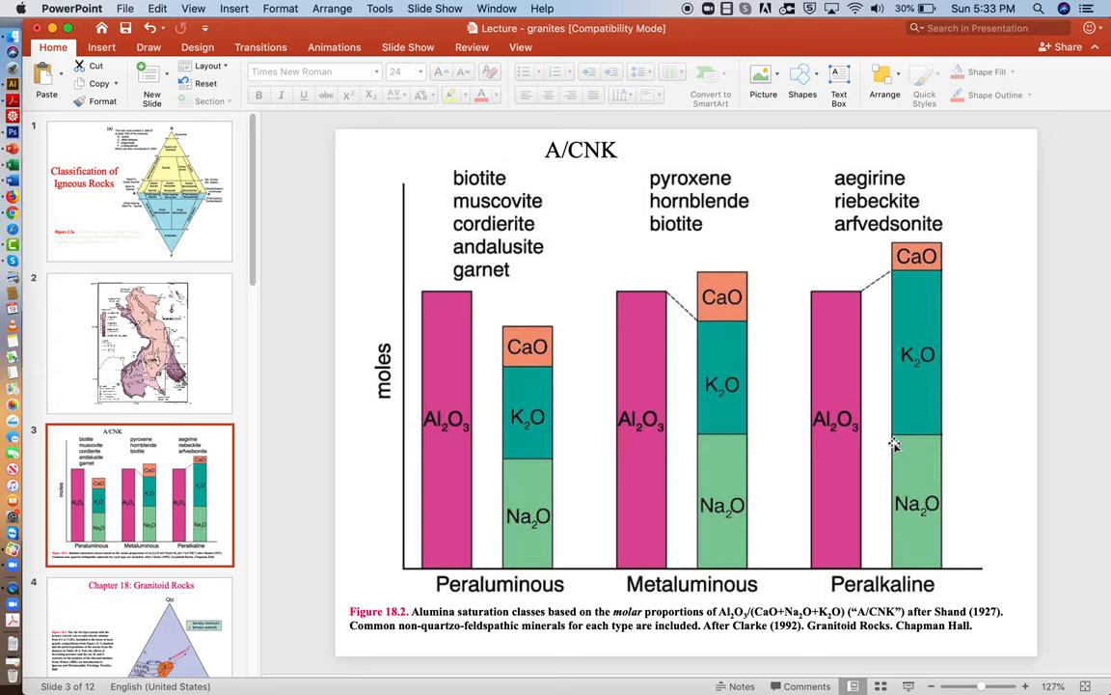
mouse_move(880, 401)
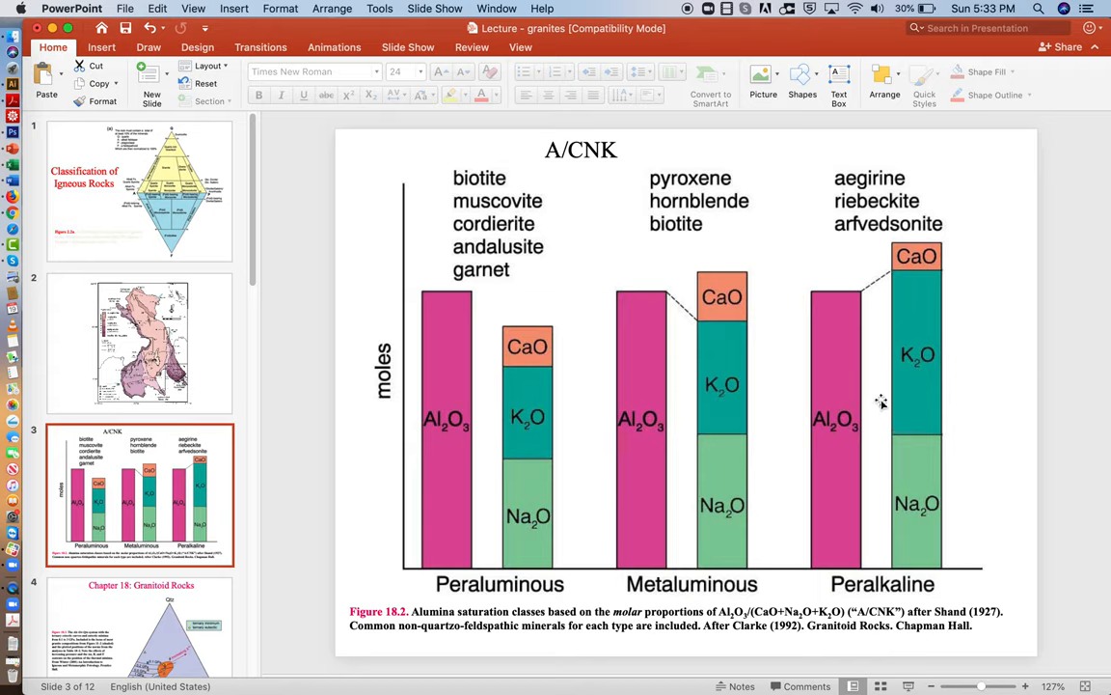
mouse_move(879, 415)
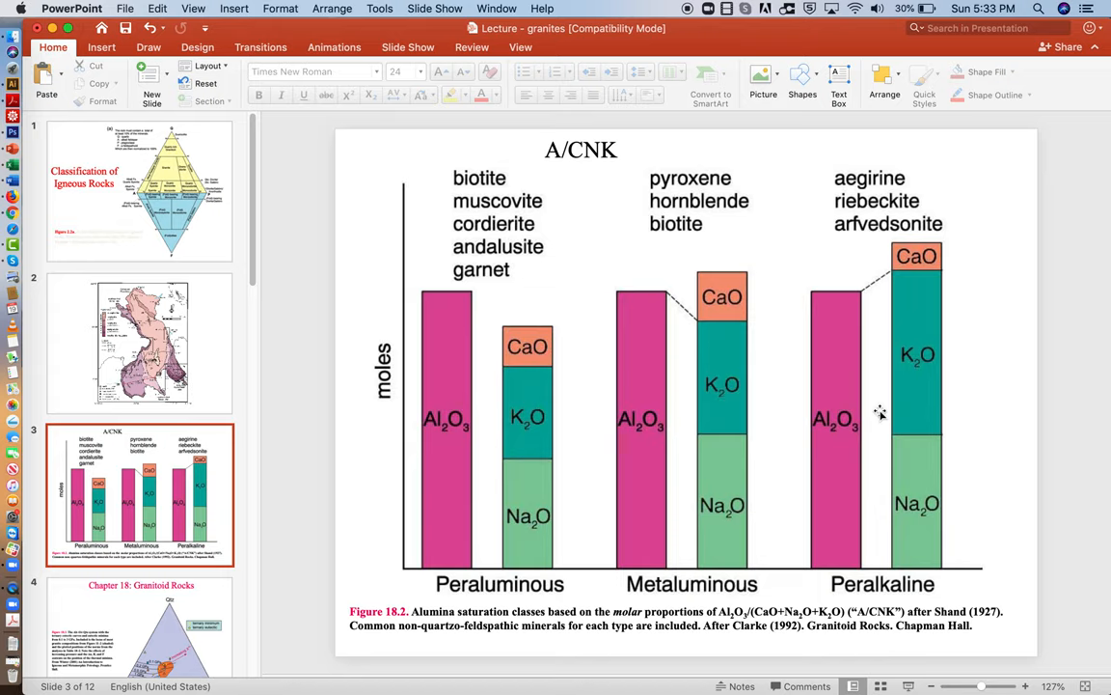
mouse_move(880, 434)
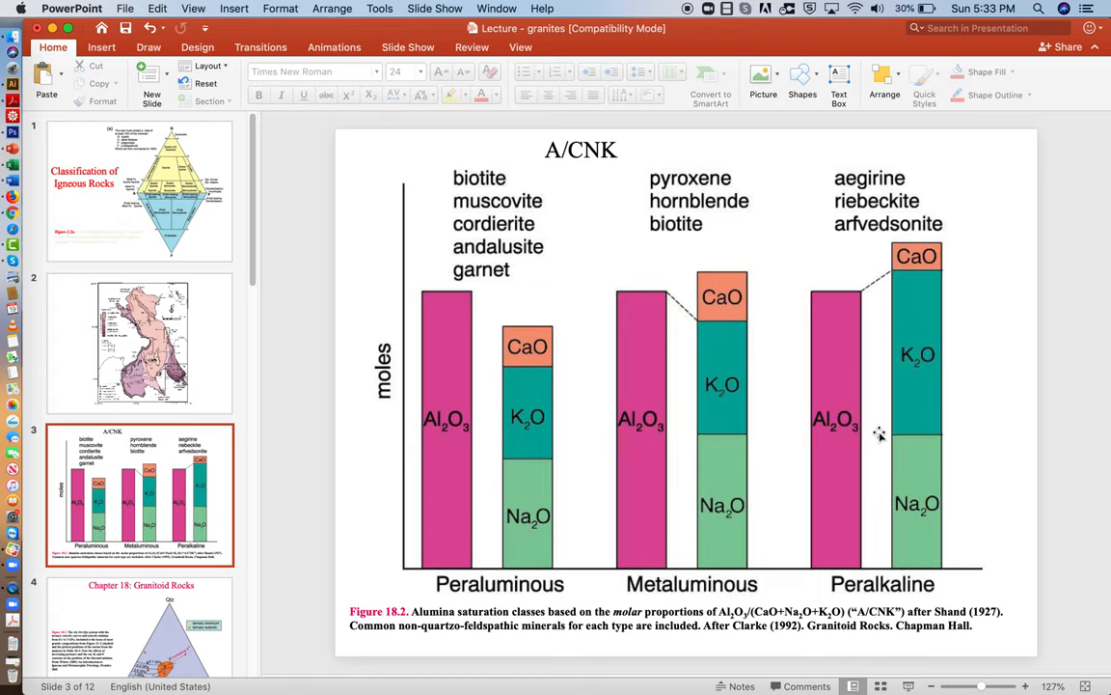
mouse_move(845, 498)
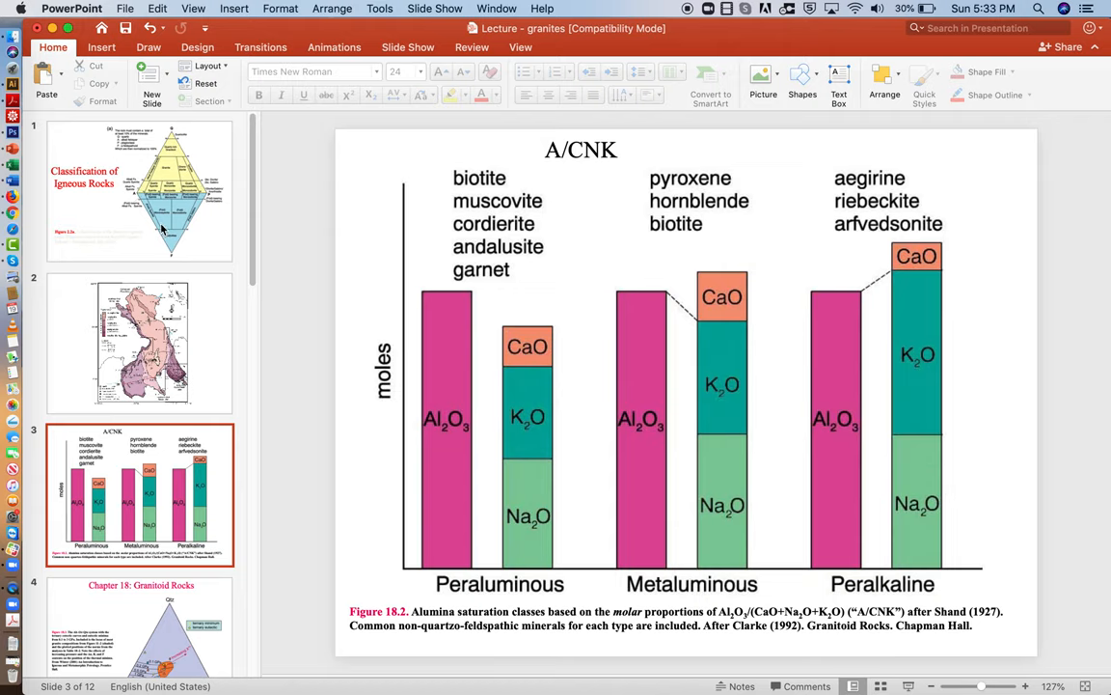
left_click(140, 190)
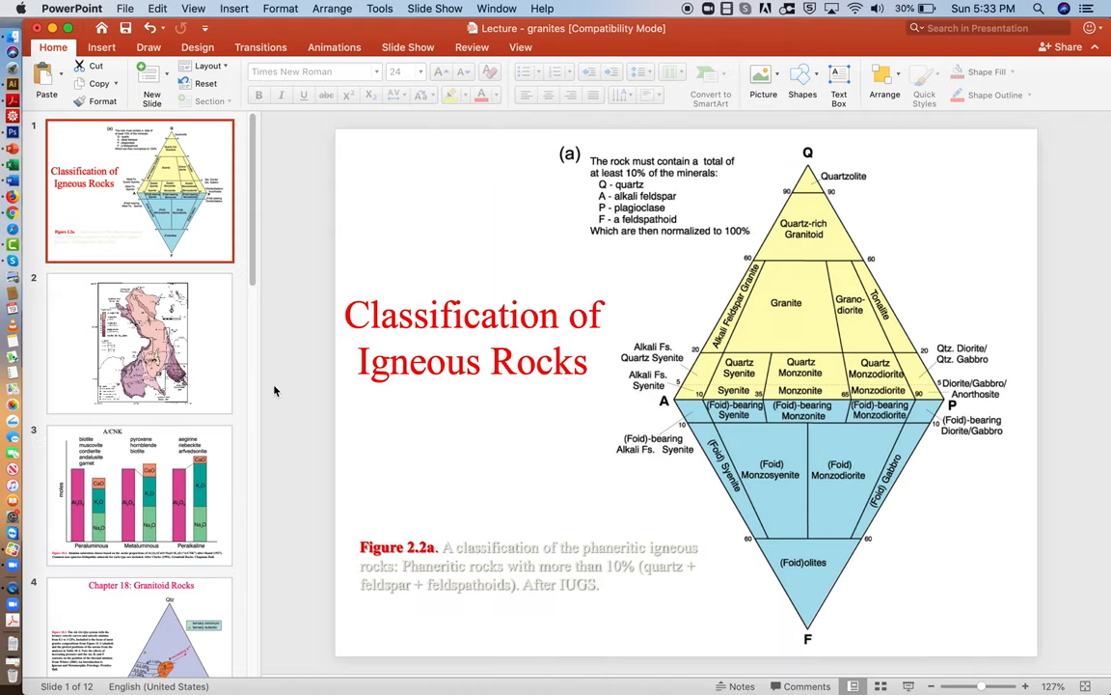
left_click(139, 495)
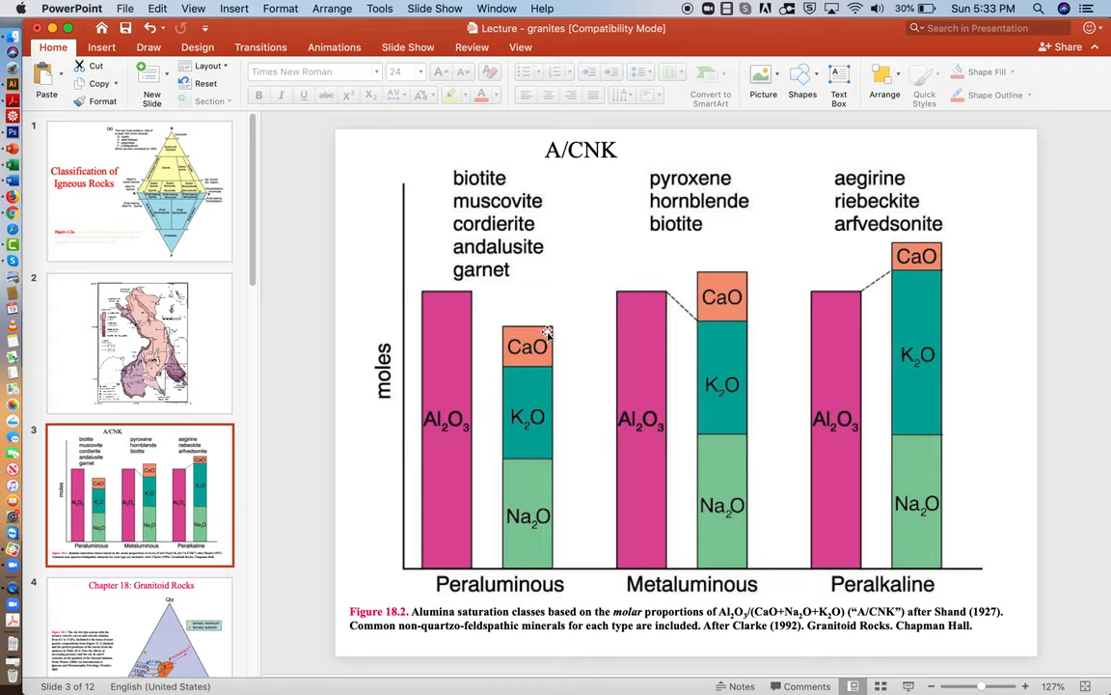
mouse_move(546, 333)
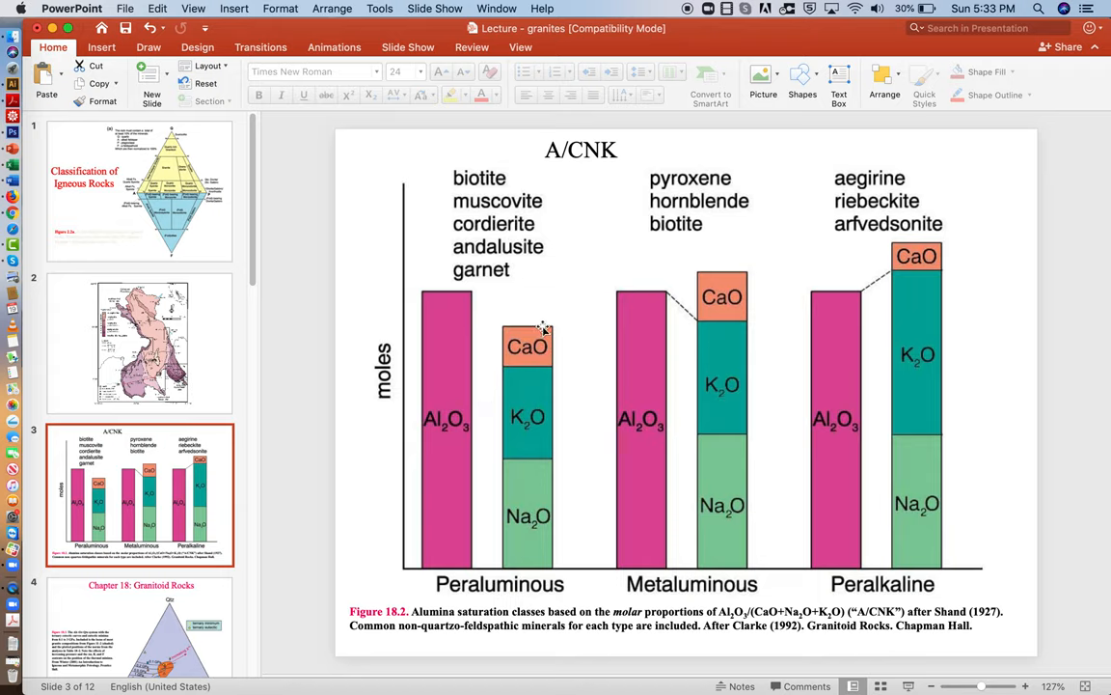
mouse_move(492, 468)
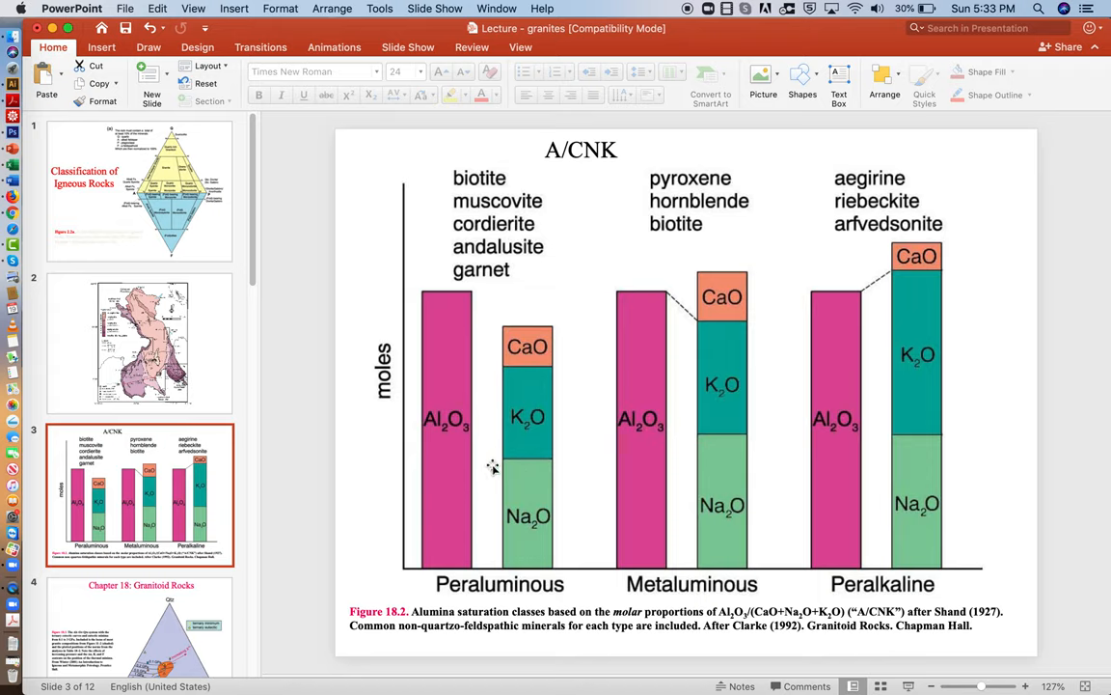
mouse_move(682, 446)
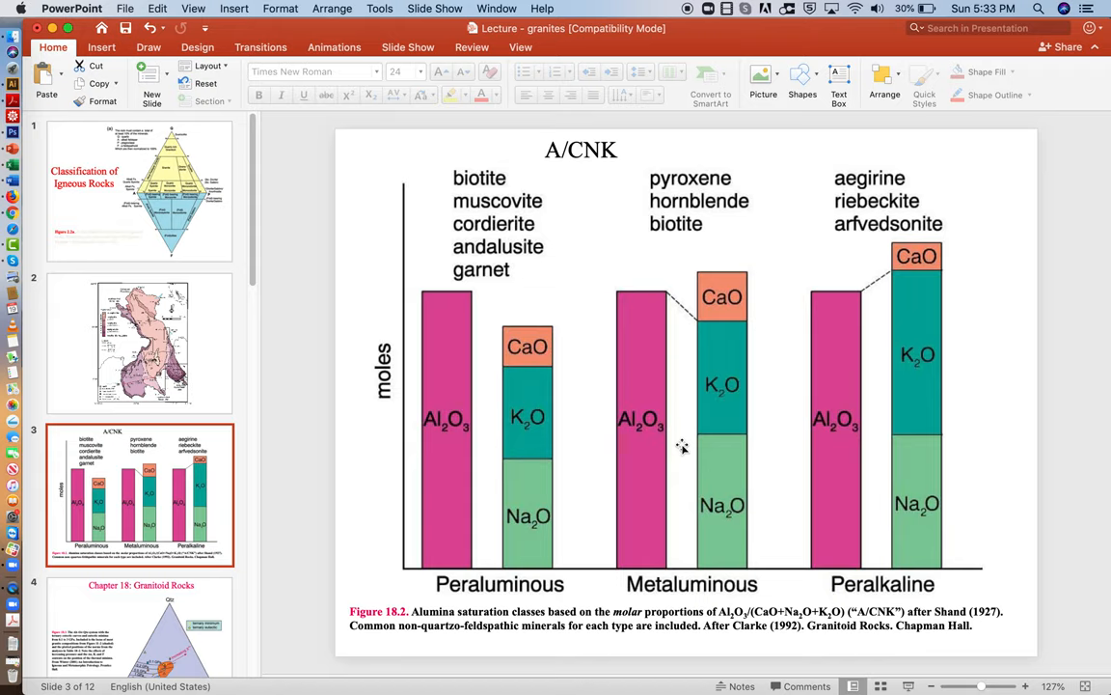
mouse_move(569, 405)
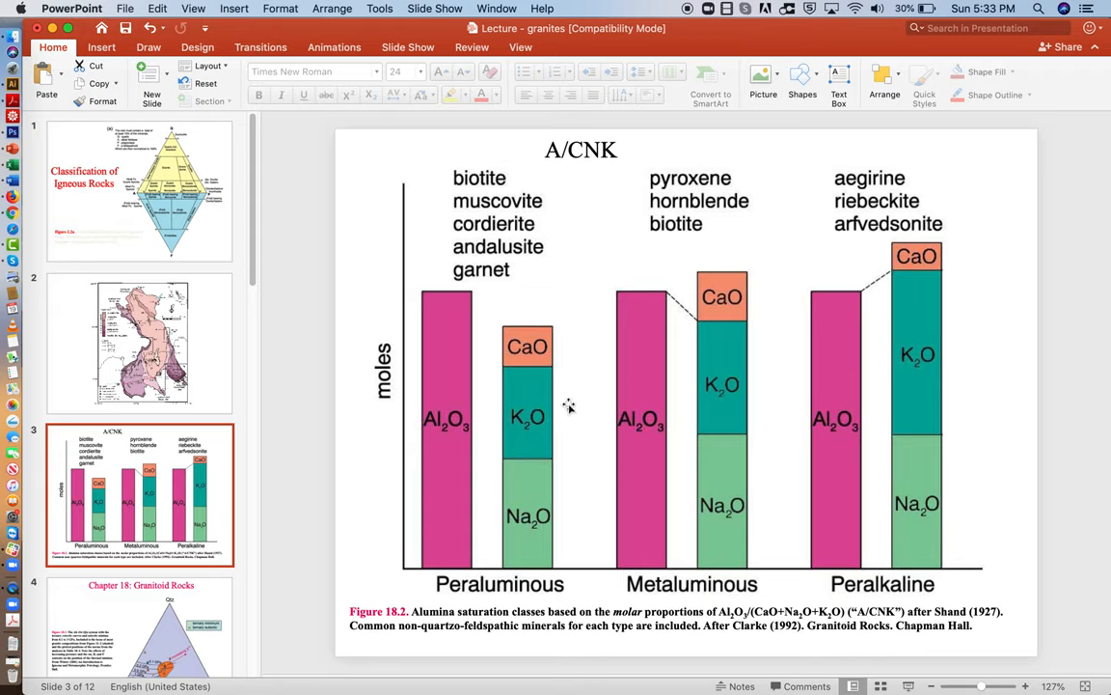
mouse_move(477, 338)
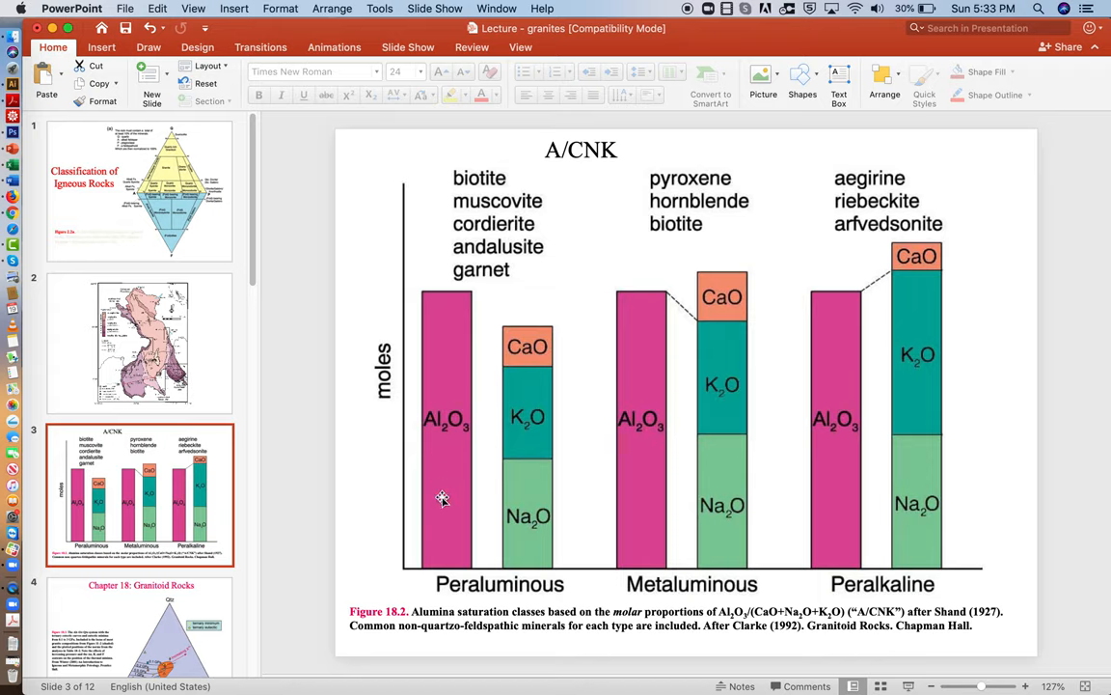
mouse_move(543, 340)
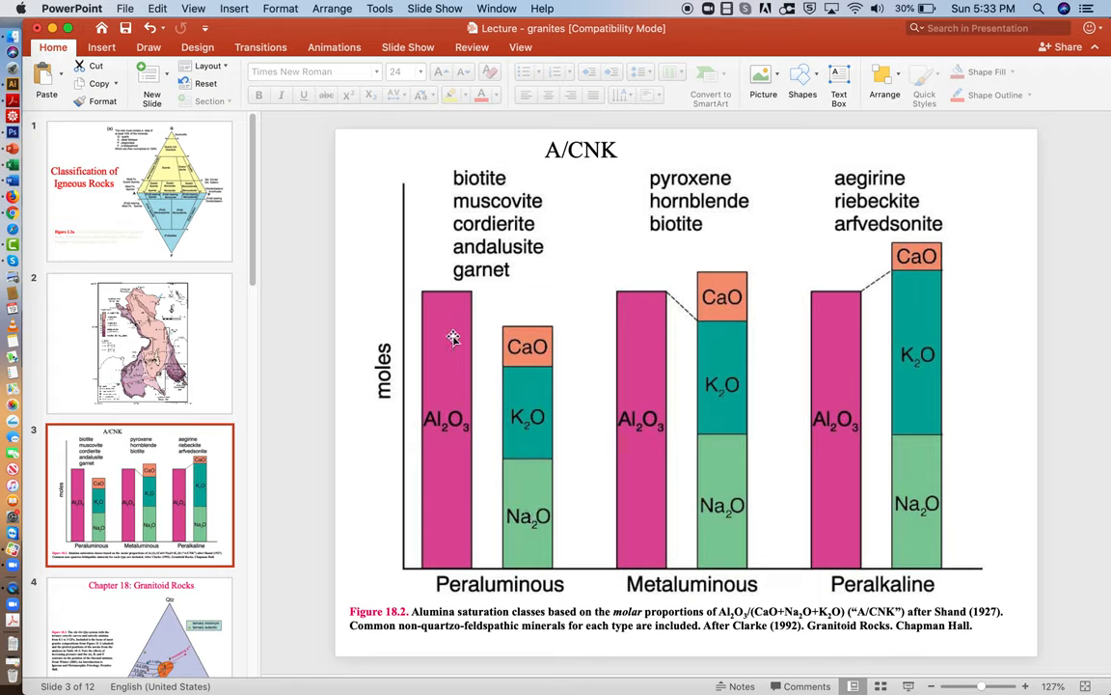
mouse_move(458, 295)
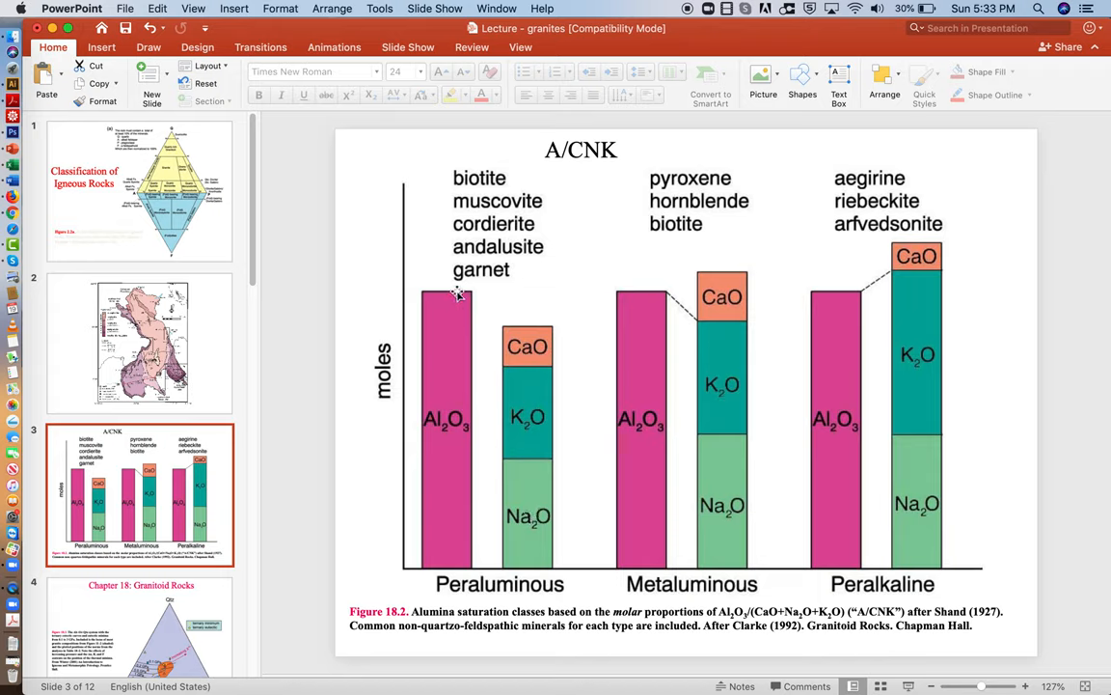
mouse_move(463, 301)
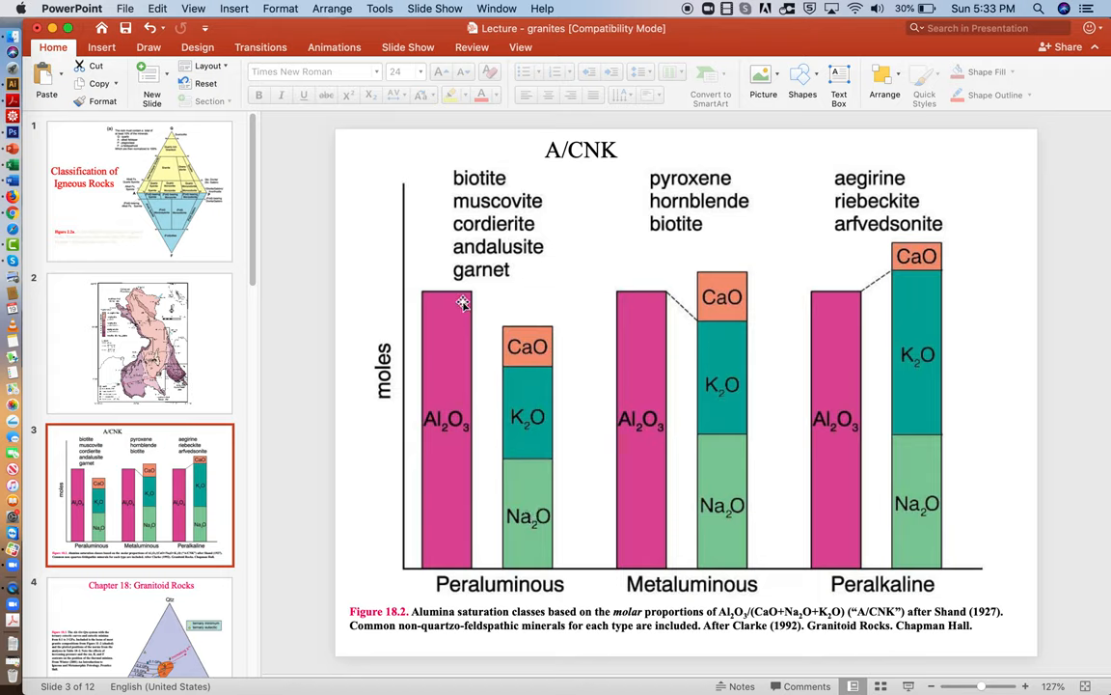
mouse_move(622, 470)
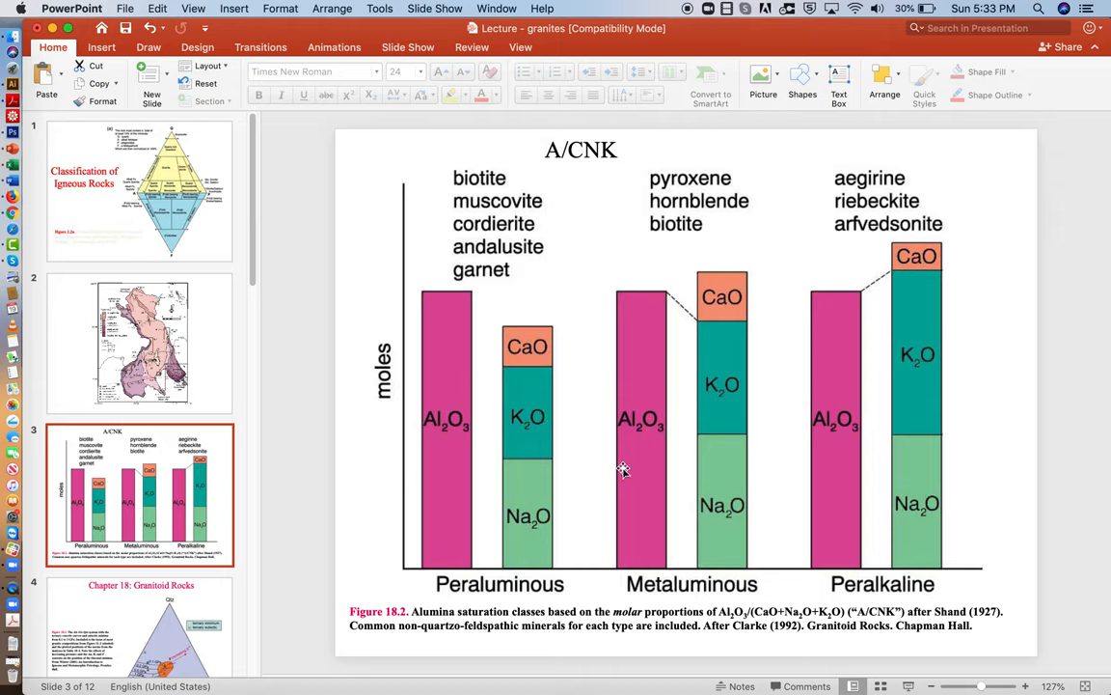
mouse_move(495, 508)
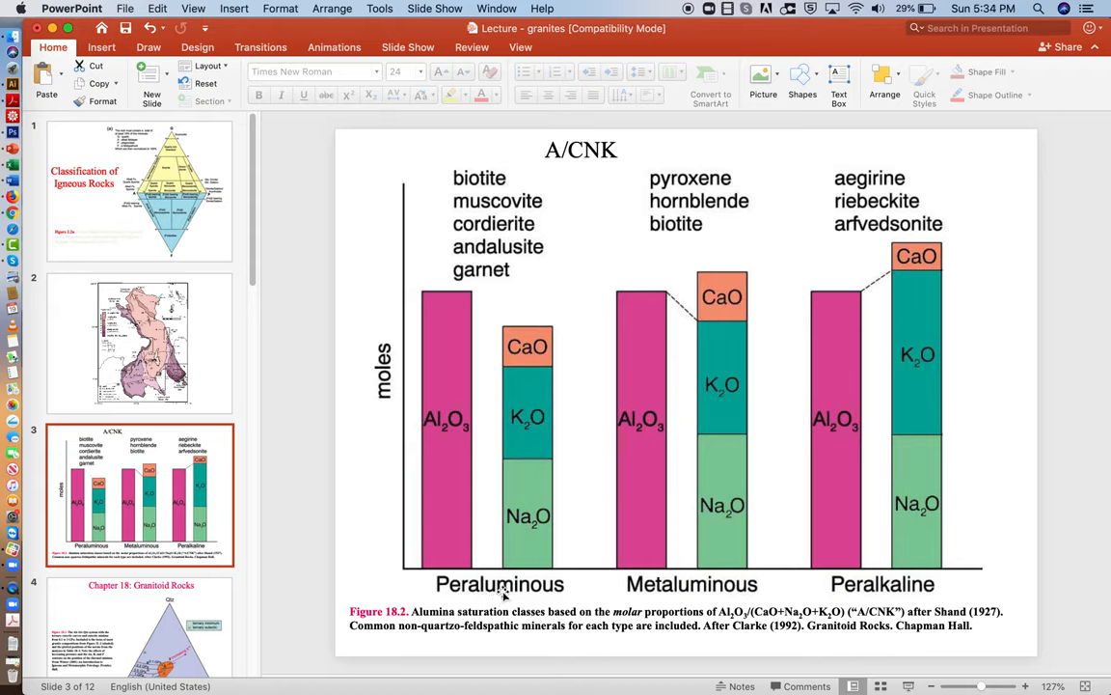
mouse_move(620, 482)
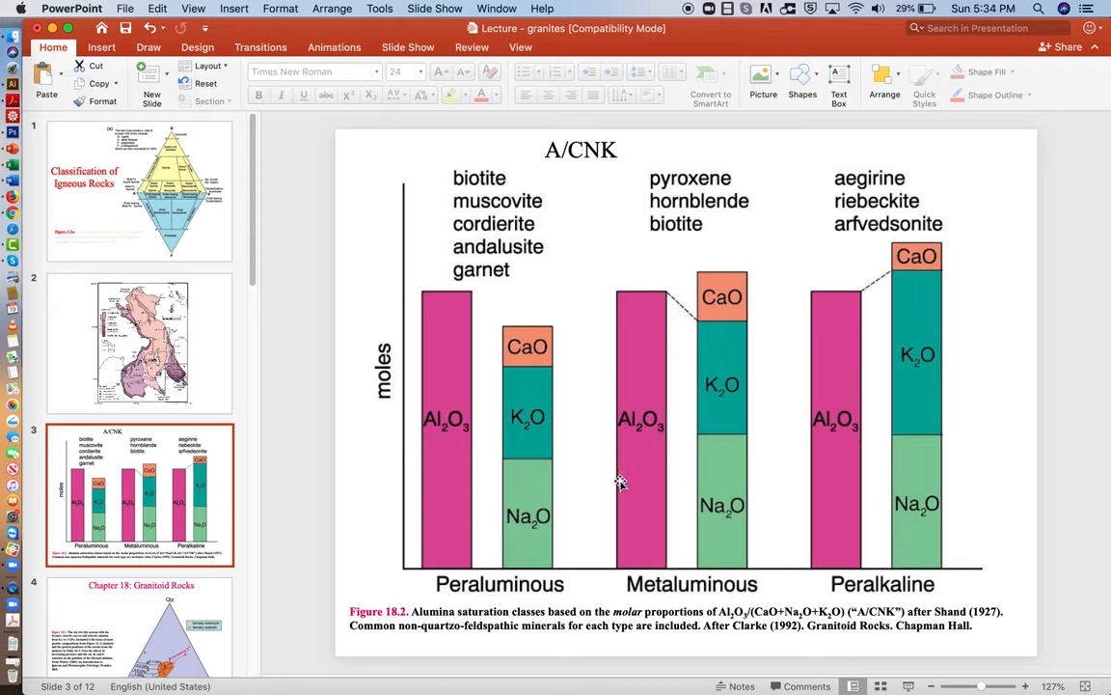
mouse_move(662, 297)
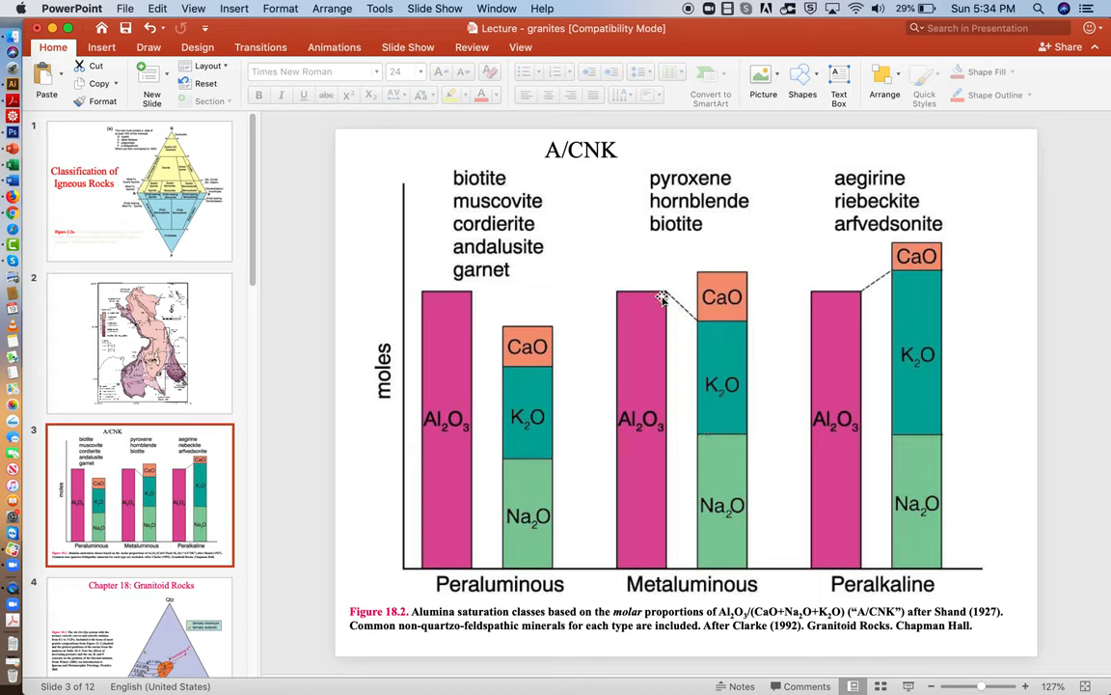
mouse_move(738, 283)
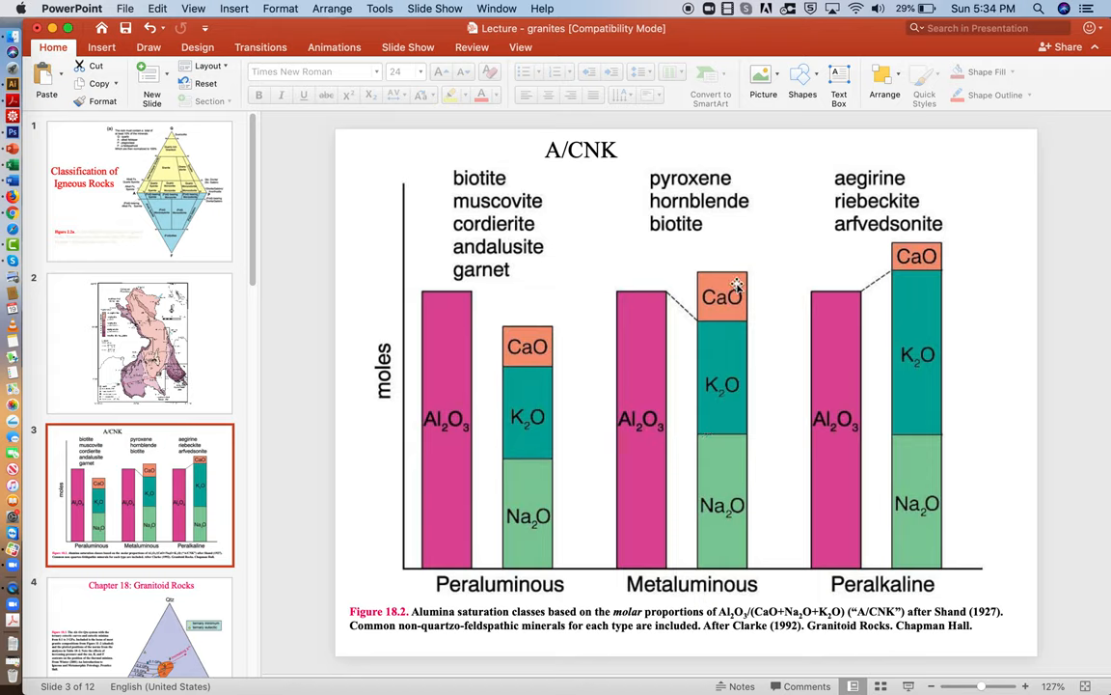
mouse_move(718, 514)
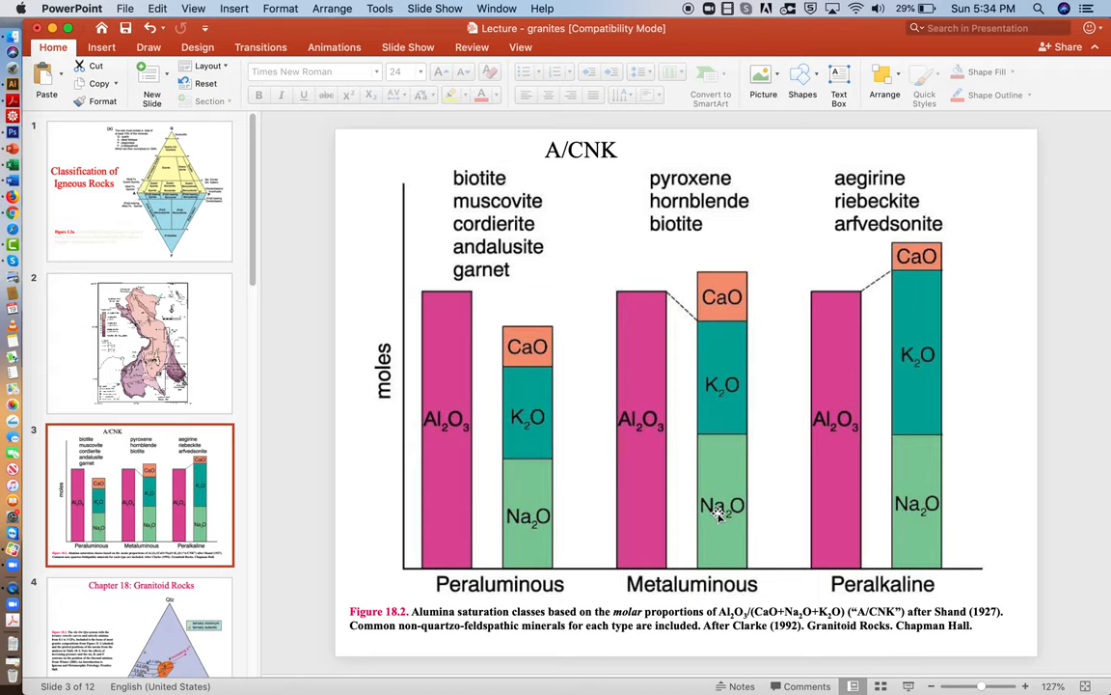
mouse_move(873, 447)
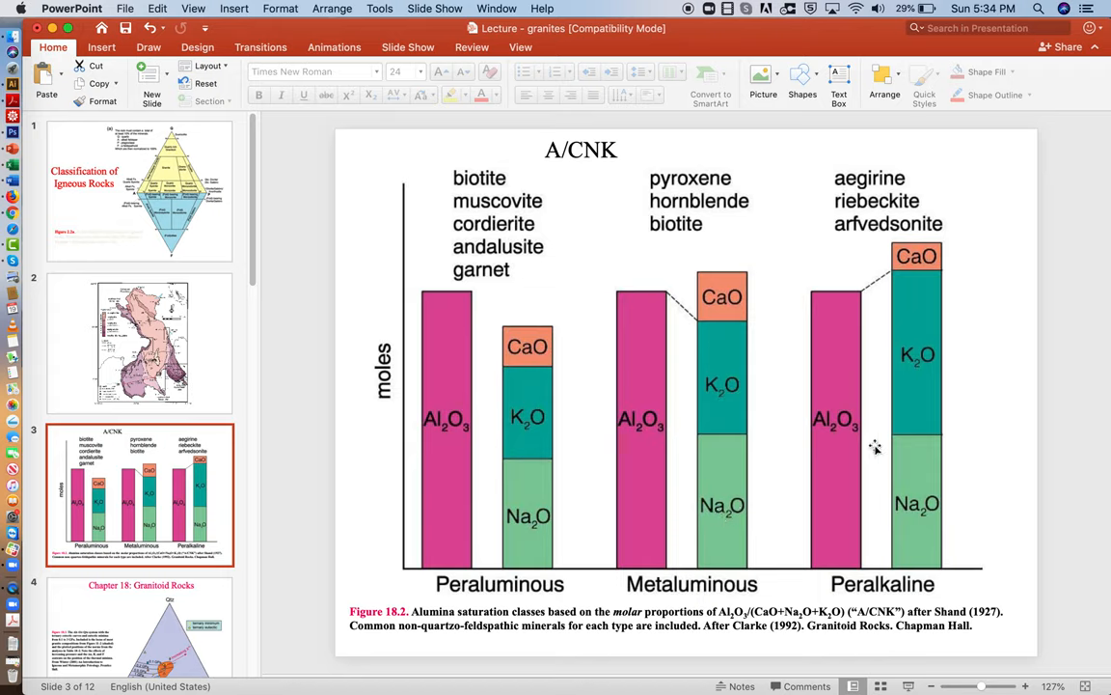
mouse_move(926, 311)
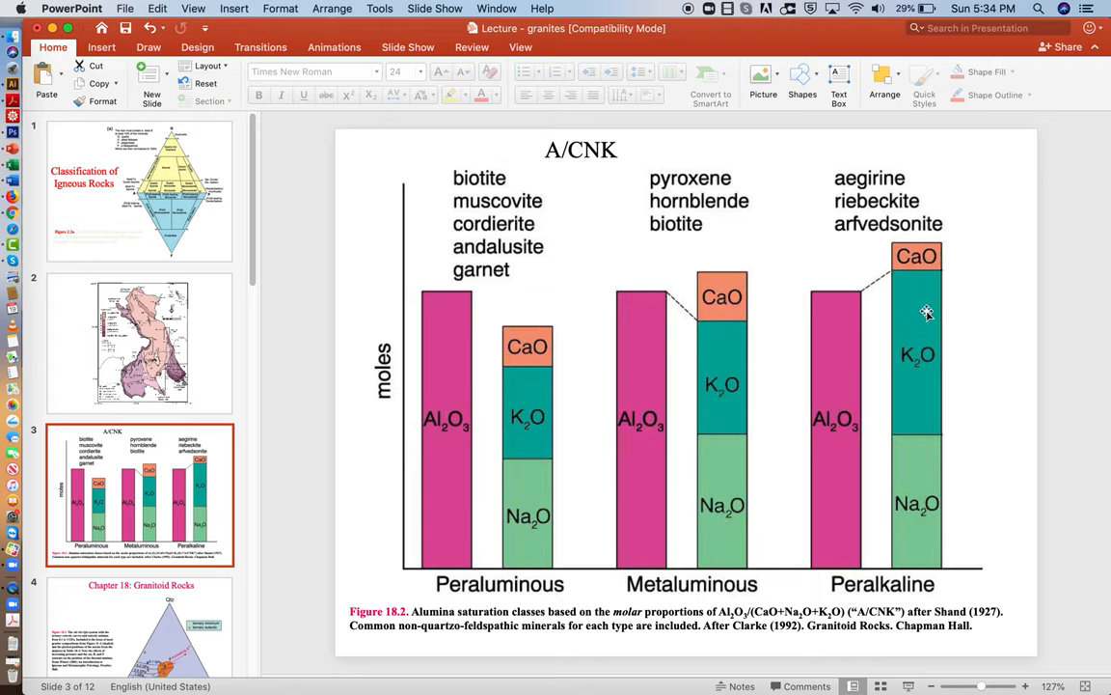
mouse_move(915, 330)
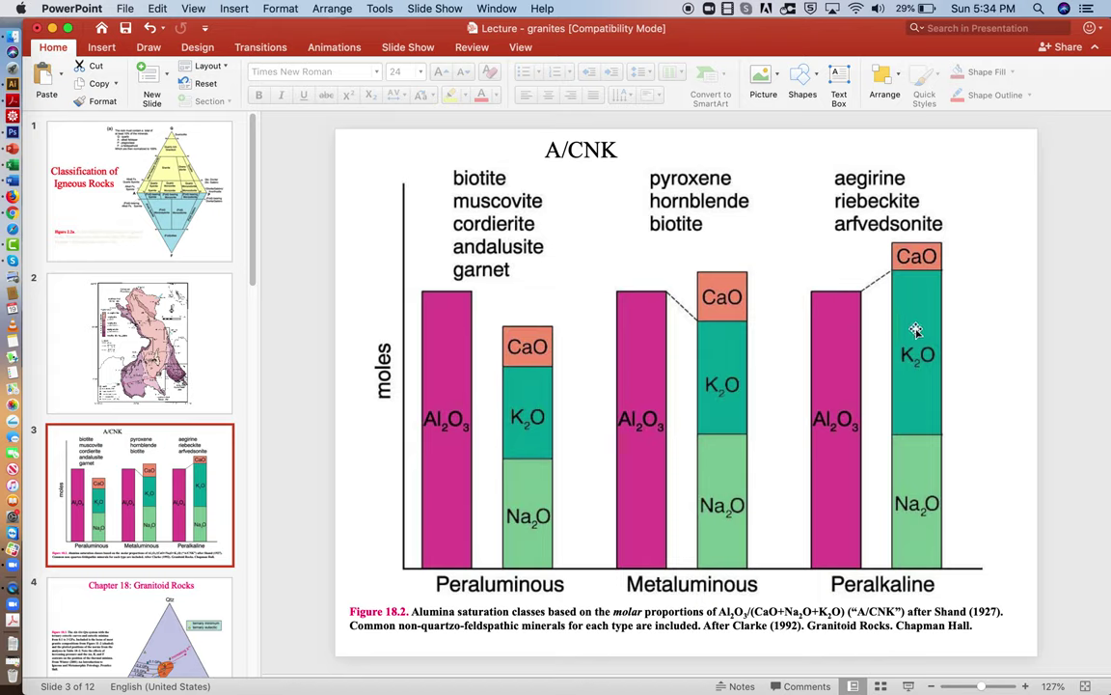
mouse_move(924, 394)
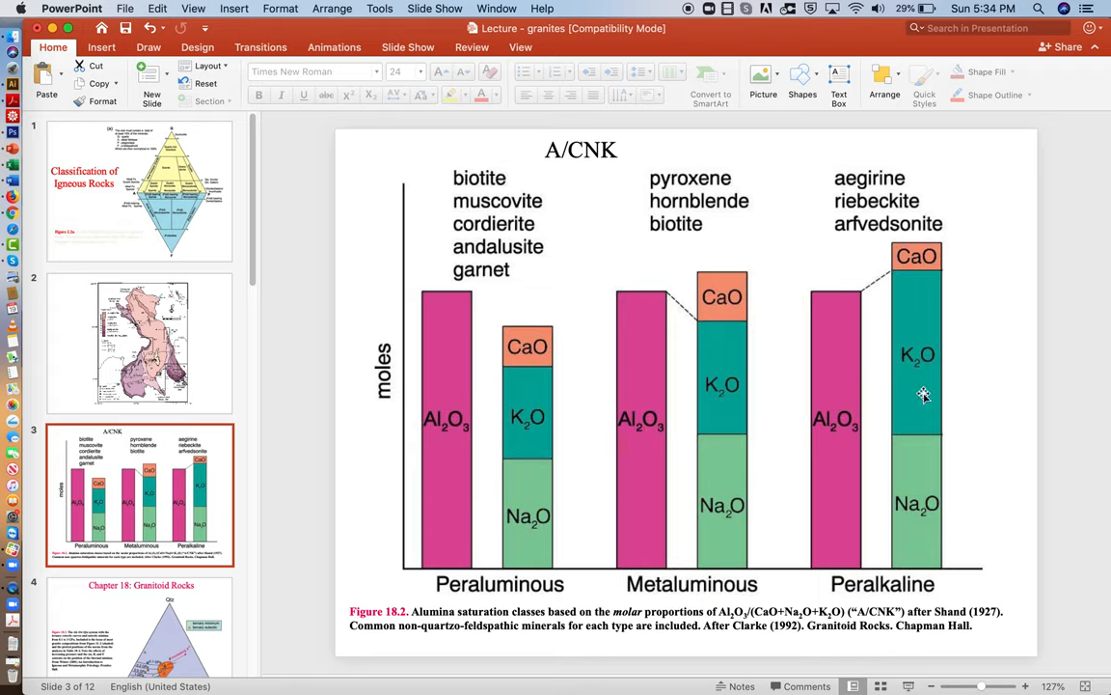
mouse_move(922, 320)
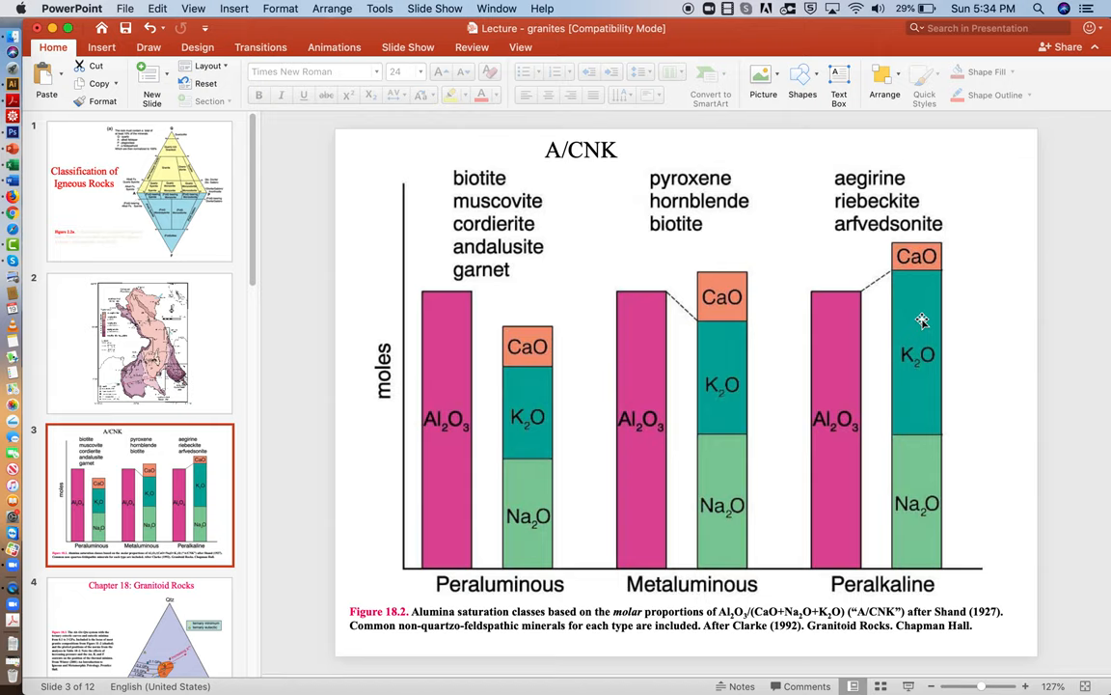
mouse_move(878, 282)
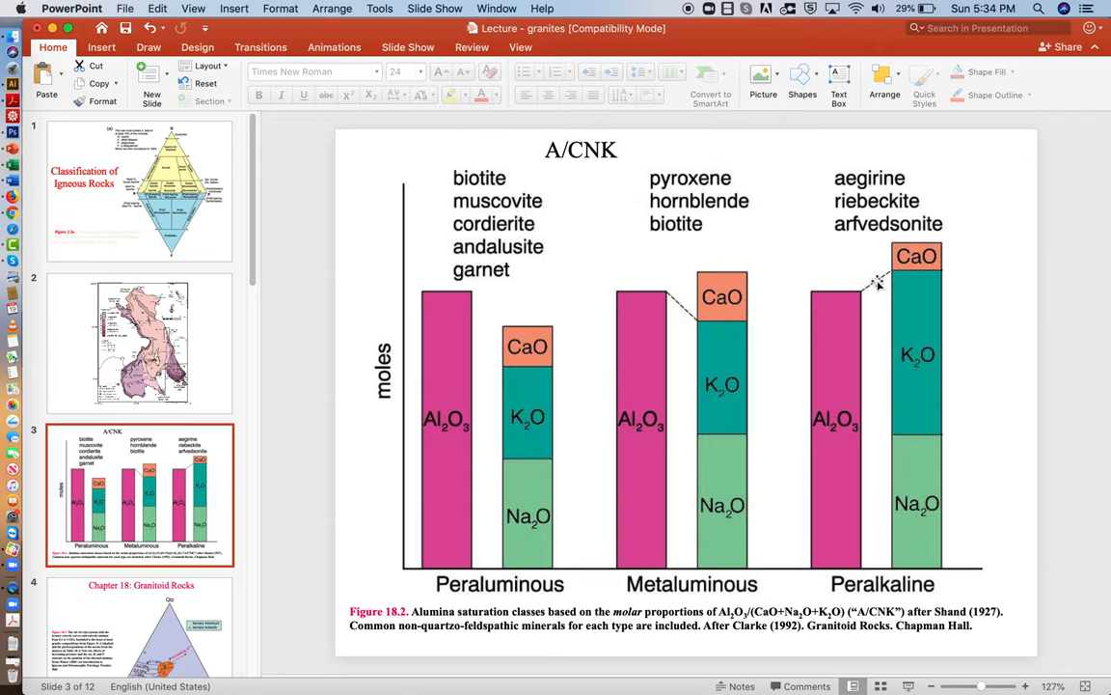
mouse_move(900, 310)
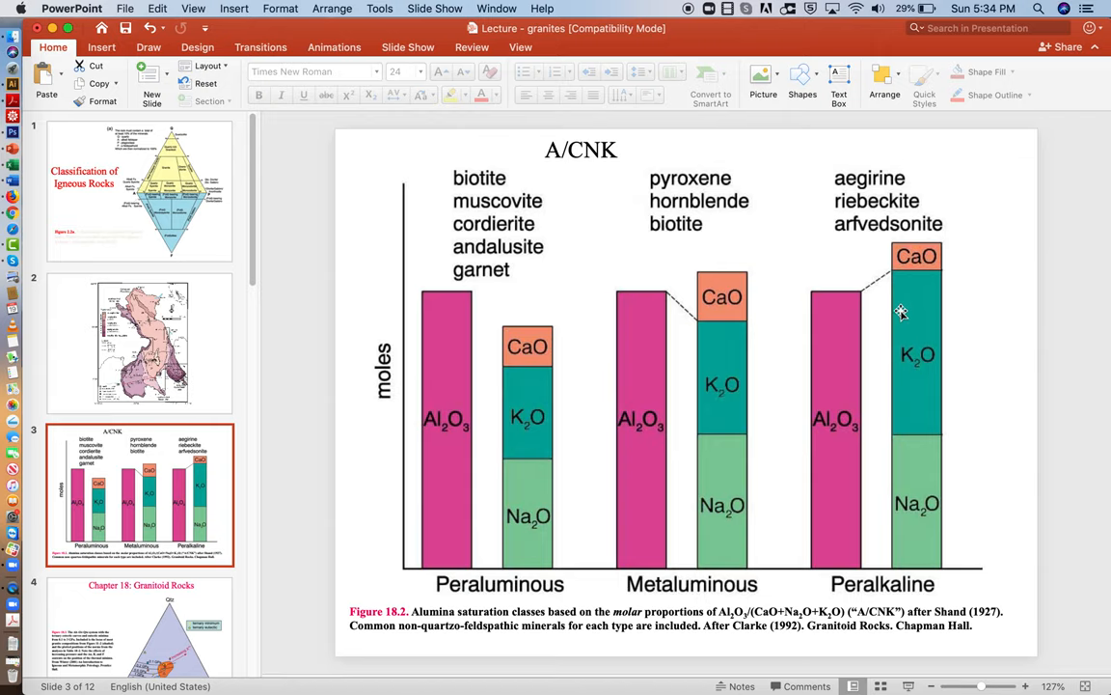
mouse_move(719, 313)
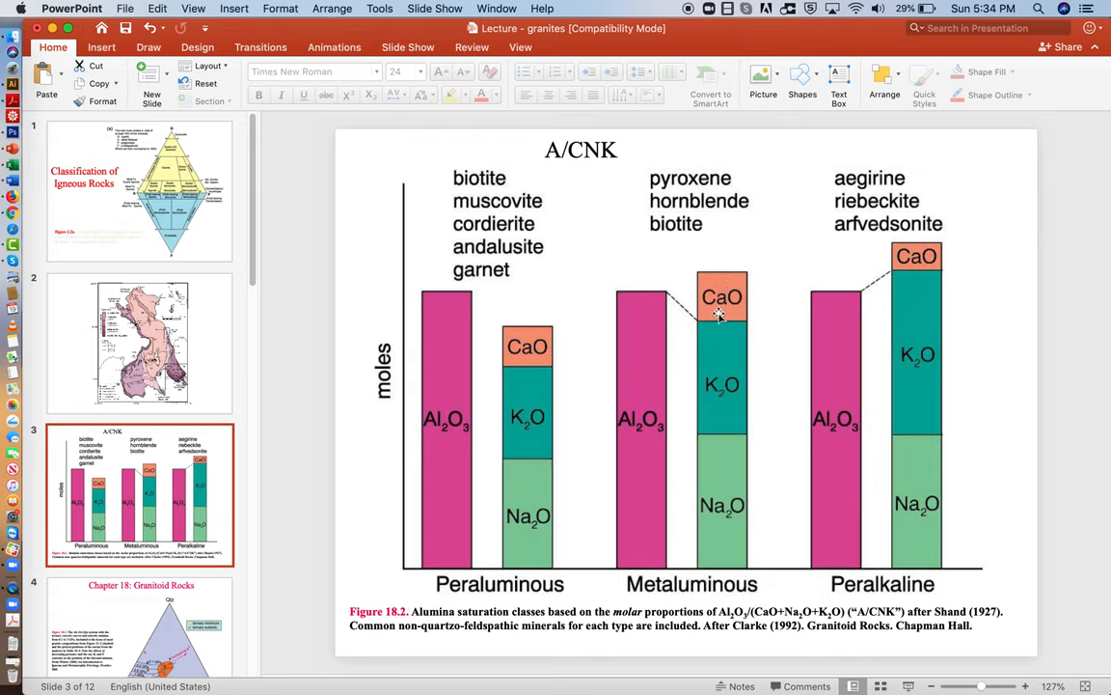
mouse_move(729, 274)
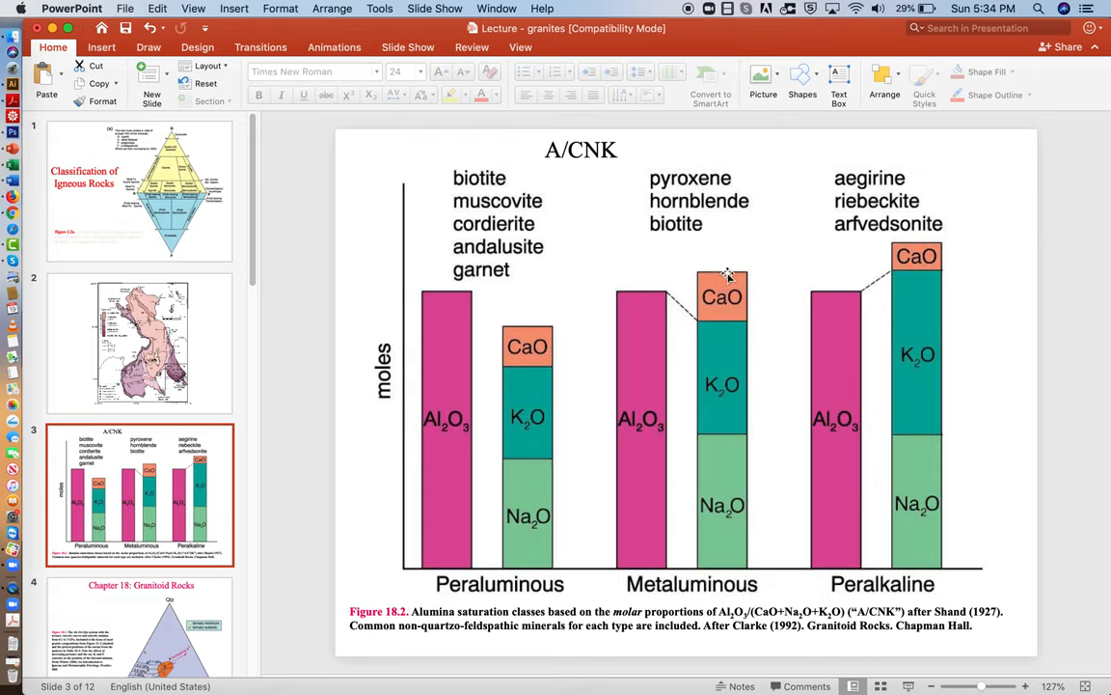
mouse_move(722, 288)
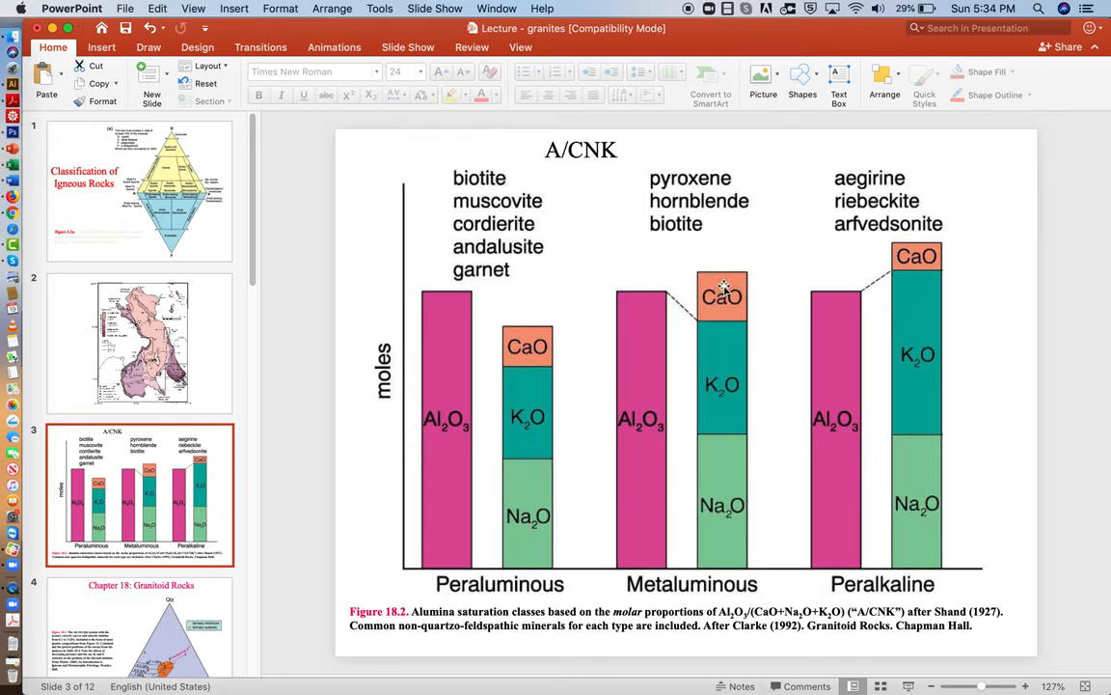
mouse_move(722, 450)
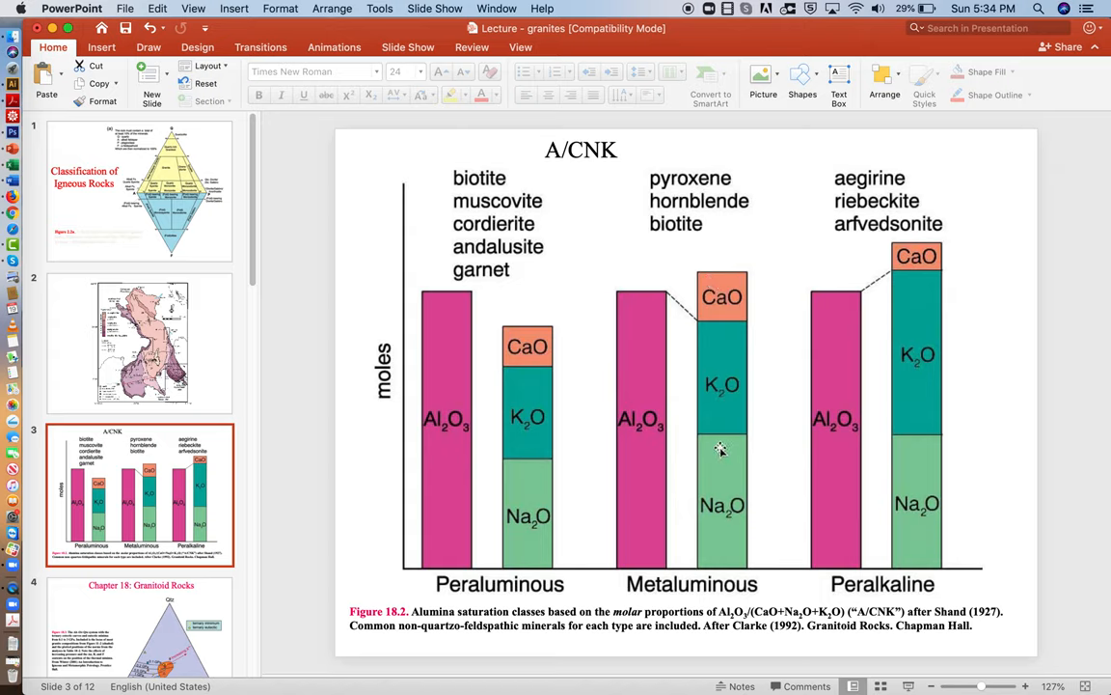
mouse_move(689, 417)
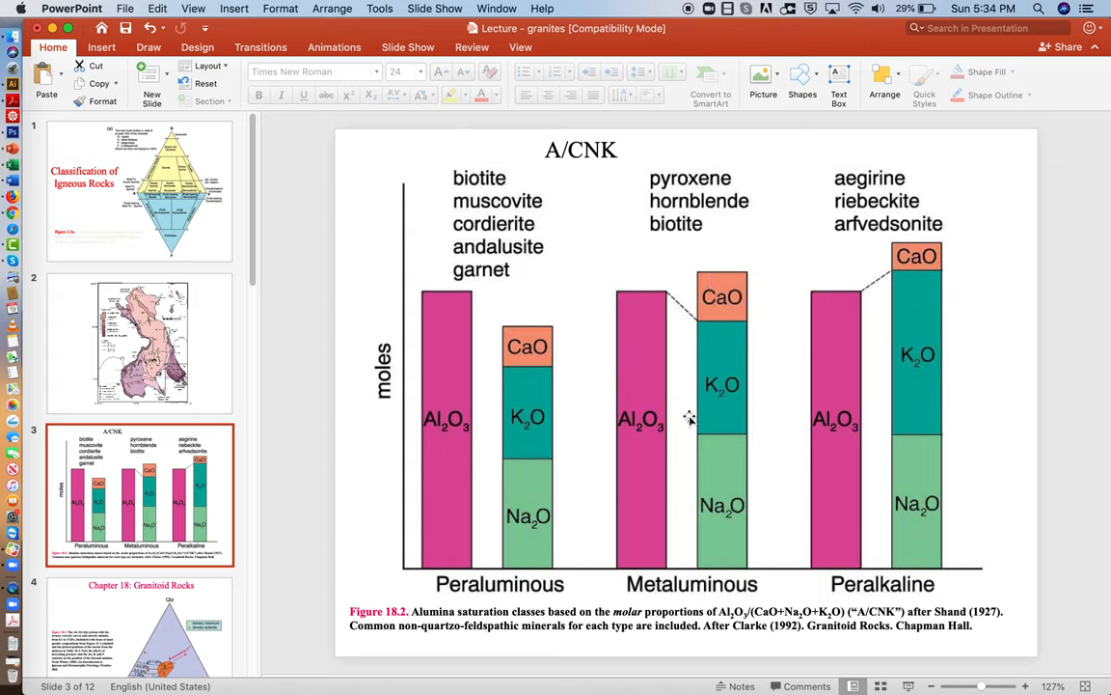
mouse_move(896, 350)
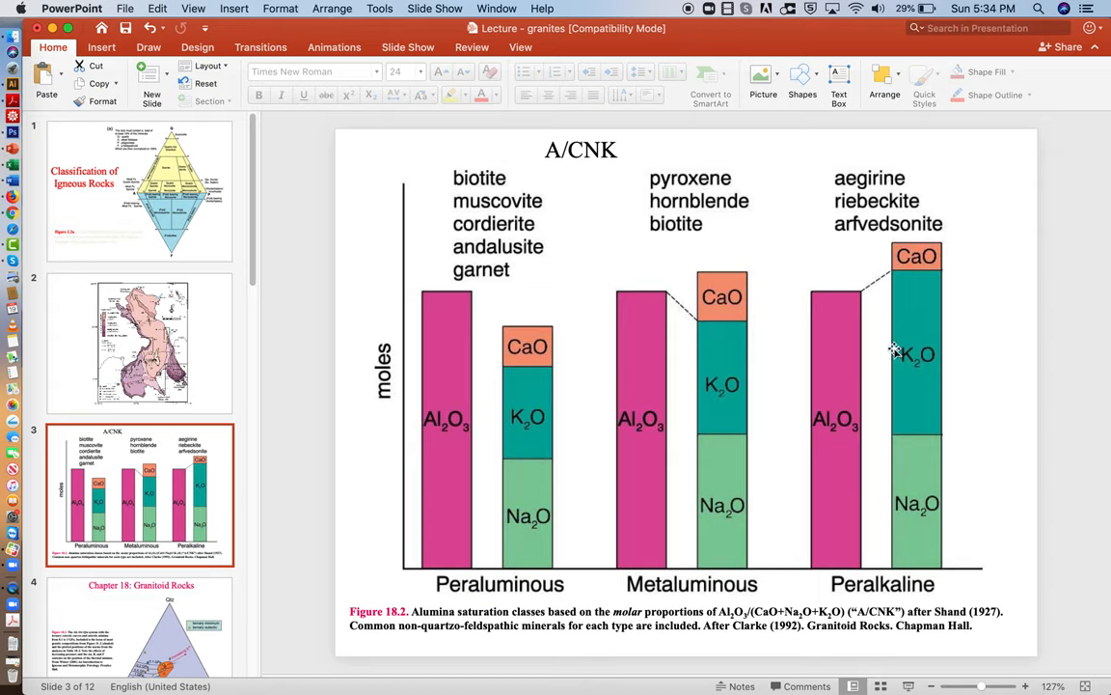
mouse_move(899, 372)
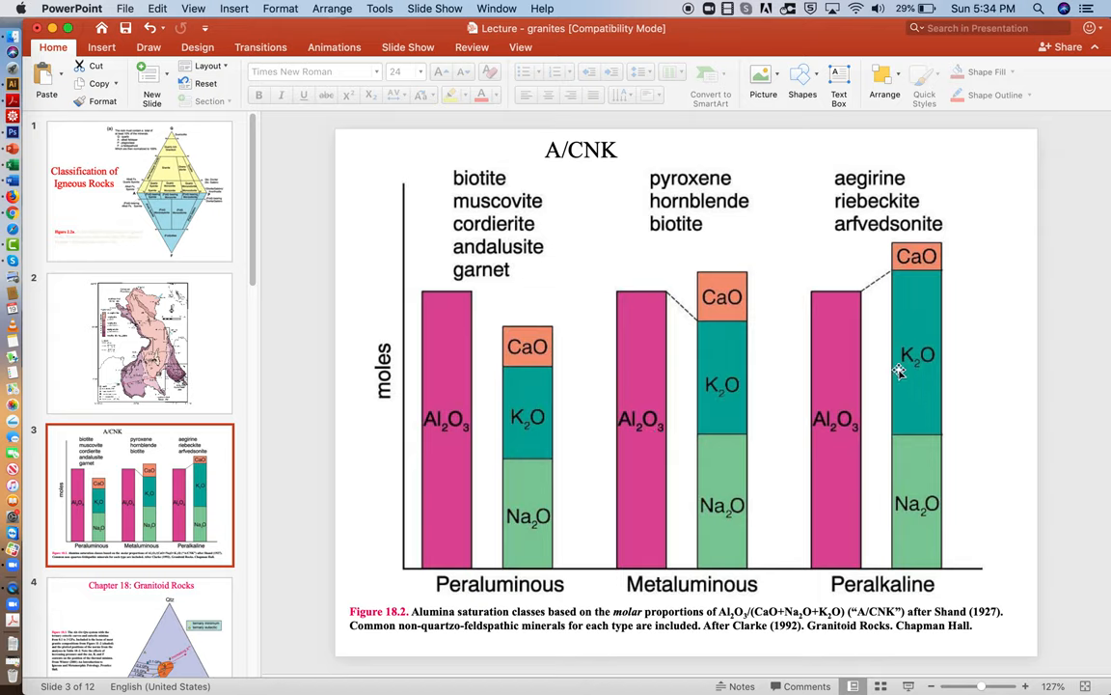
mouse_move(569, 357)
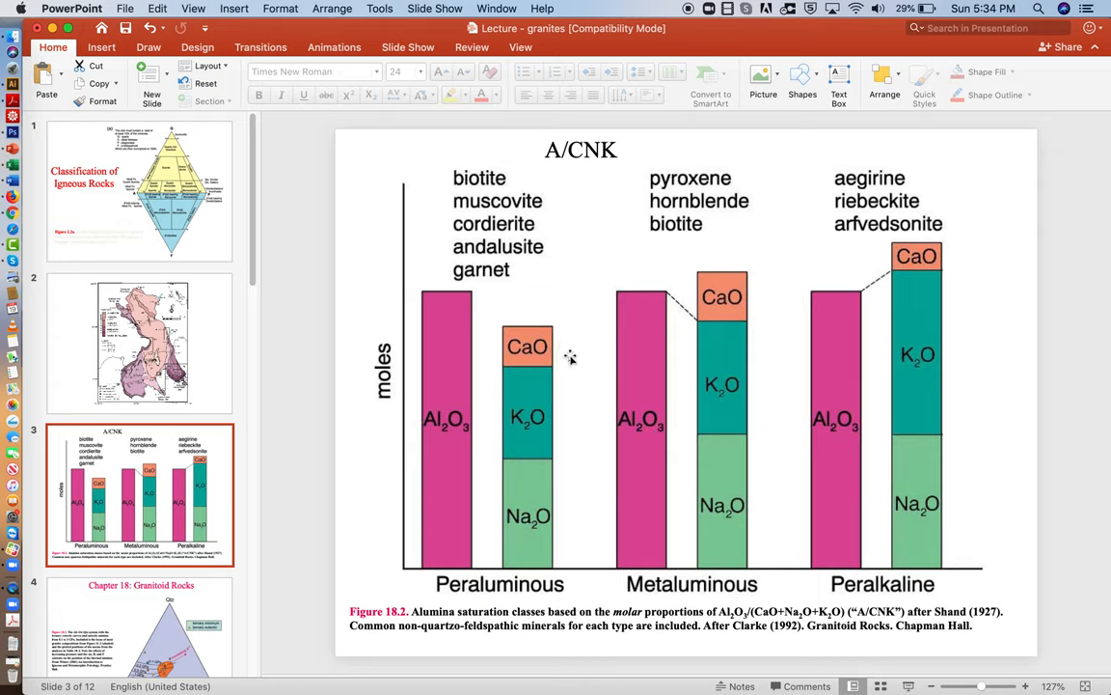
mouse_move(595, 166)
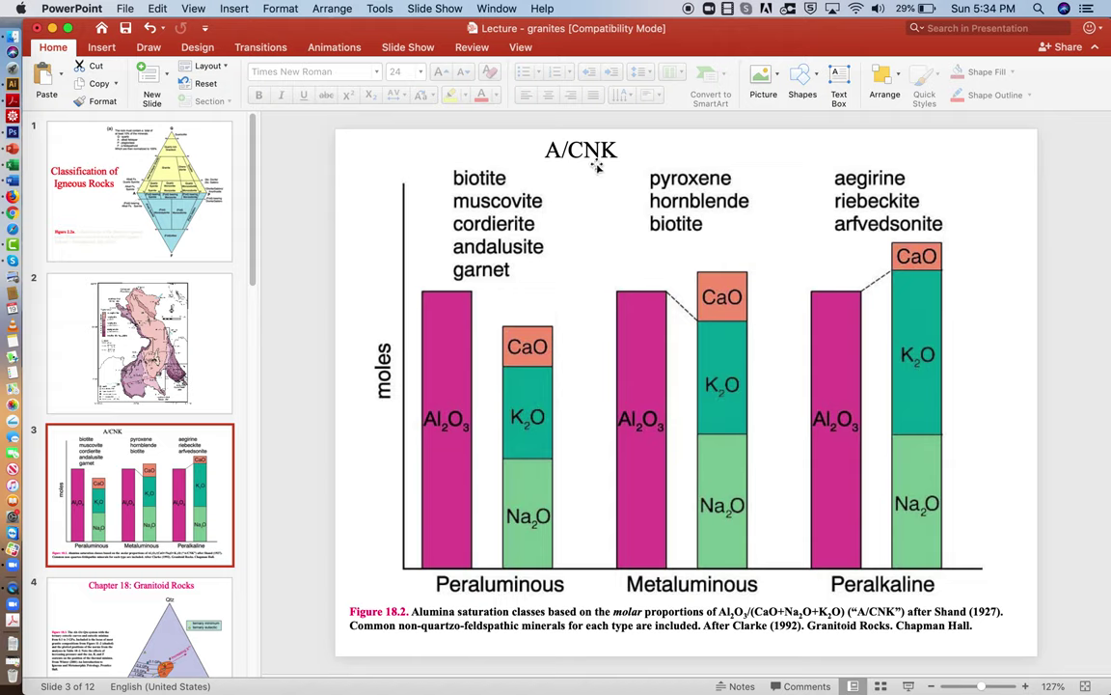
- Move the A/CNK title down into the chart beside the Peraluminous mineral list
left_click(580, 149)
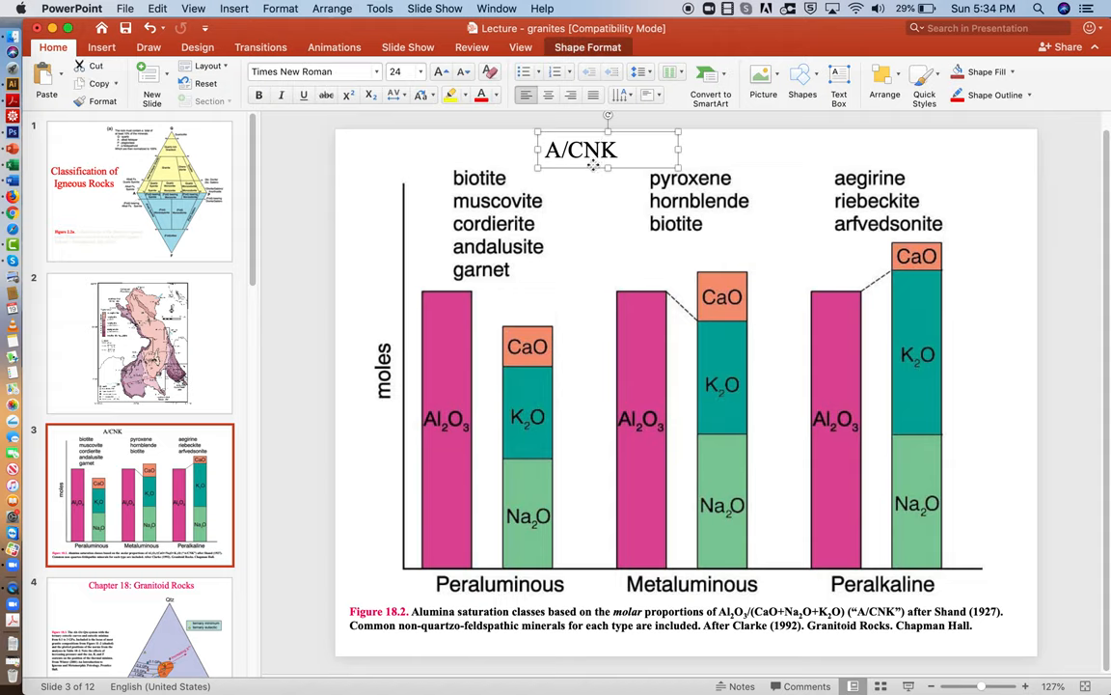
left_click_drag(580, 150, 595, 261)
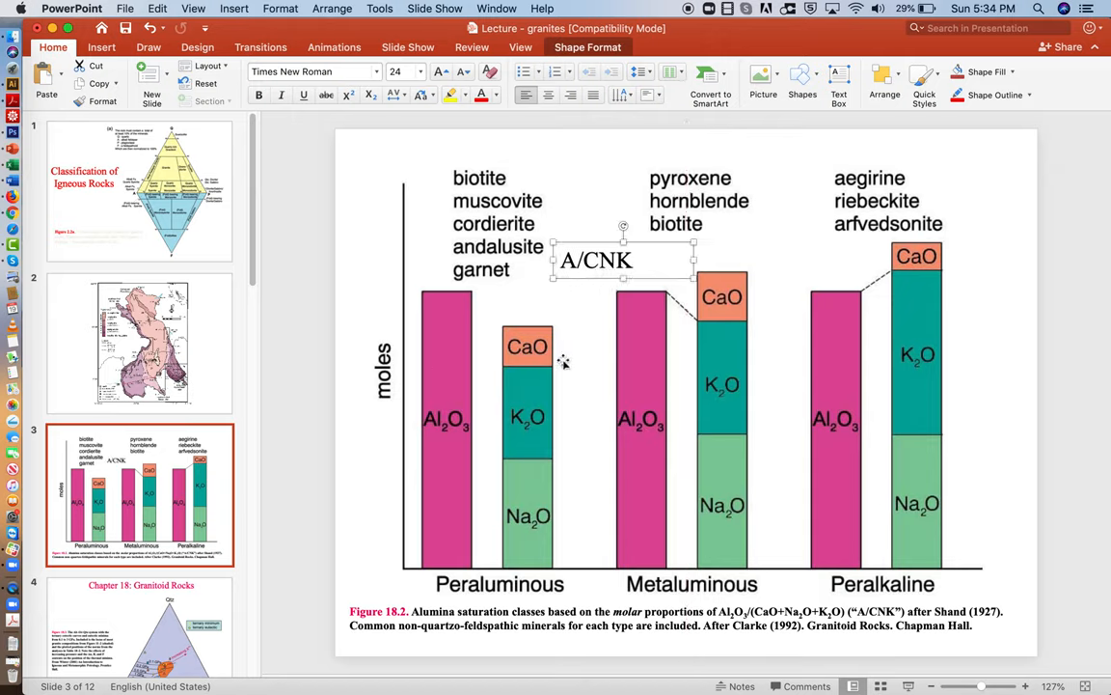
left_click(505, 402)
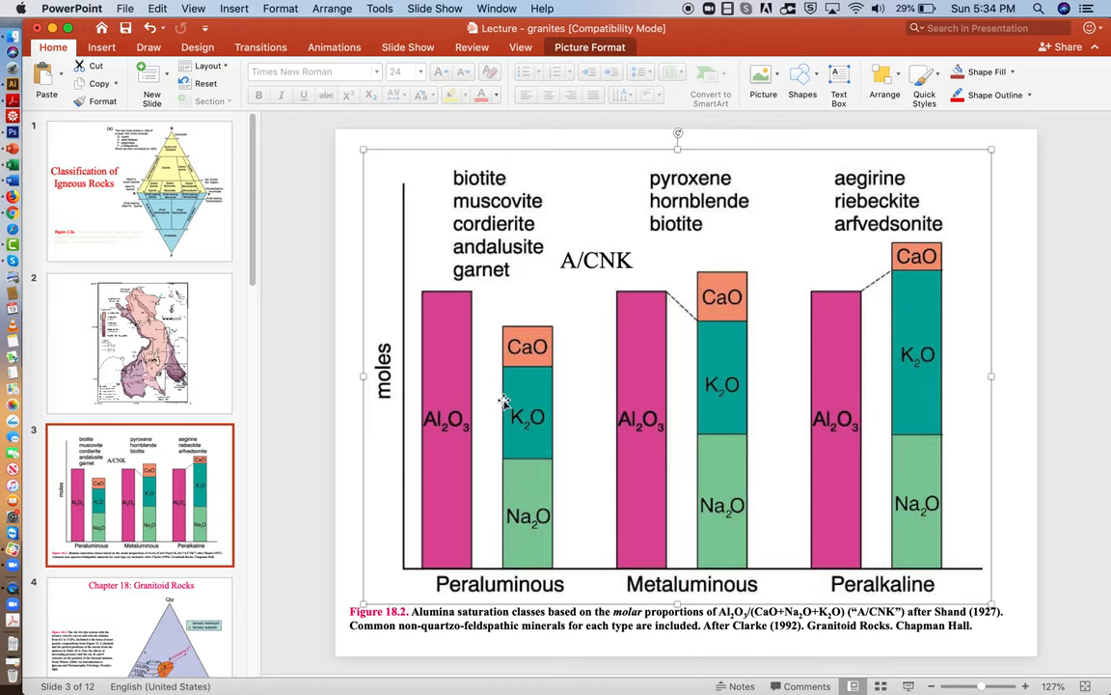
mouse_move(486, 376)
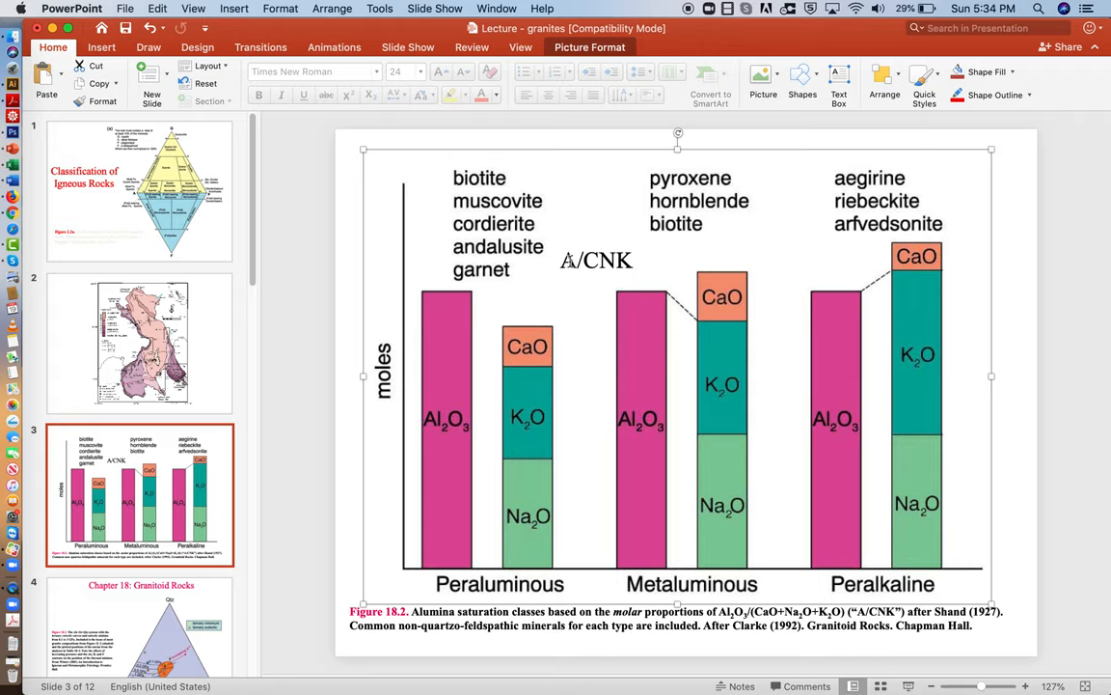
mouse_move(536, 270)
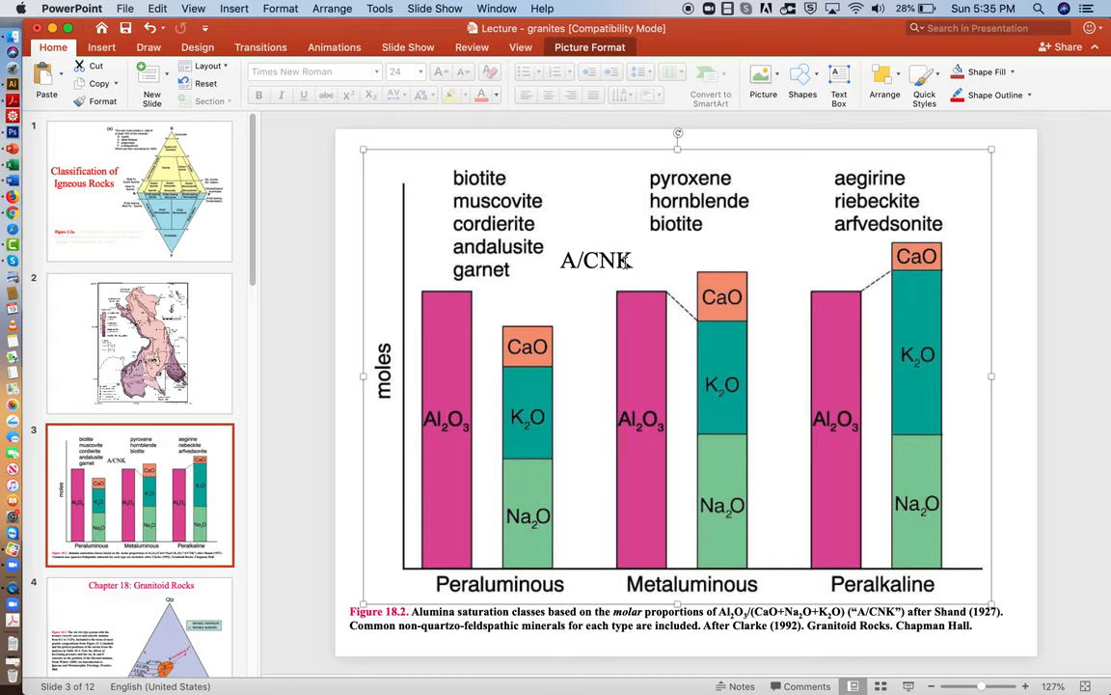
mouse_move(563, 331)
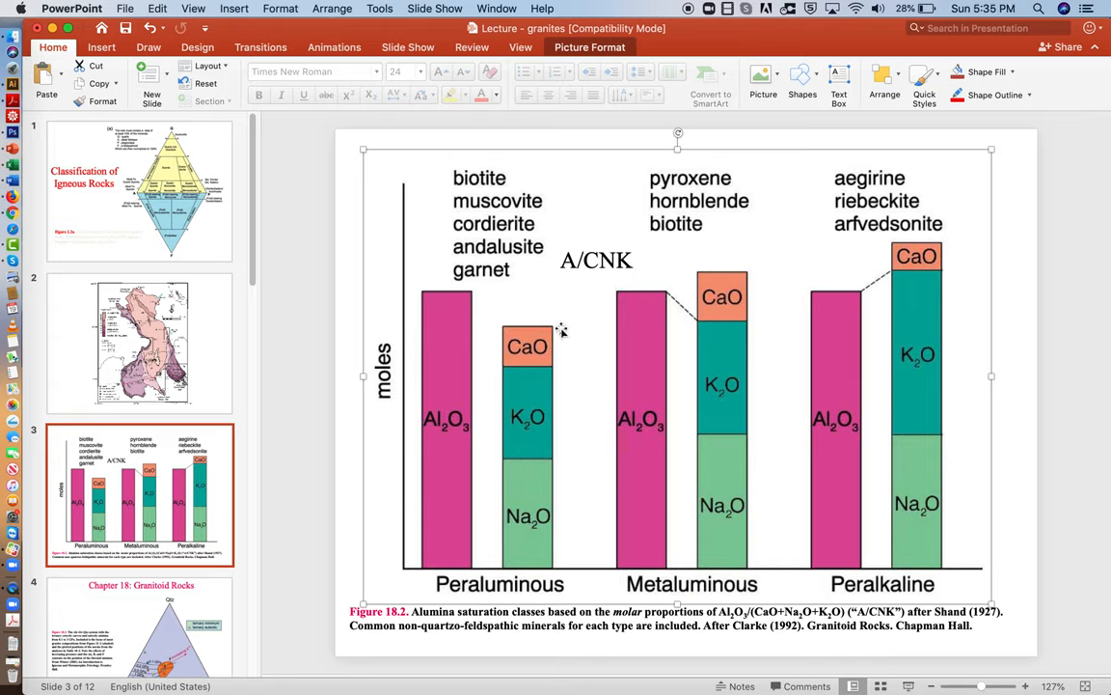
mouse_move(598, 430)
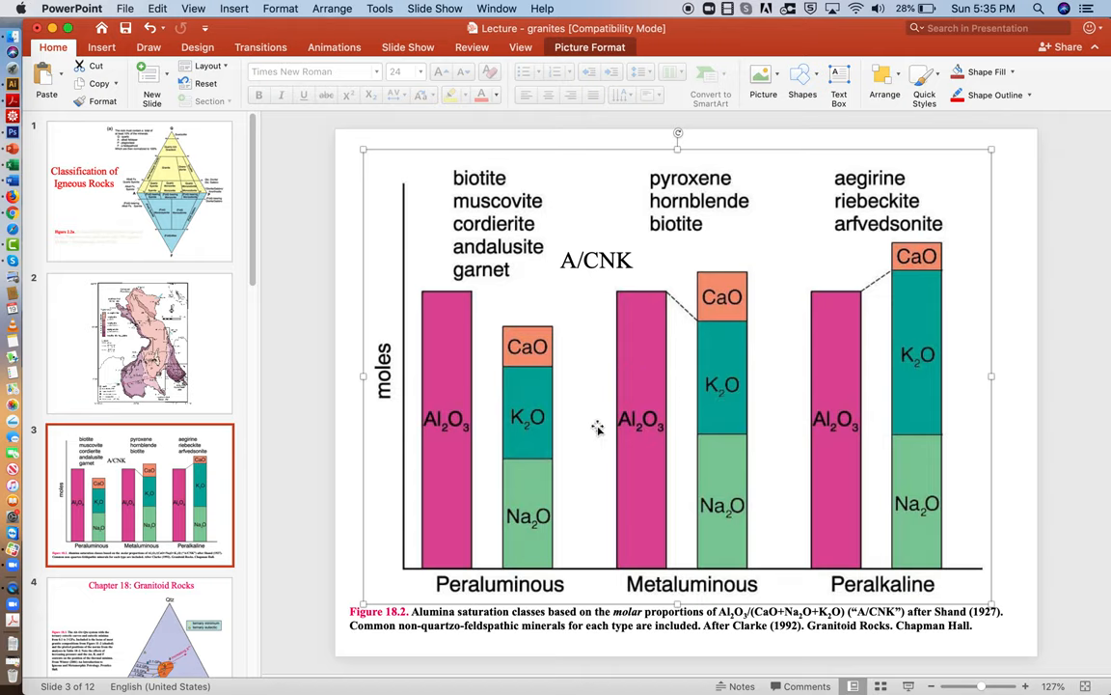
mouse_move(686, 366)
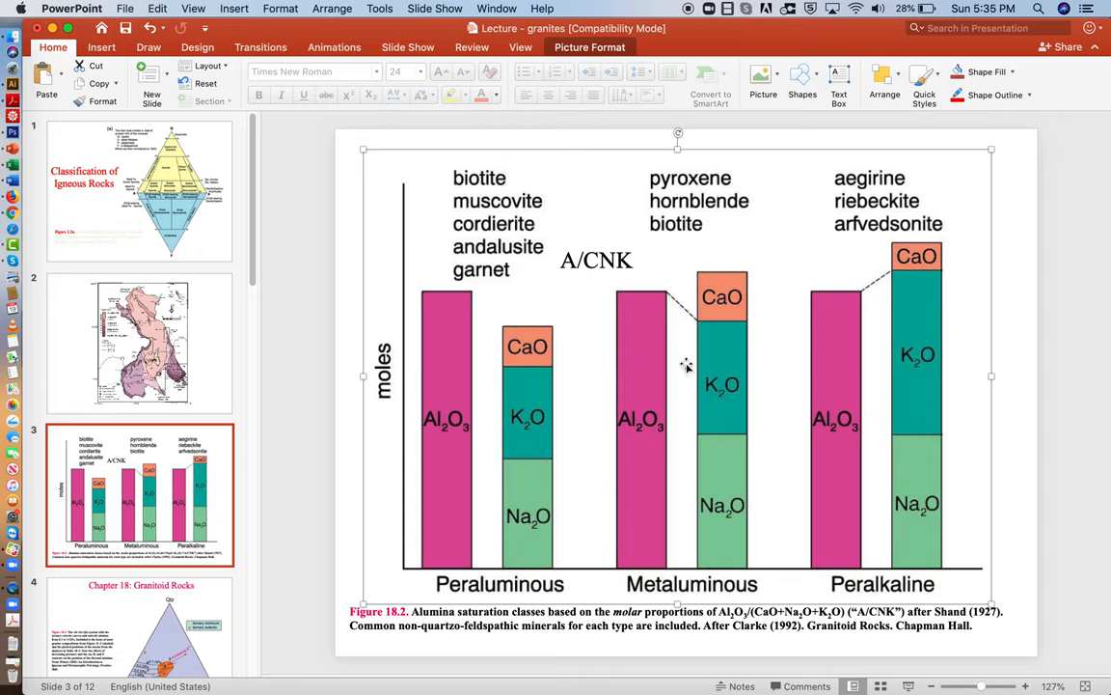
mouse_move(660, 269)
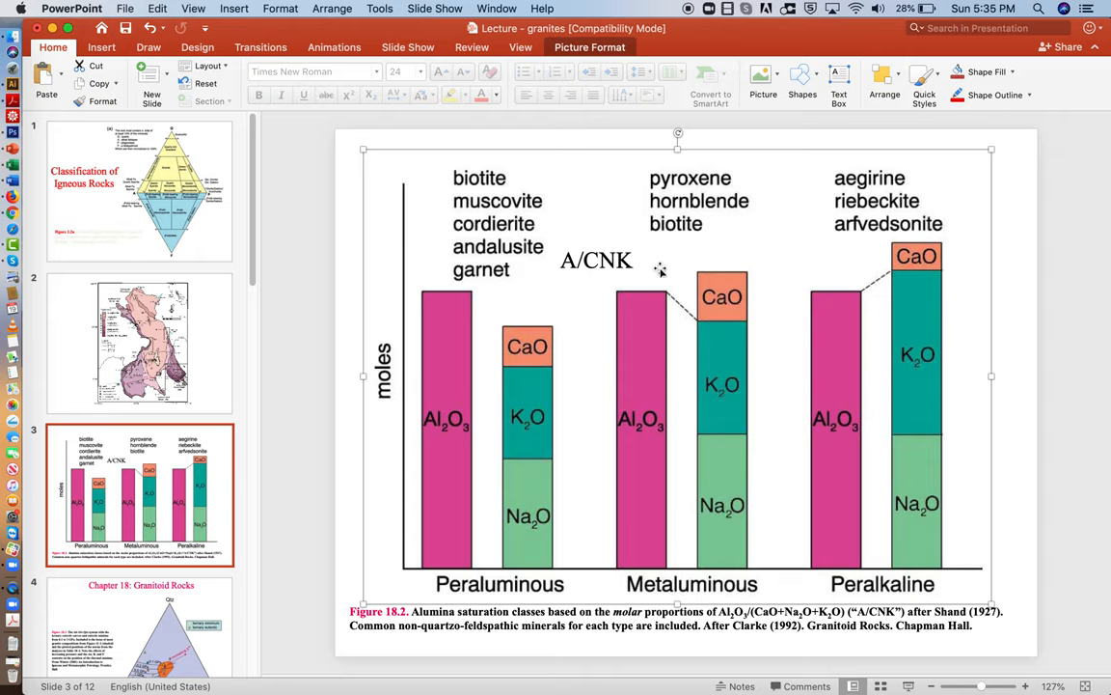
mouse_move(698, 323)
type(" =")
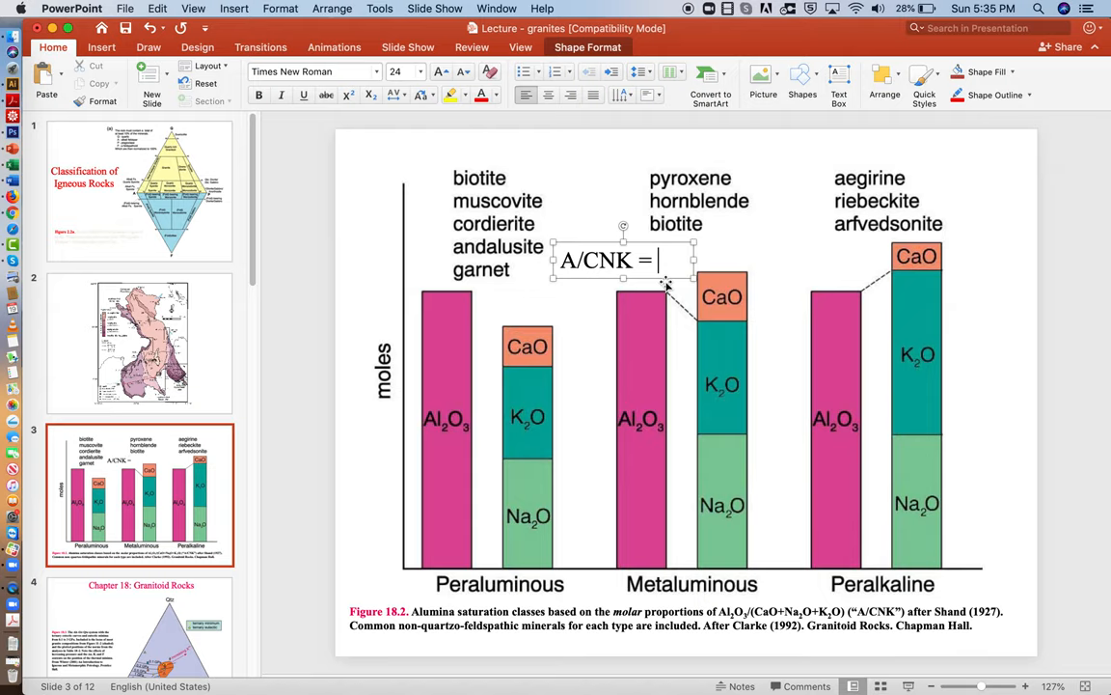
- Type Al2O3/(CaO+Na2O+K2O) into the label and raise it among the mineral names
type("Al2")
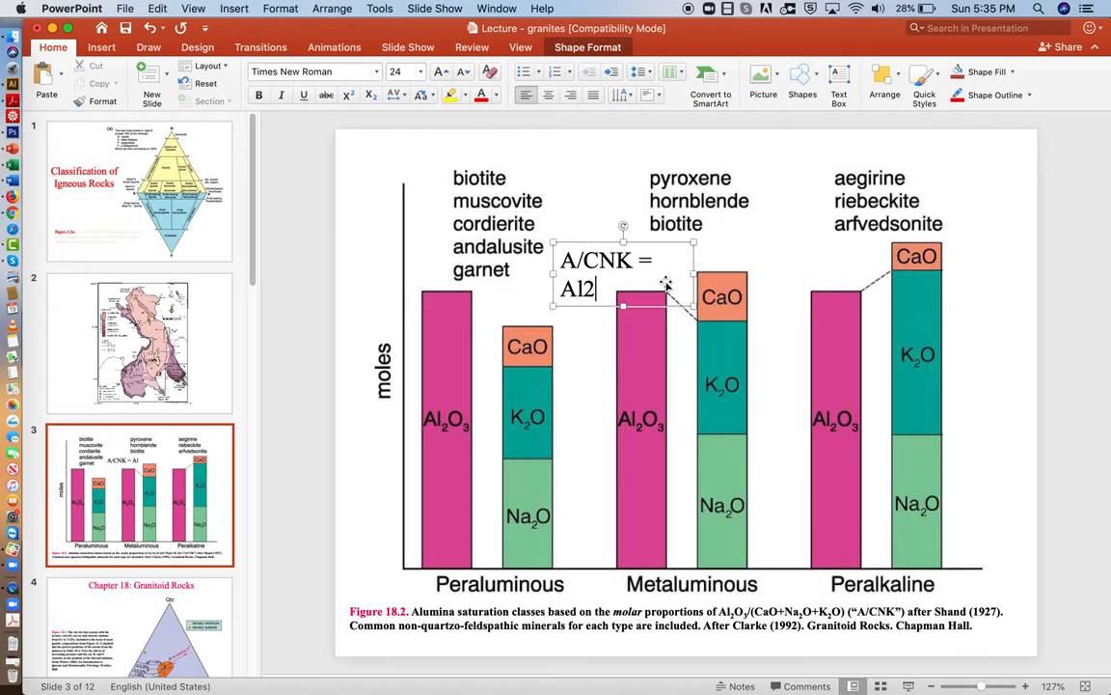
type("O3")
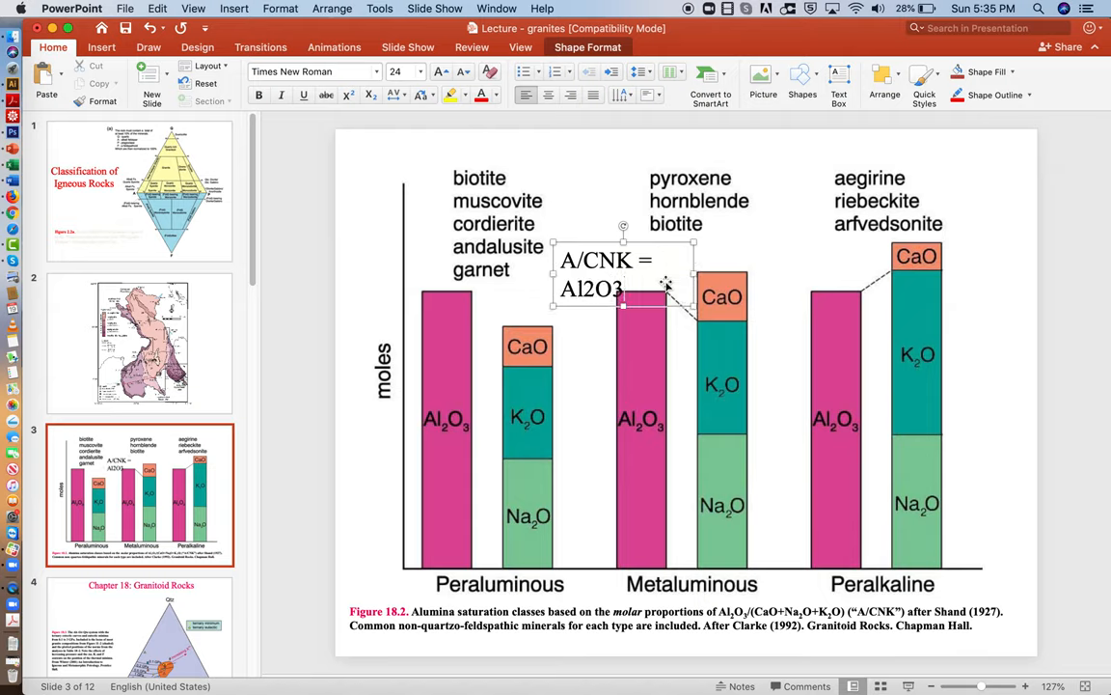
type("/(")
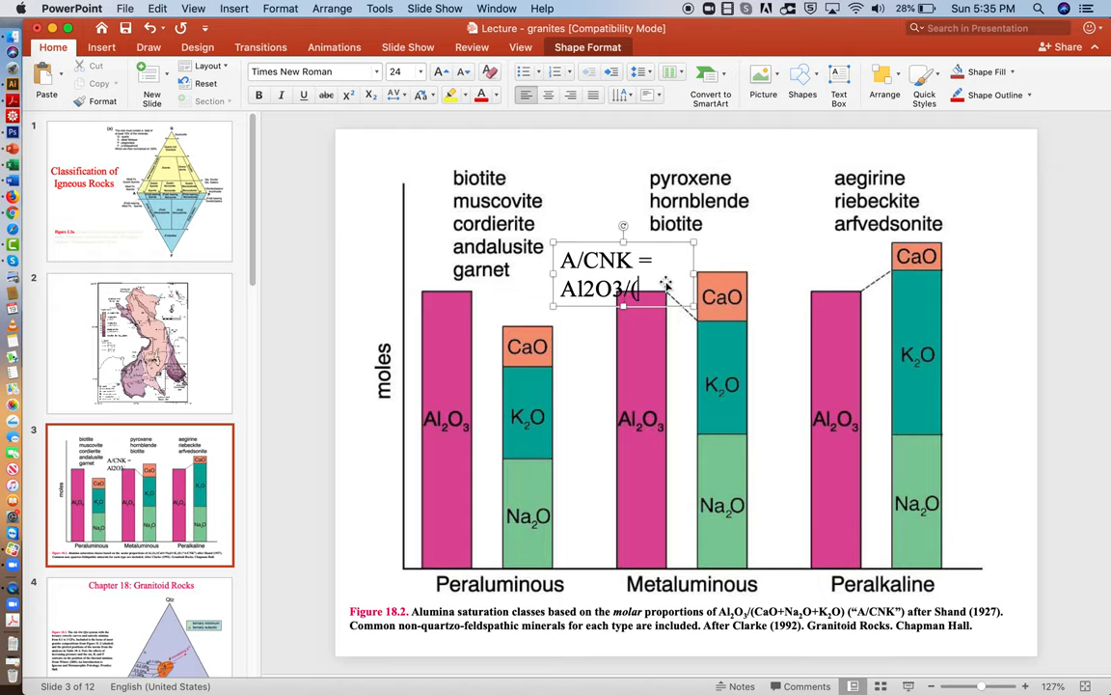
type("CaO")
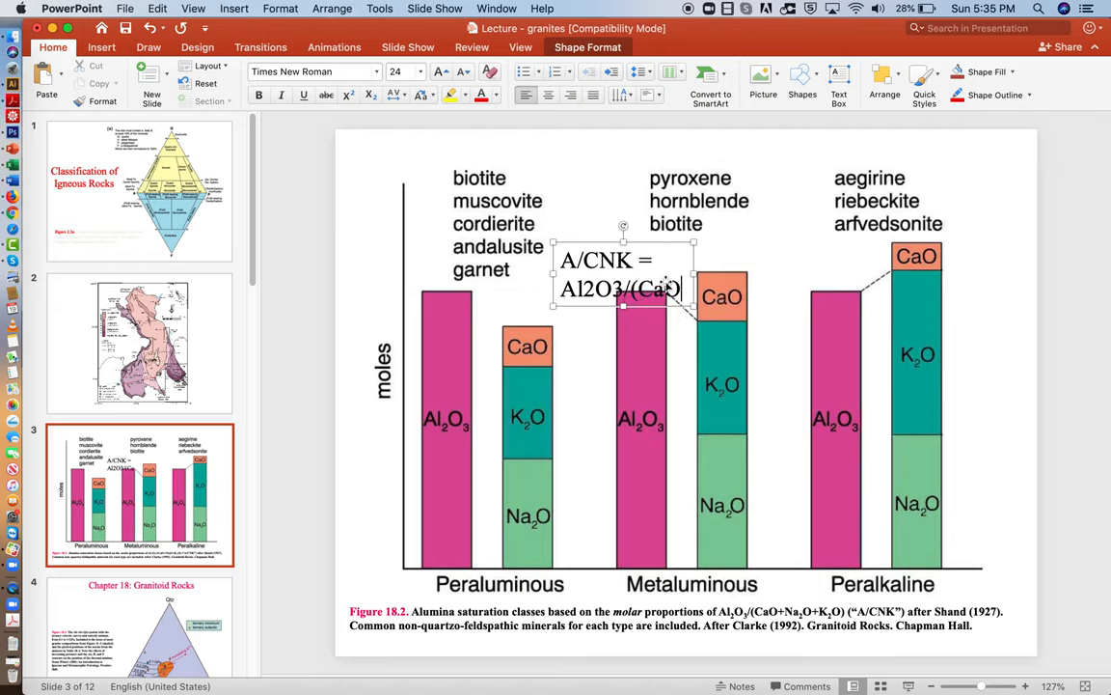
type("+Na")
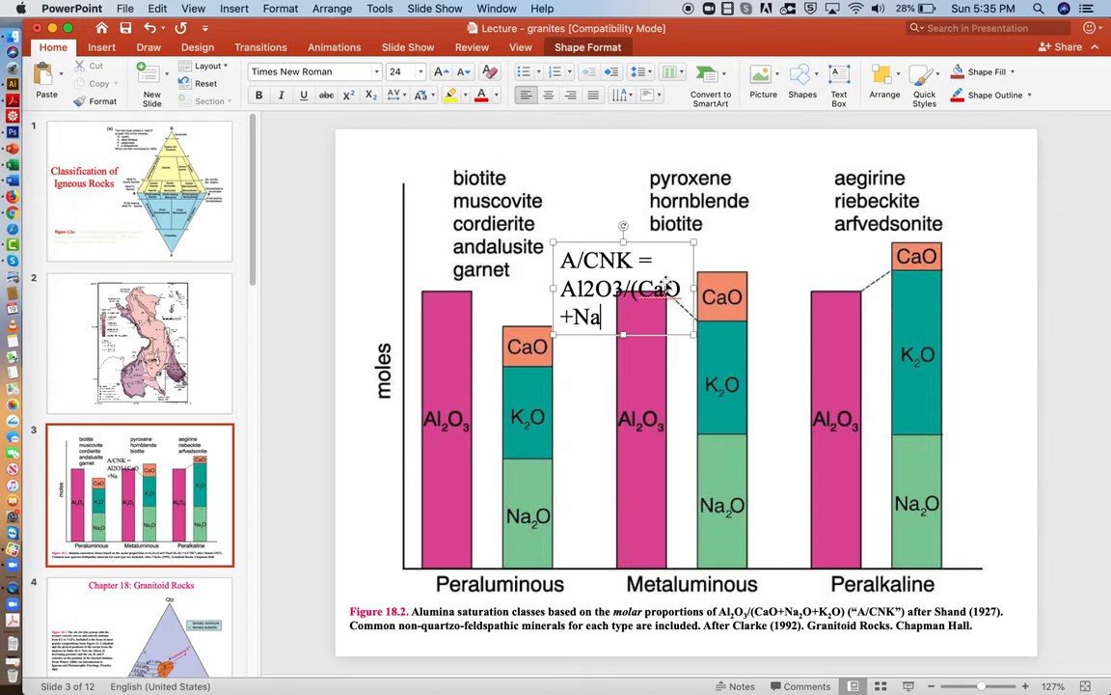
type("2O+K2O")
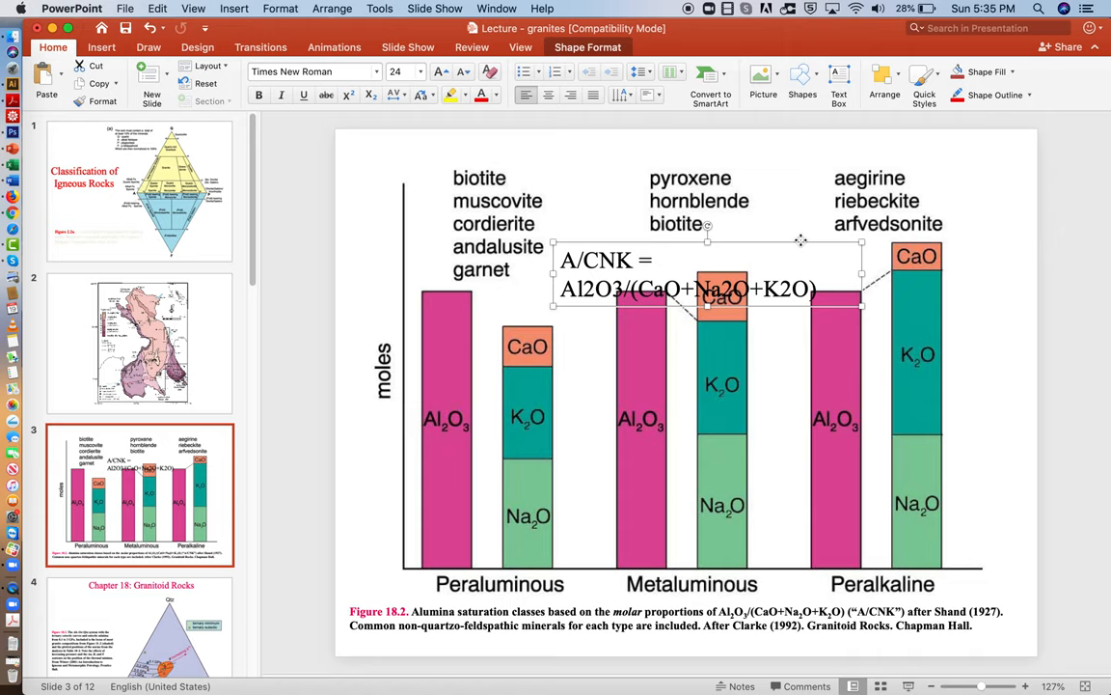
left_click_drag(707, 280, 703, 237)
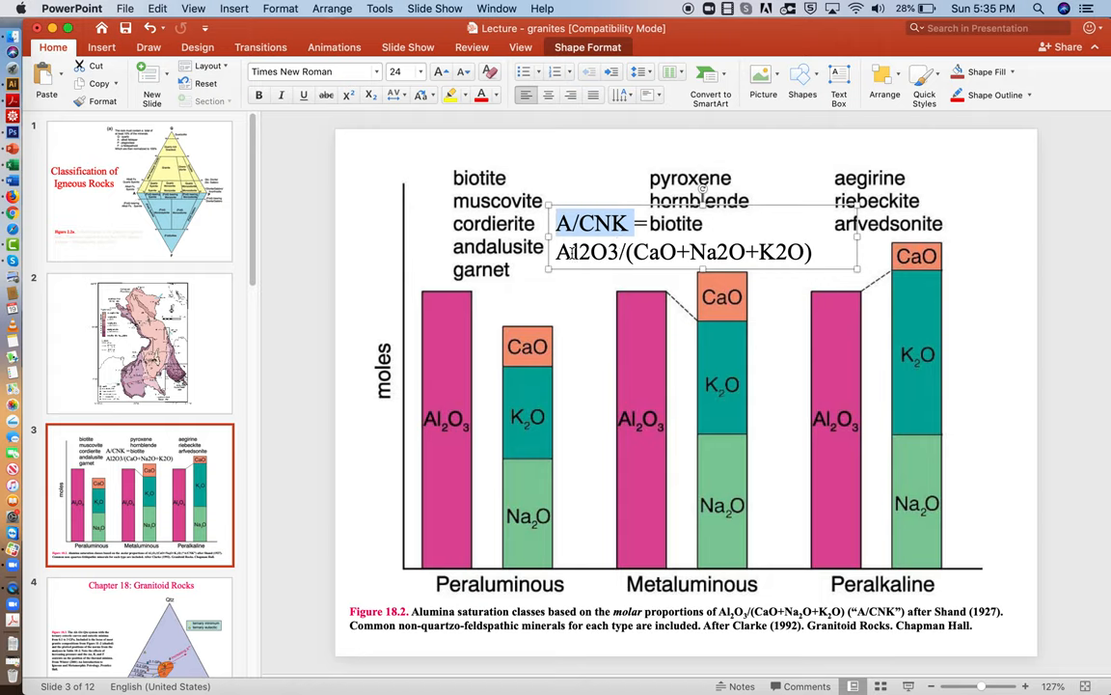
left_click(572, 252)
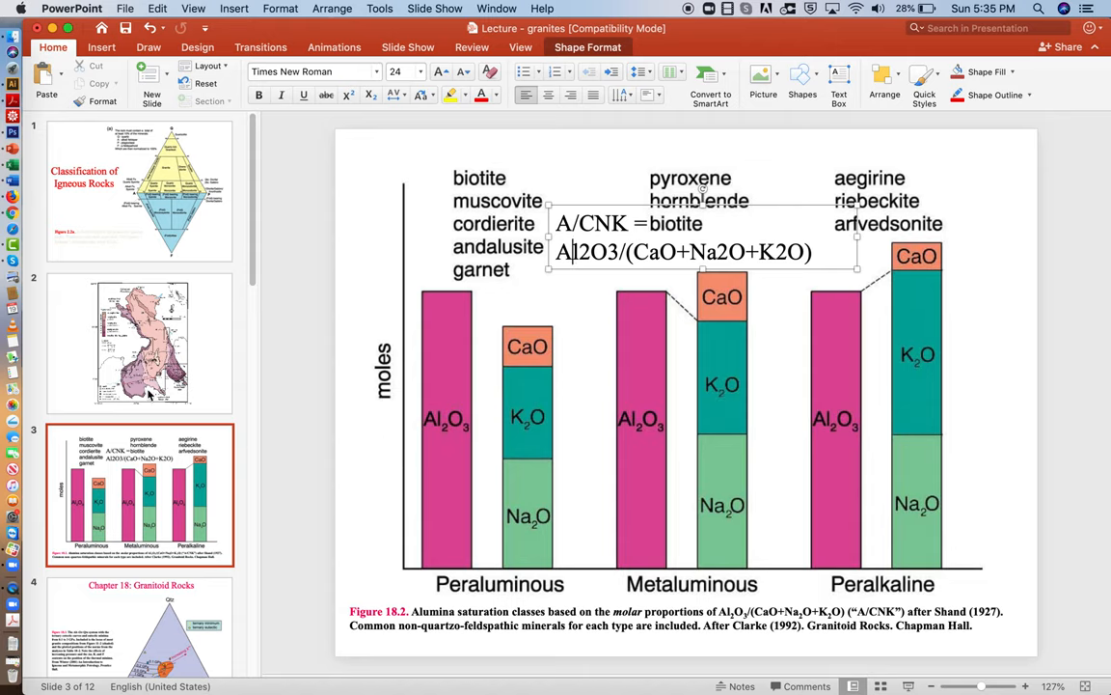
- Scroll down to slide 6, the S-I-A-M granitoid classification table
scroll("down", 3)
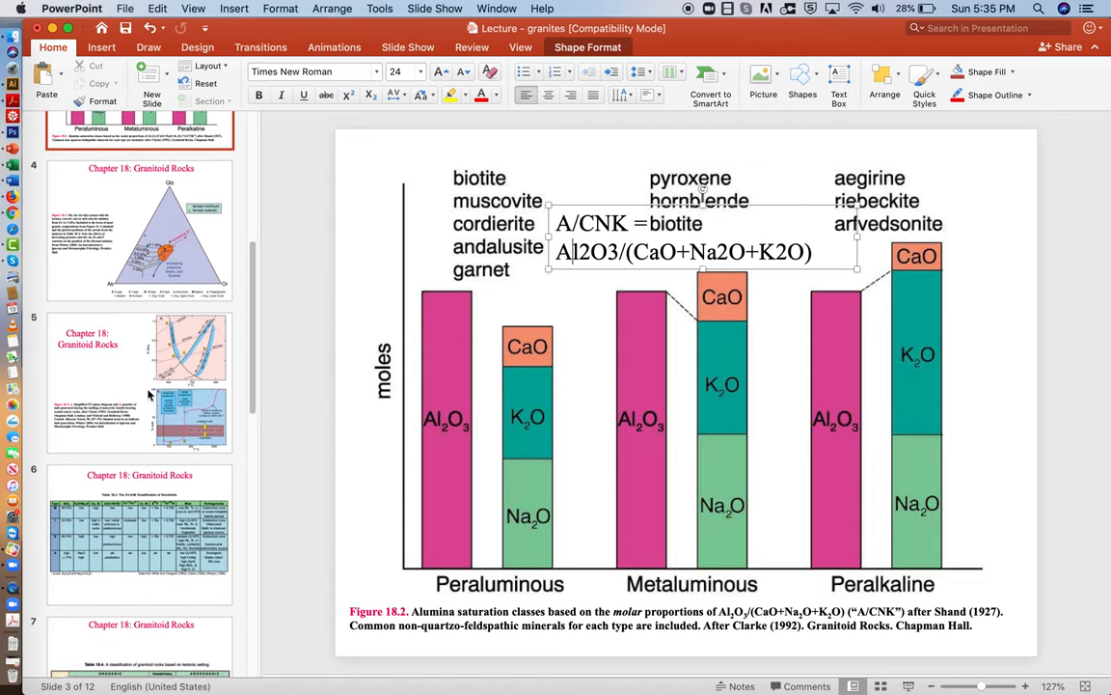
scroll("down", 3)
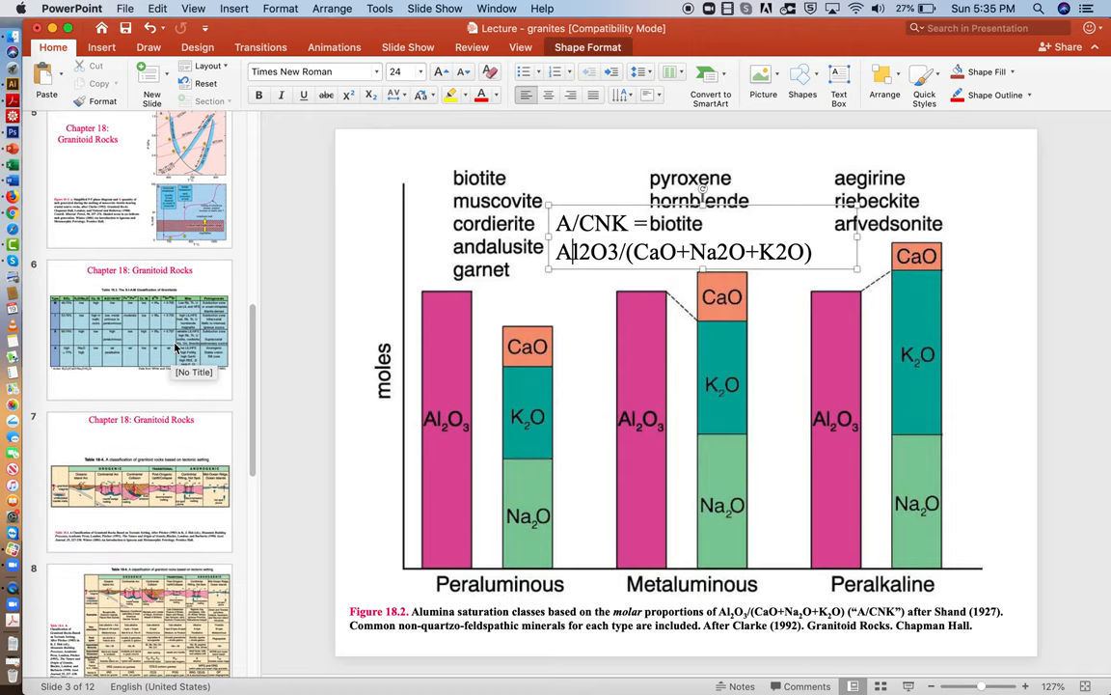
left_click(139, 328)
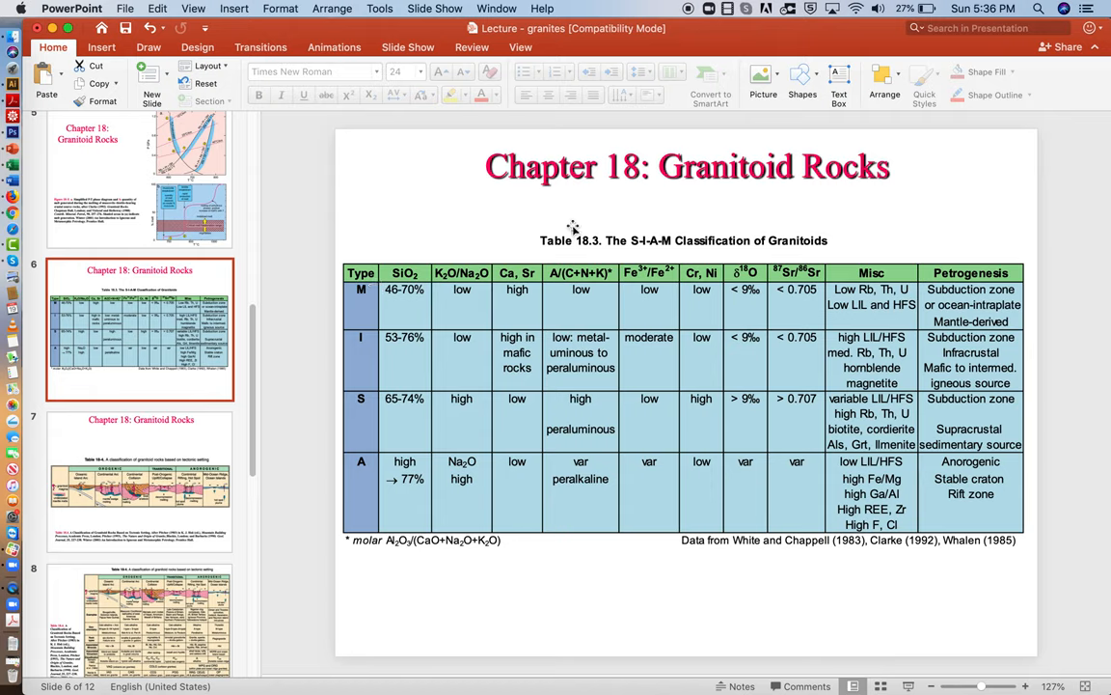
mouse_move(393, 407)
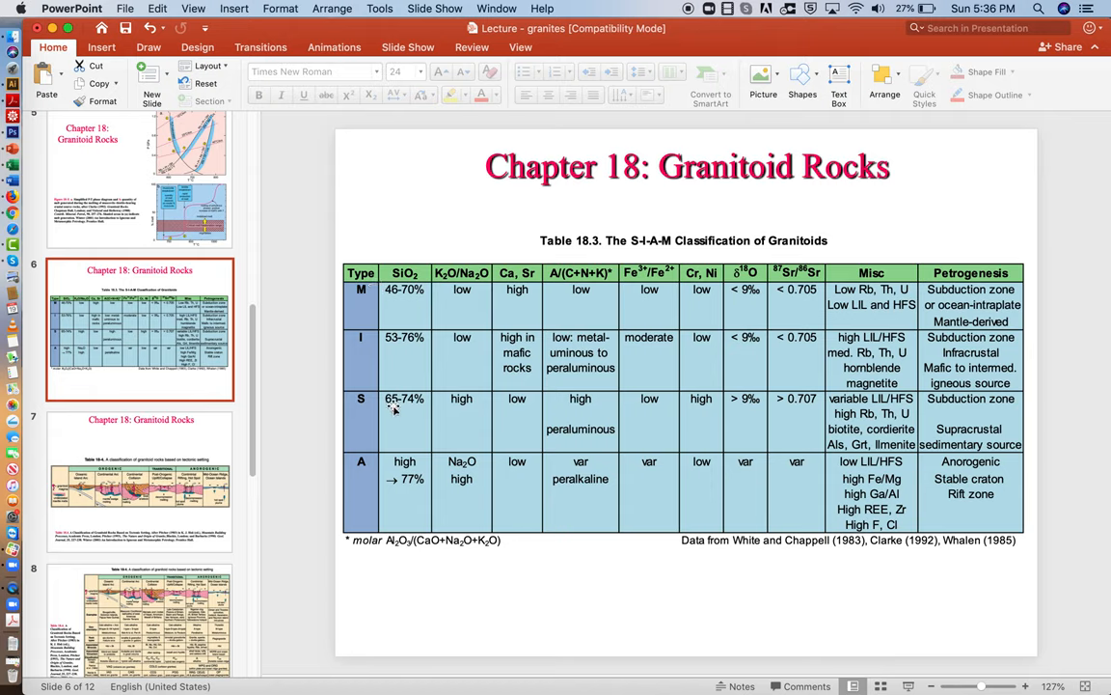
mouse_move(410, 417)
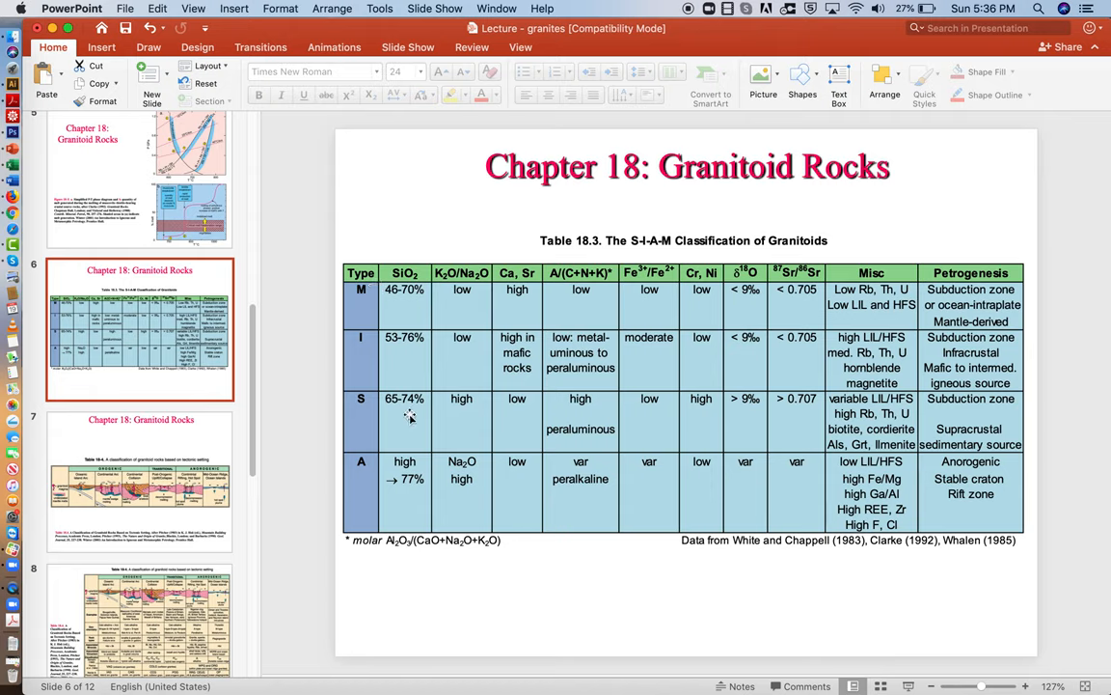
mouse_move(567, 413)
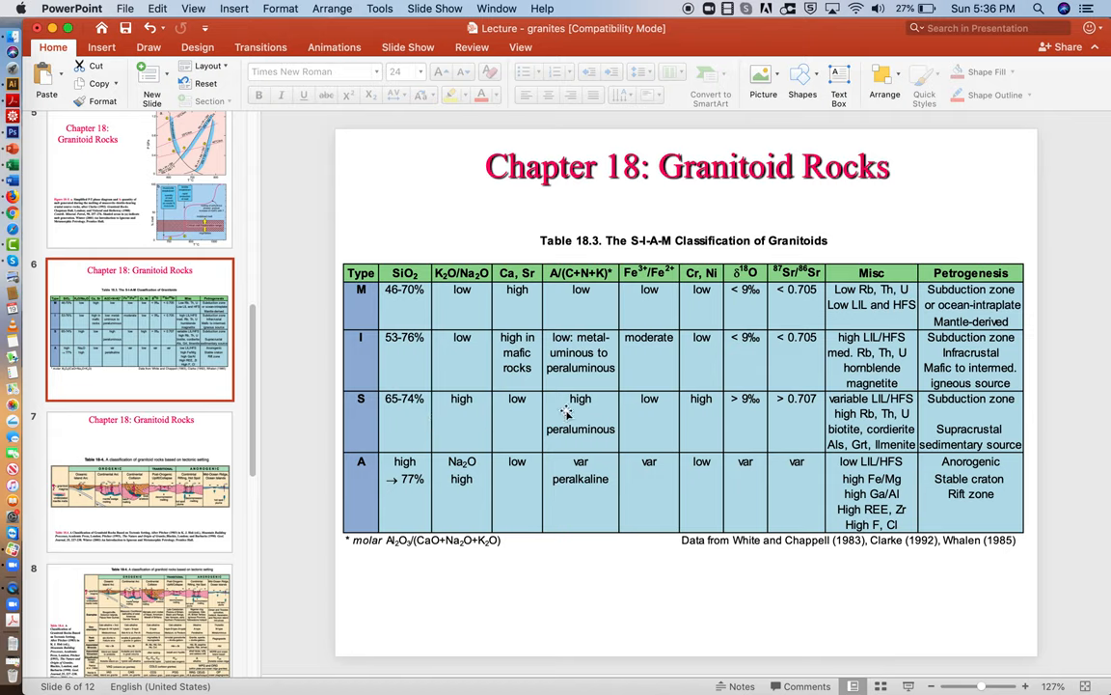
mouse_move(589, 430)
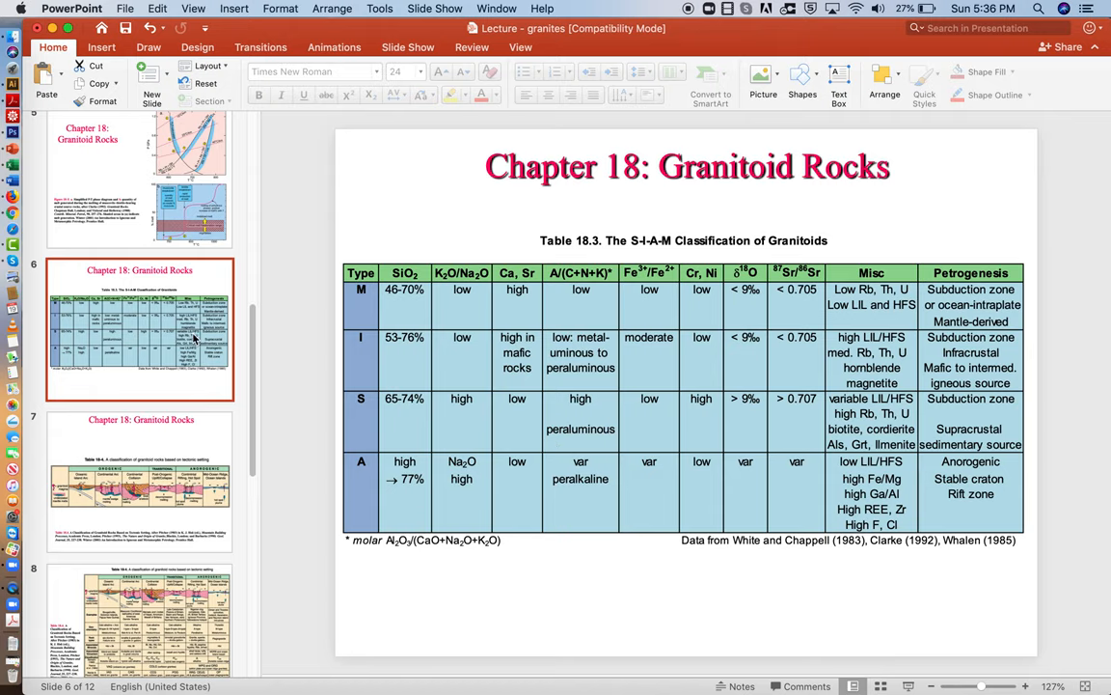
mouse_move(193, 338)
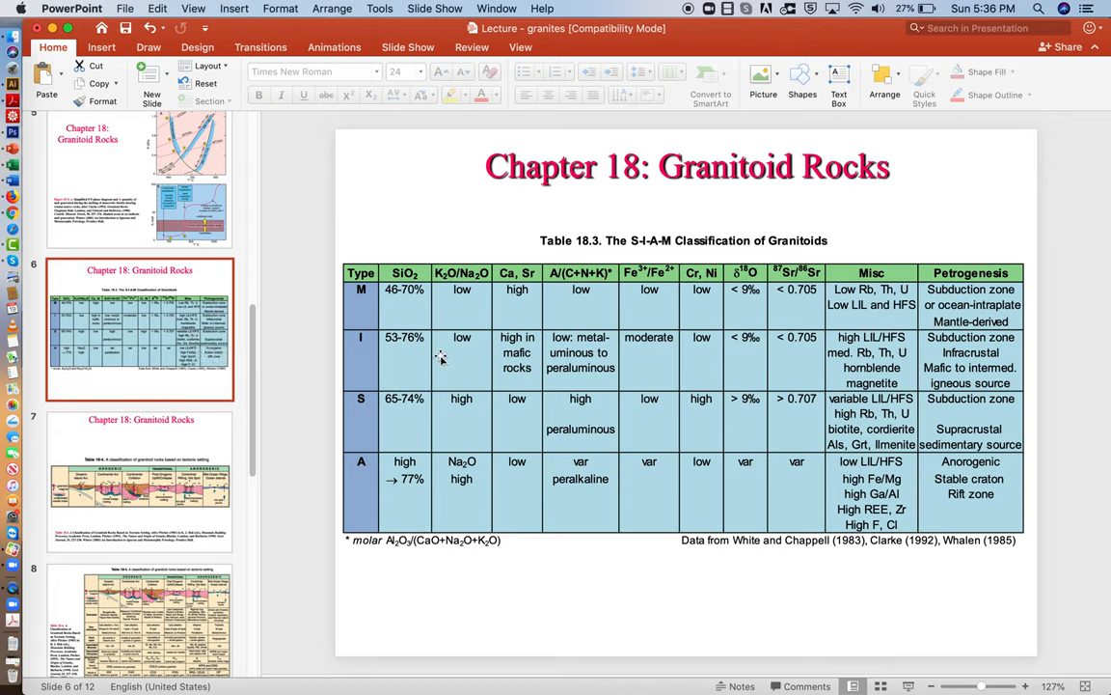
mouse_move(453, 359)
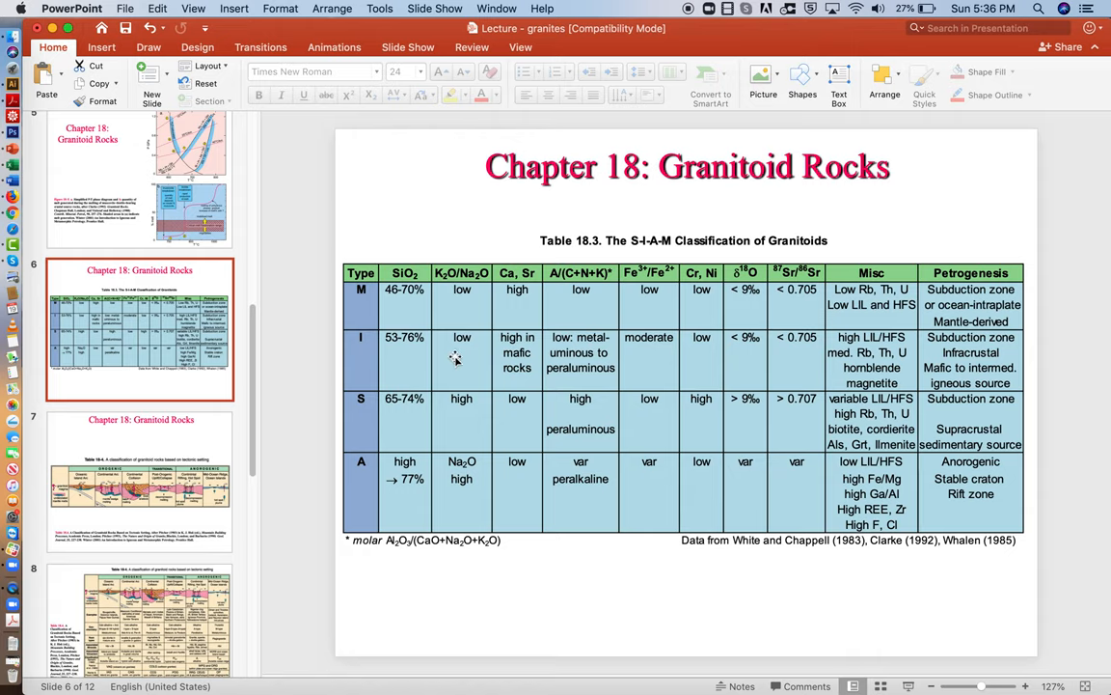
mouse_move(868, 362)
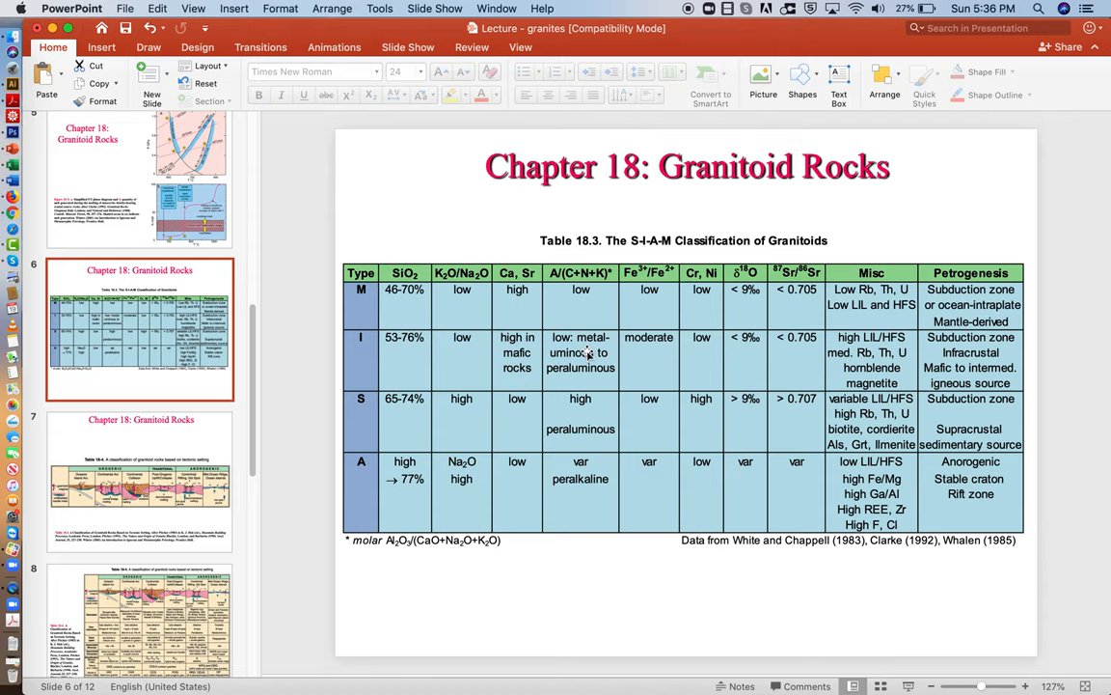
mouse_move(581, 408)
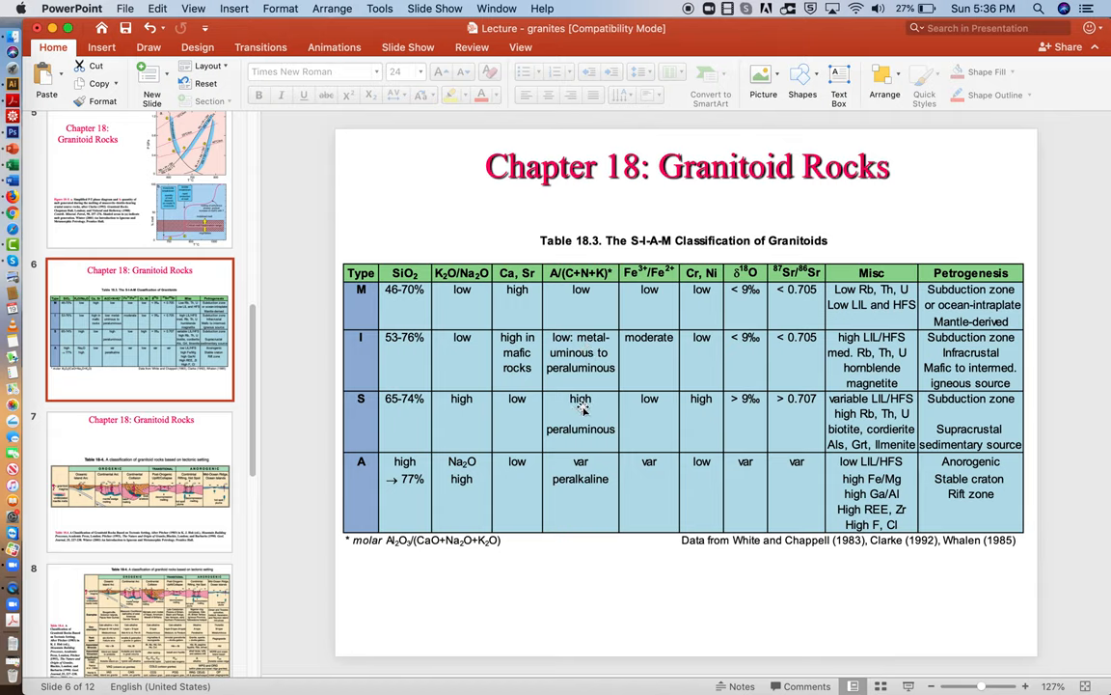
mouse_move(577, 360)
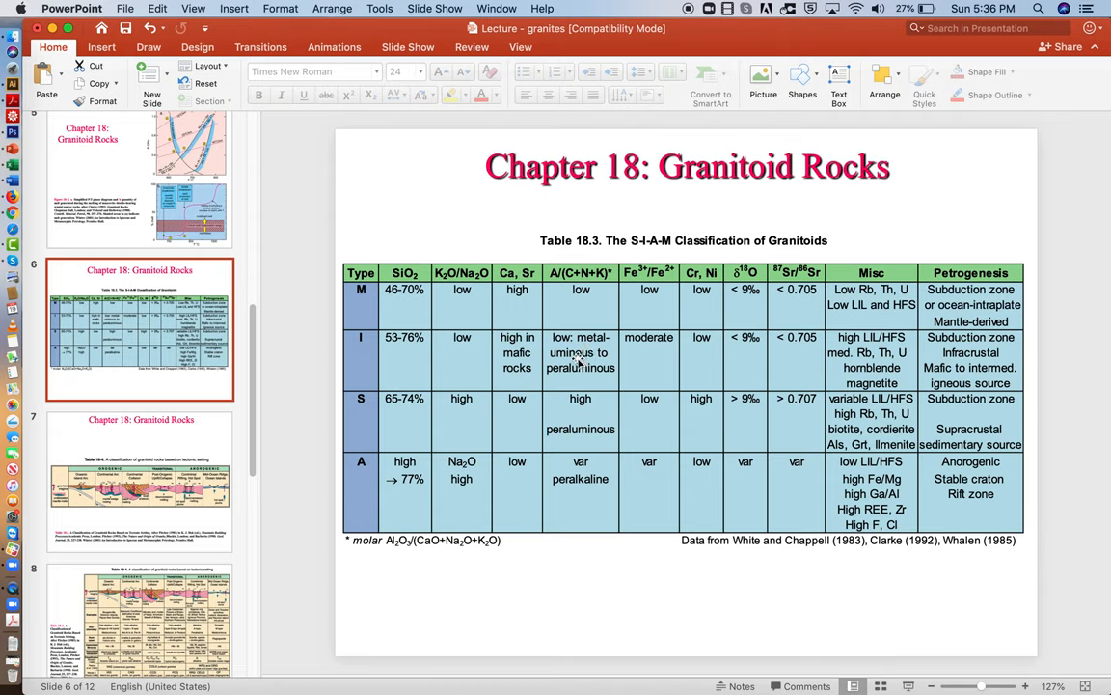
mouse_move(374, 364)
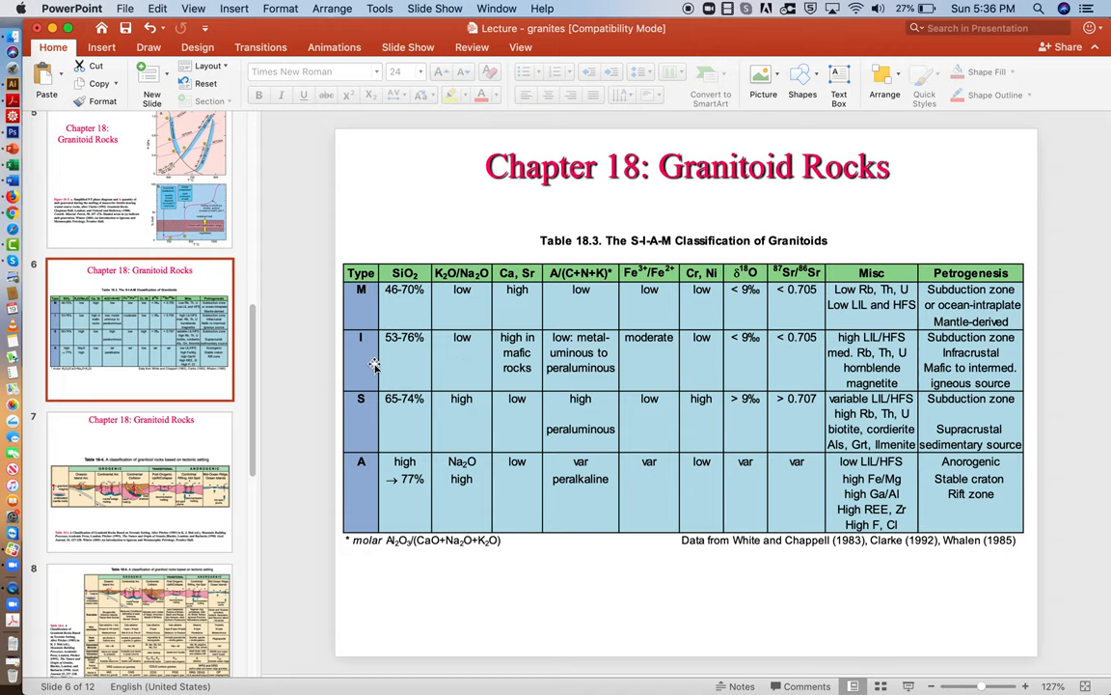
- Glance between slide 3's A/CNK chart and slide 6's S-I-A-M table, ending on slide 3
scroll("up", 3)
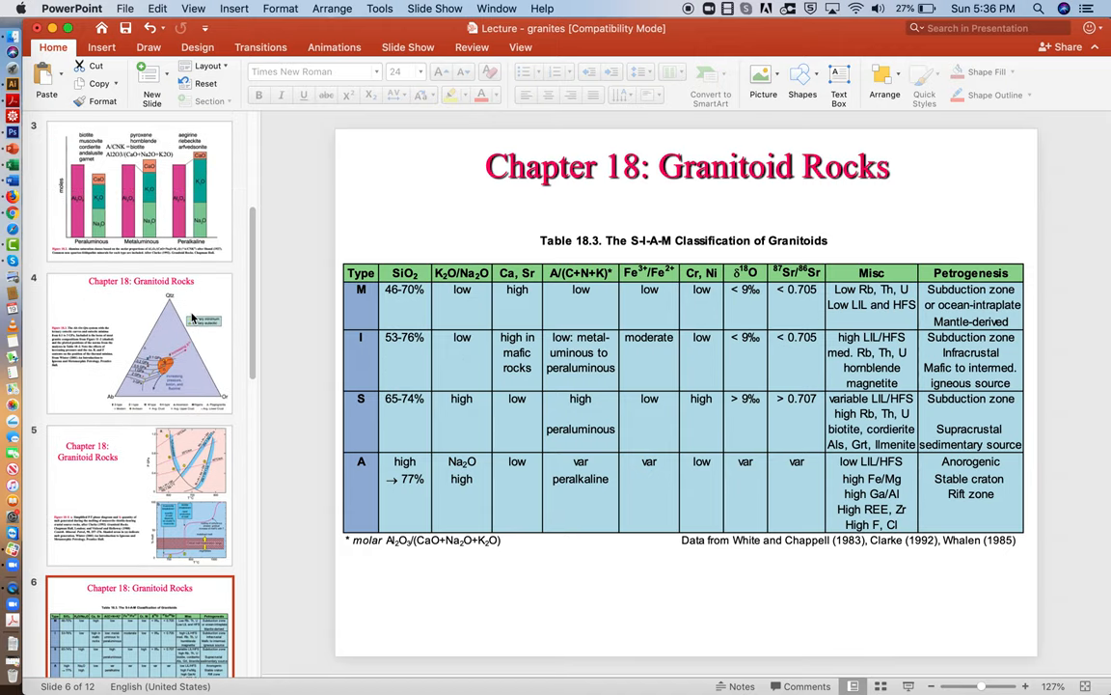
left_click(140, 190)
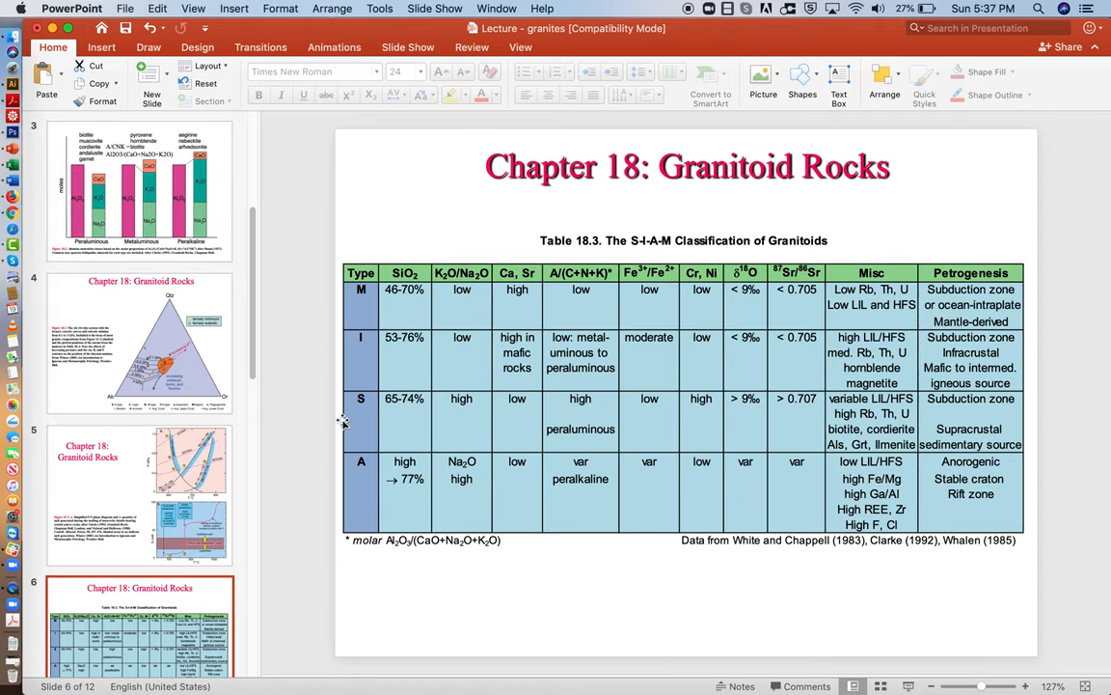
left_click(140, 190)
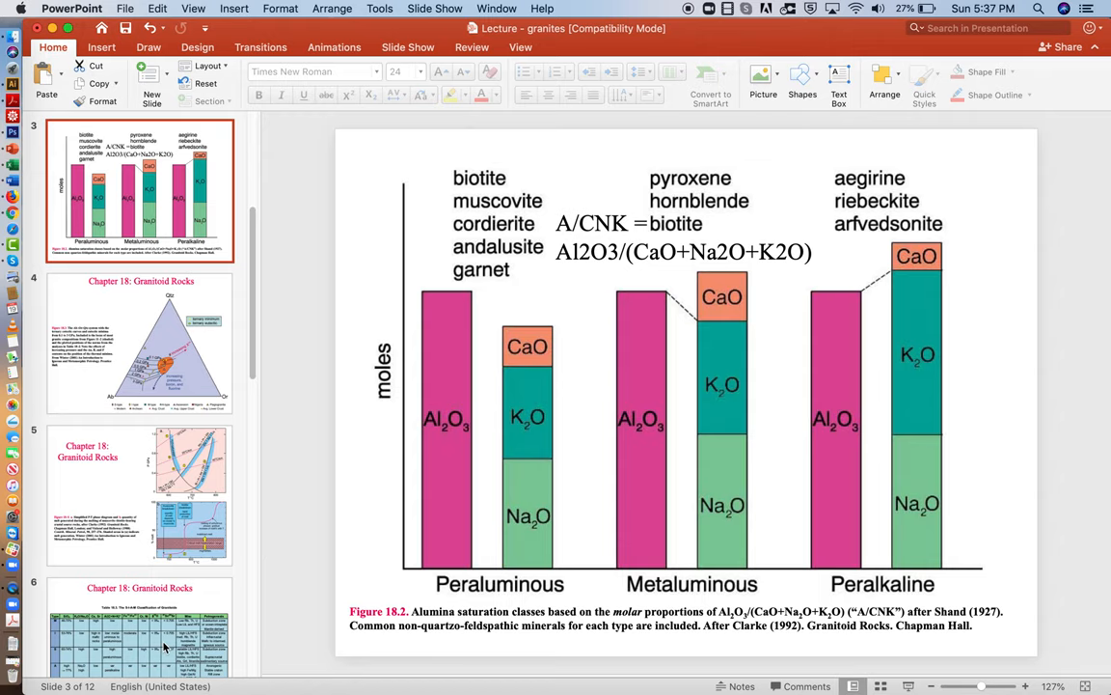
left_click(139, 627)
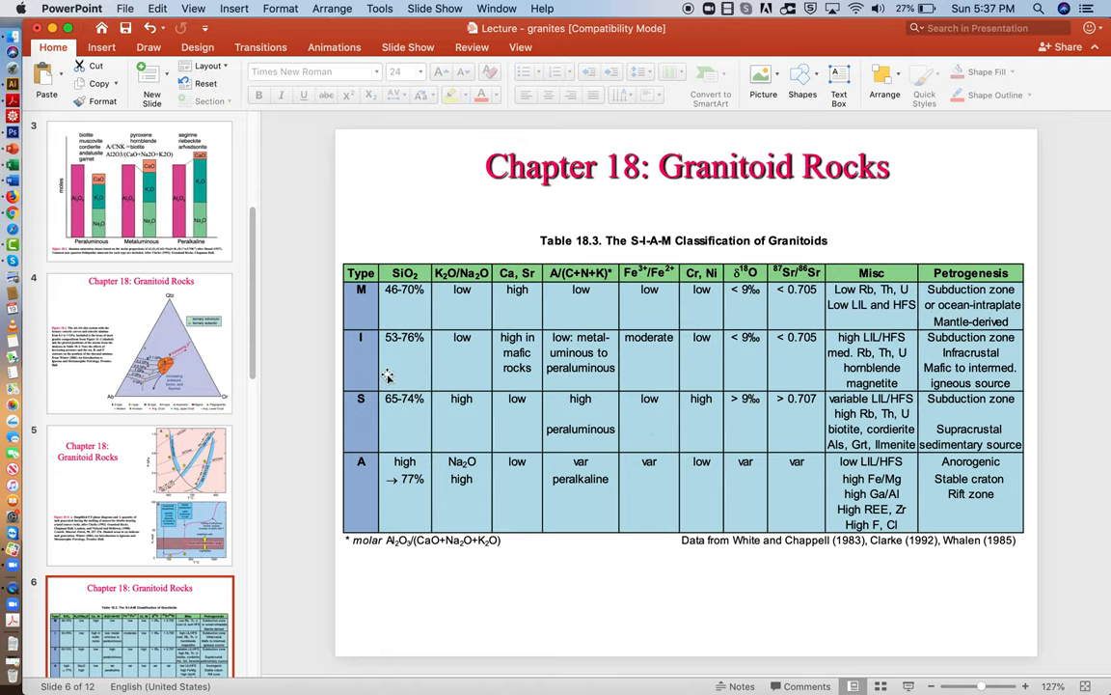
left_click(140, 190)
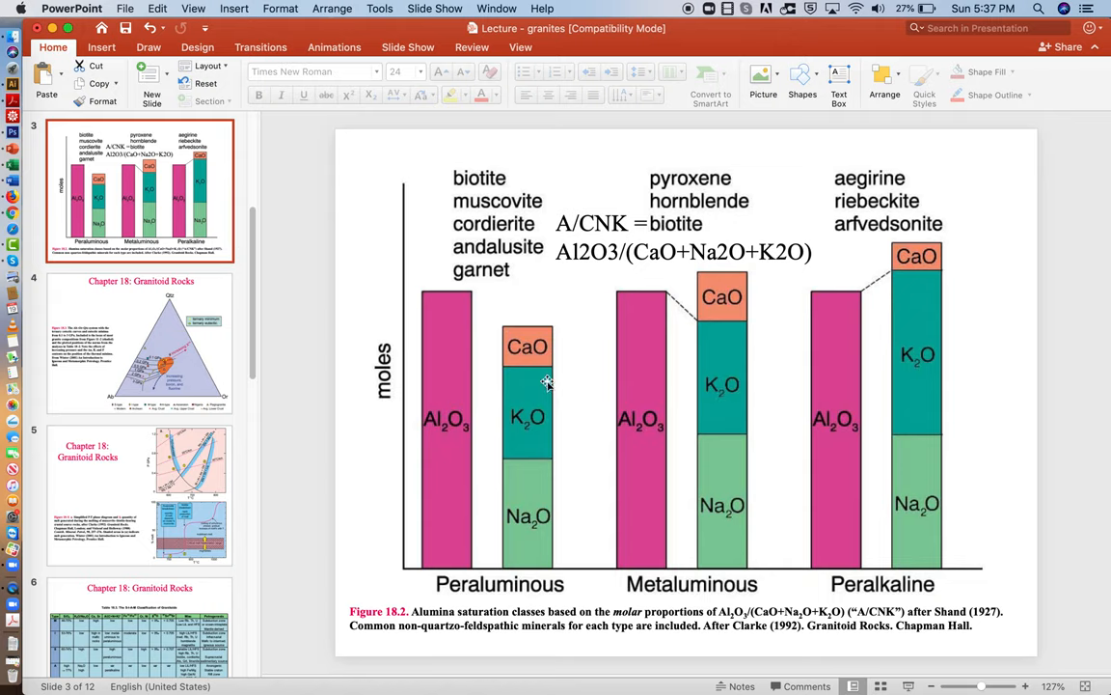
mouse_move(572, 476)
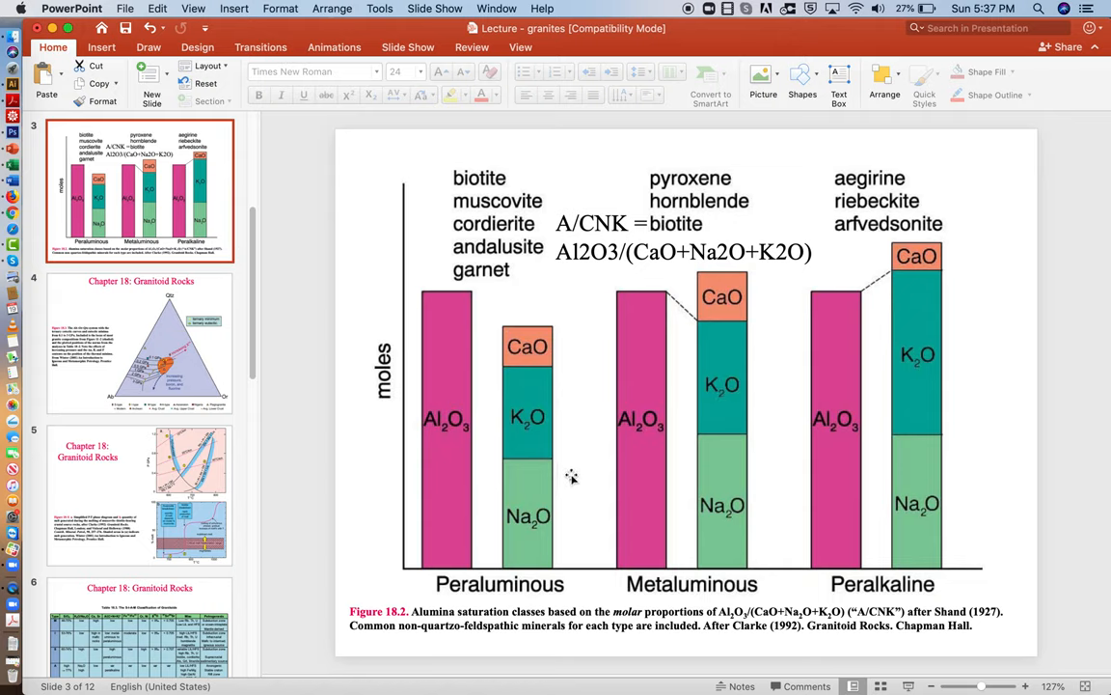
mouse_move(684, 404)
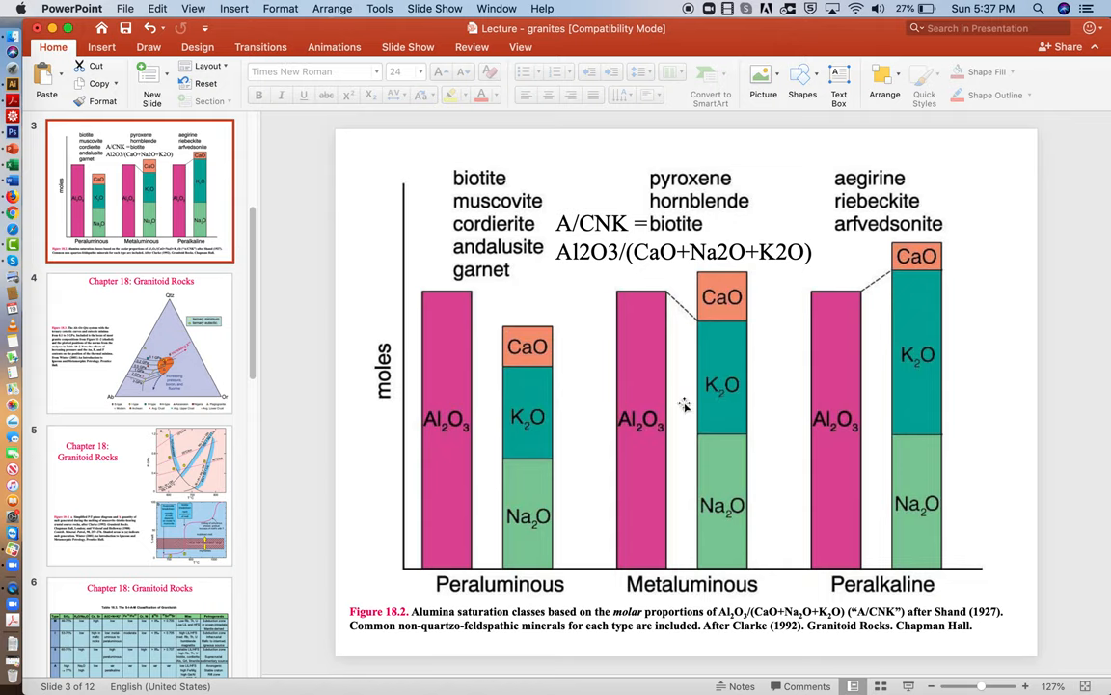
scroll("up", 3)
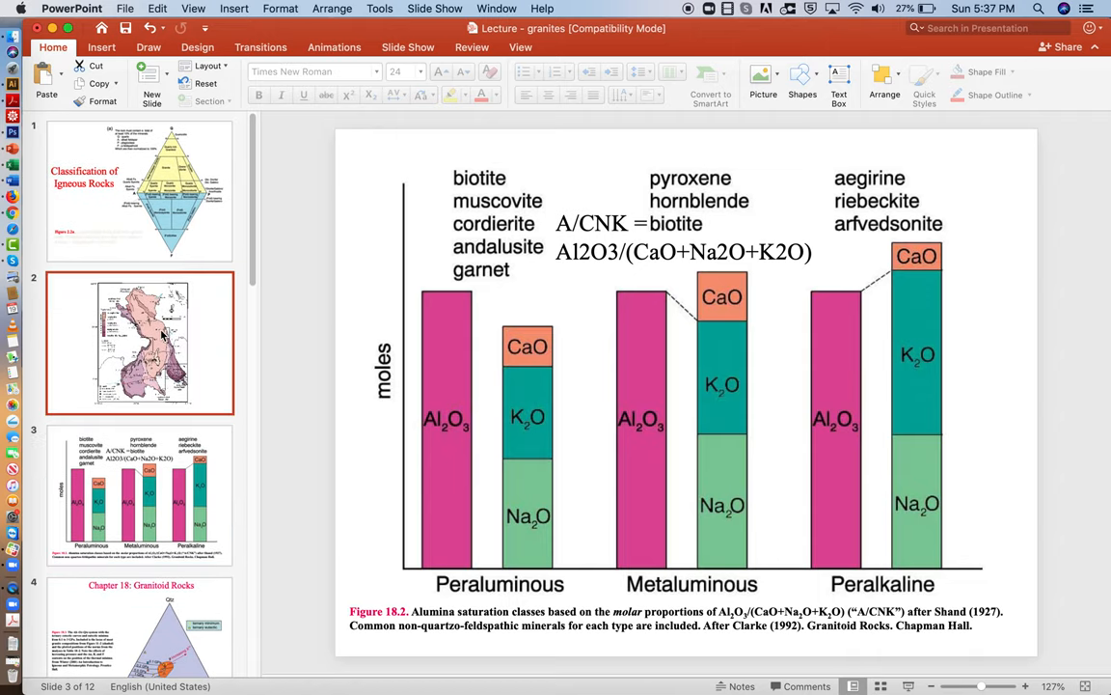
- Open slide 2, the granite map with the SiO2 legend and age labels
left_click(139, 341)
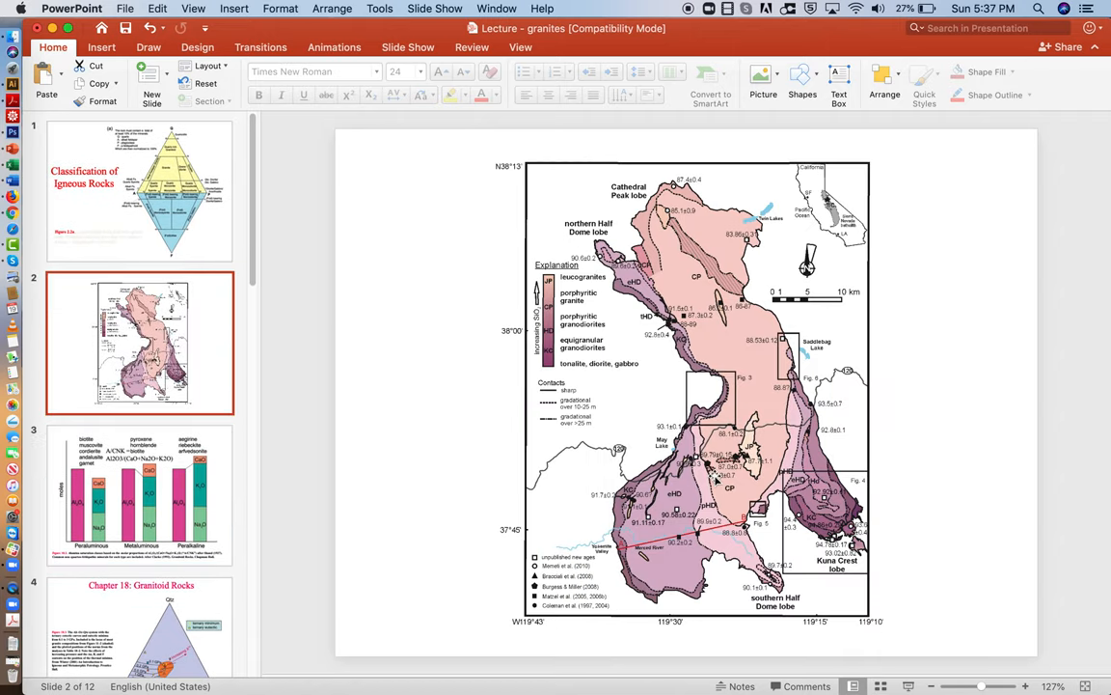
mouse_move(738, 415)
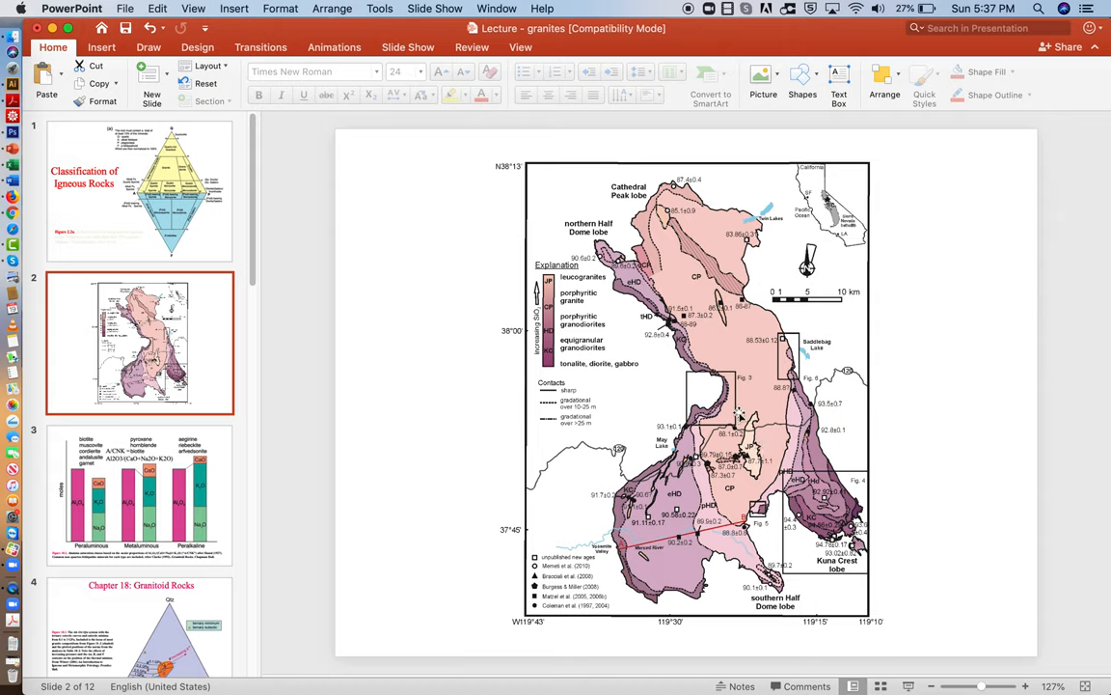
mouse_move(773, 393)
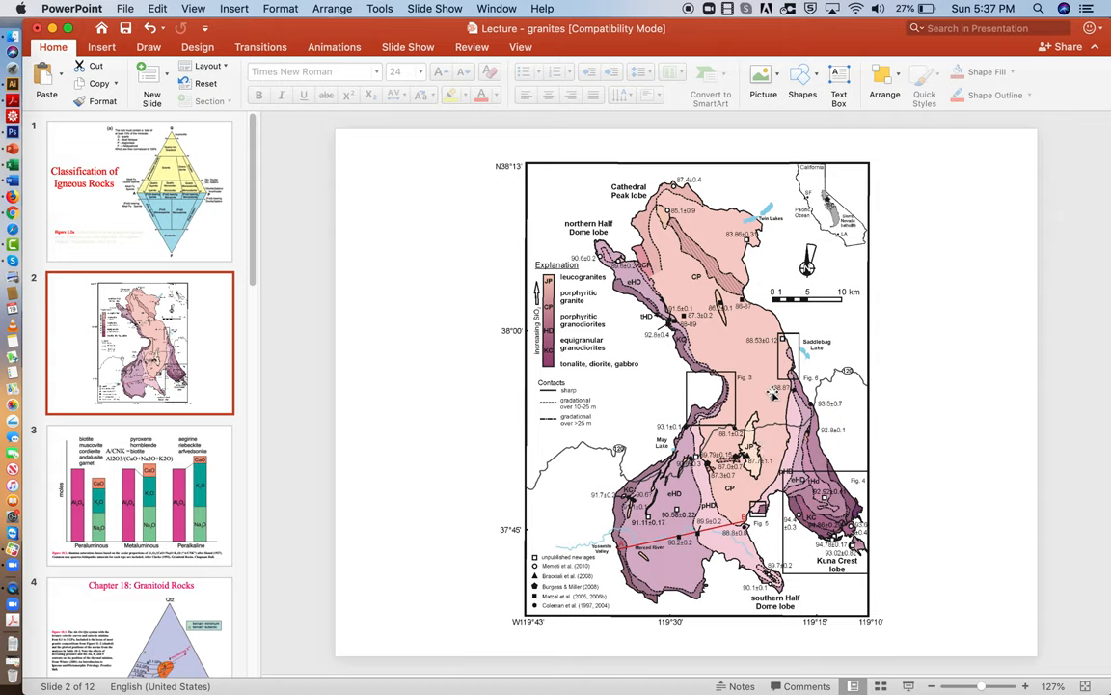
mouse_move(745, 344)
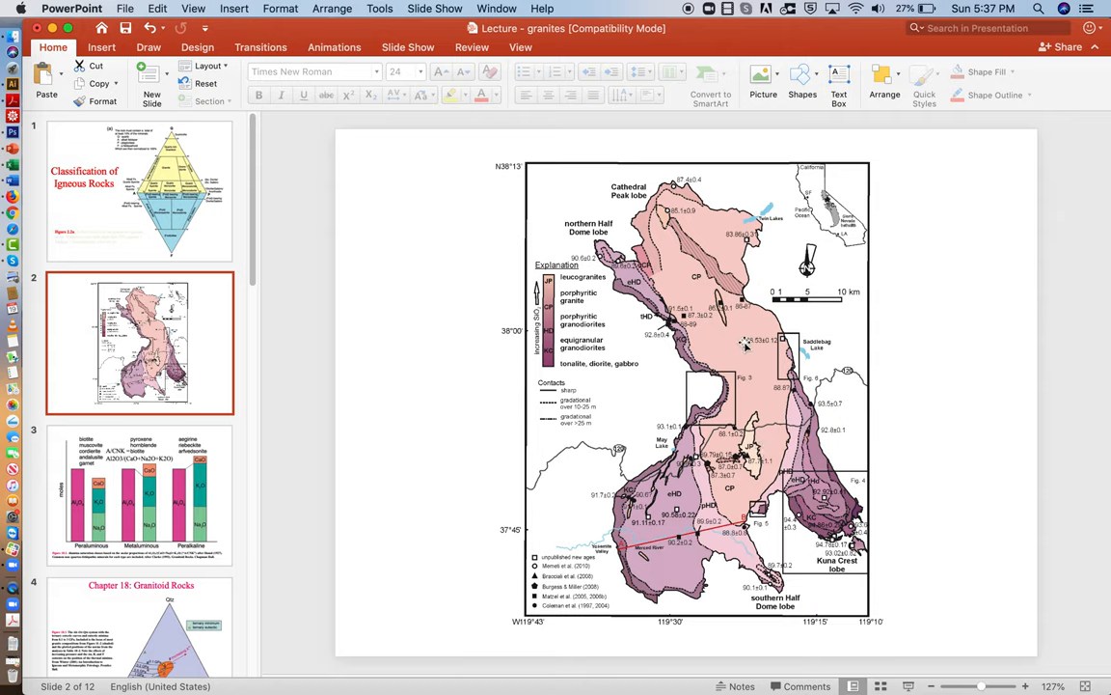
mouse_move(754, 415)
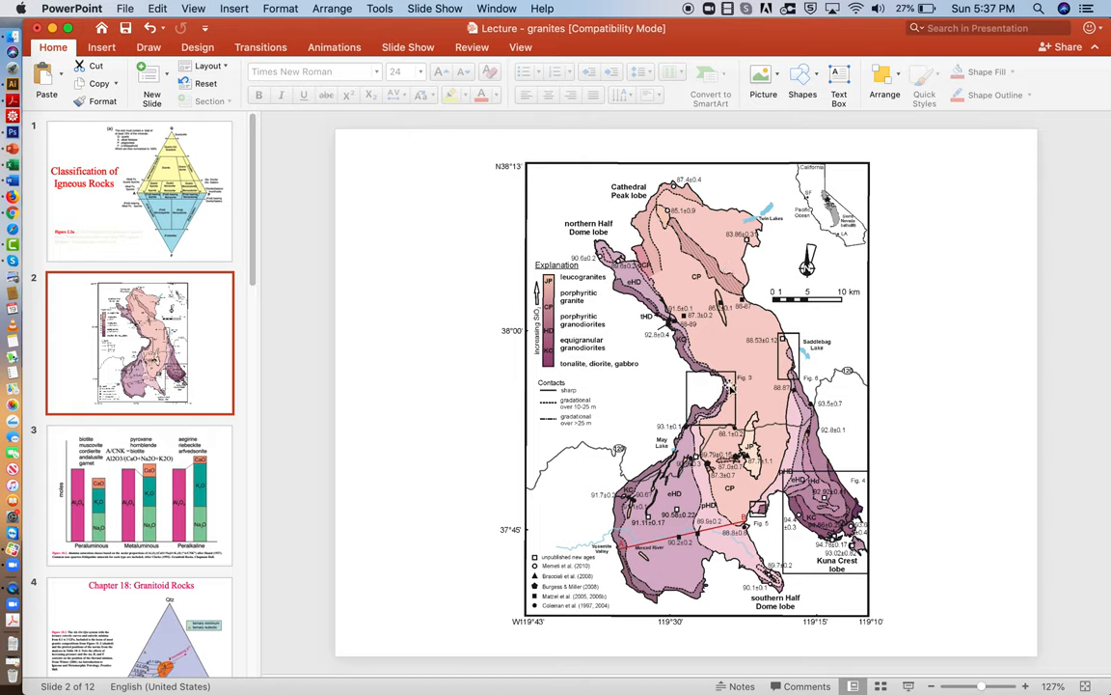
mouse_move(545, 472)
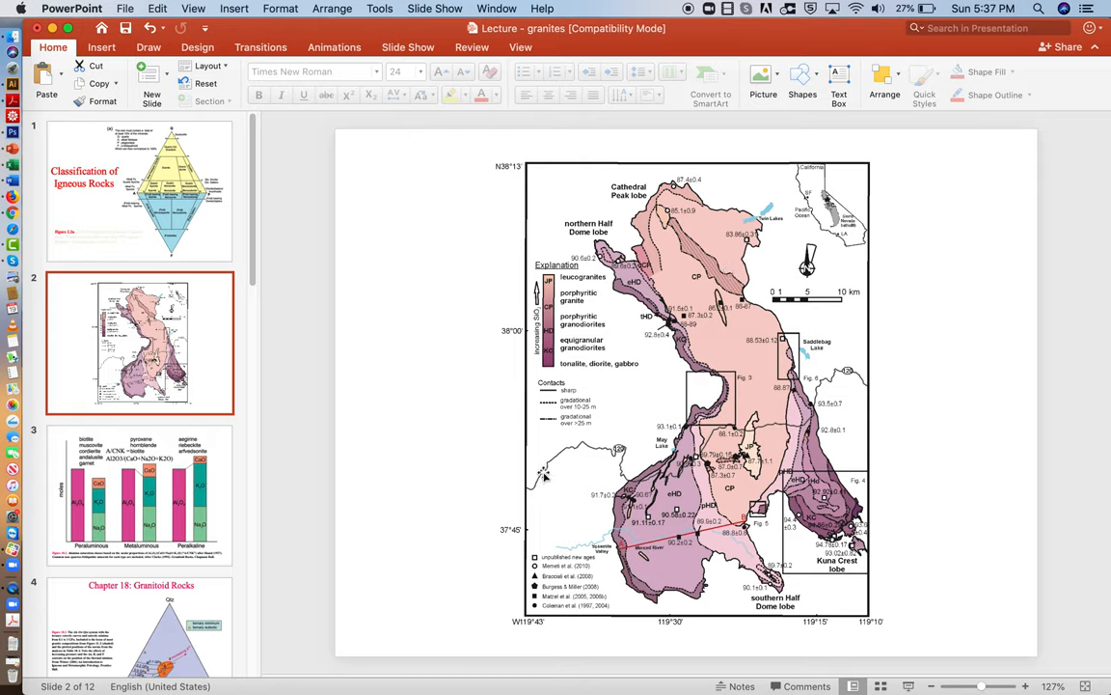
mouse_move(762, 429)
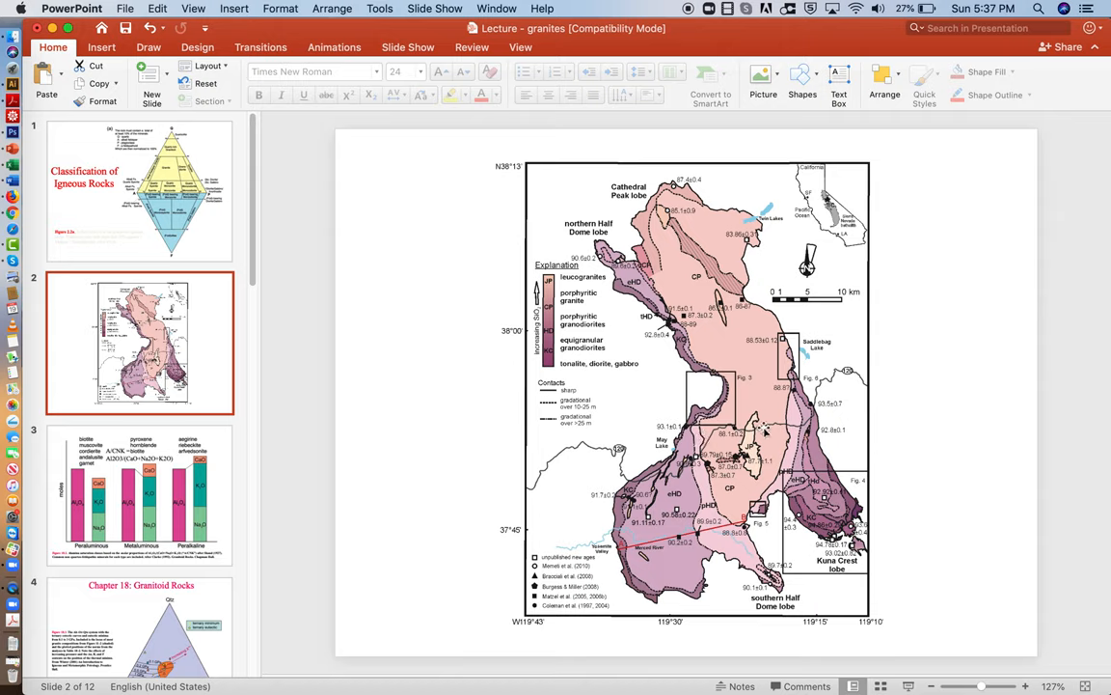
mouse_move(602, 463)
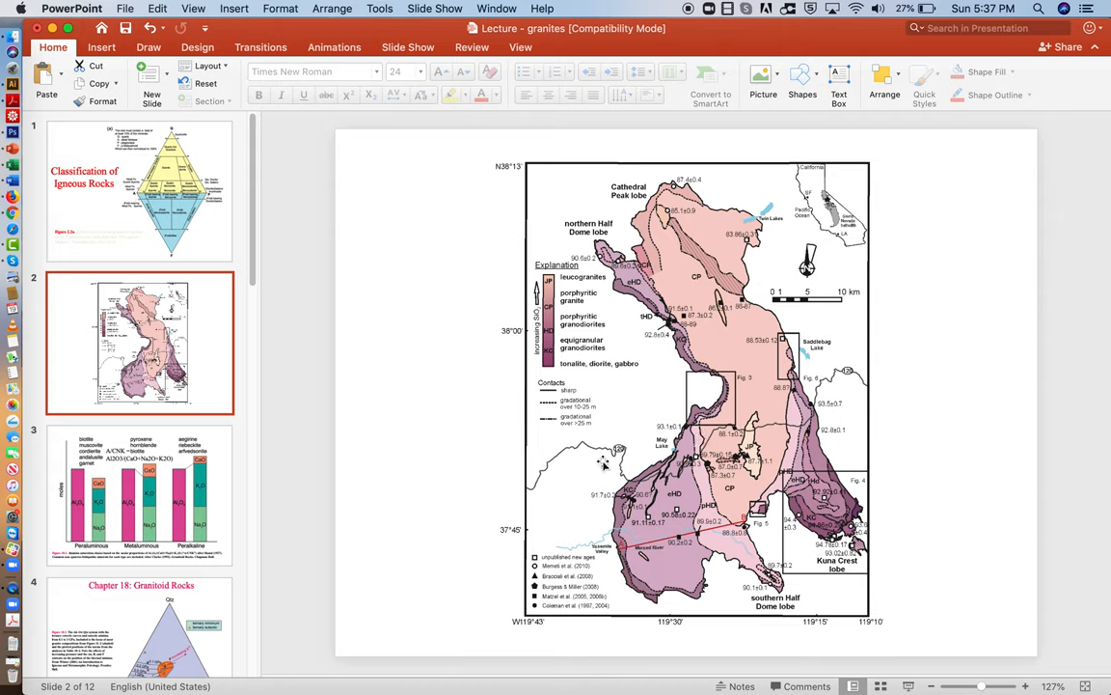
mouse_move(547, 477)
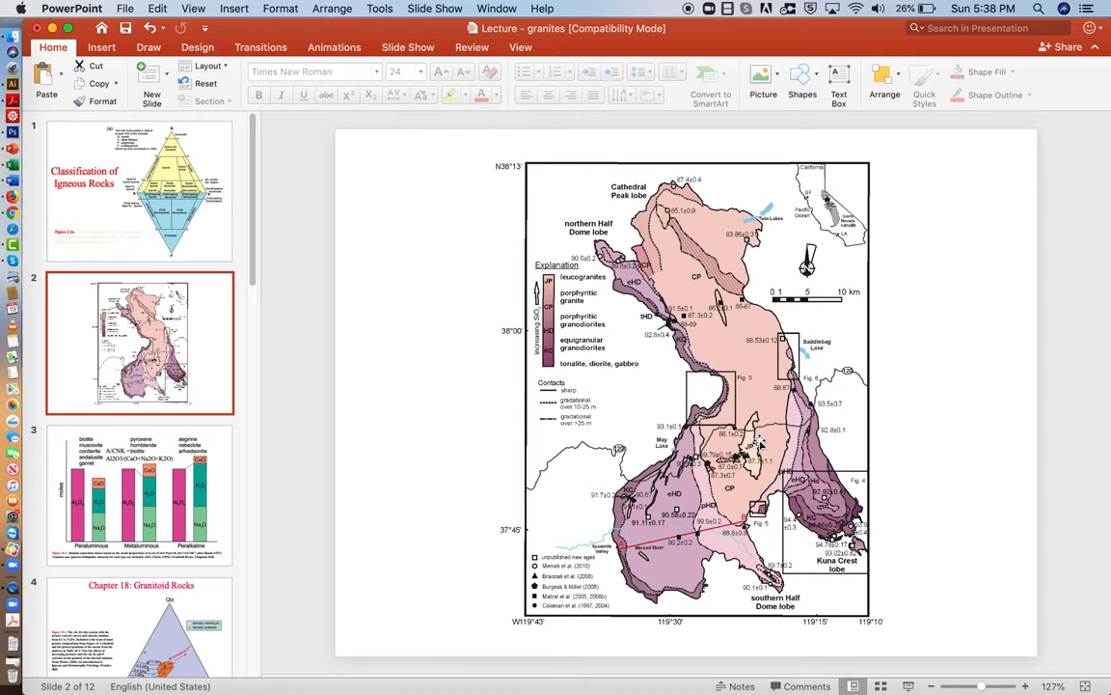
- Return to slide 3, the A/CNK alumina saturation chart
left_click(140, 495)
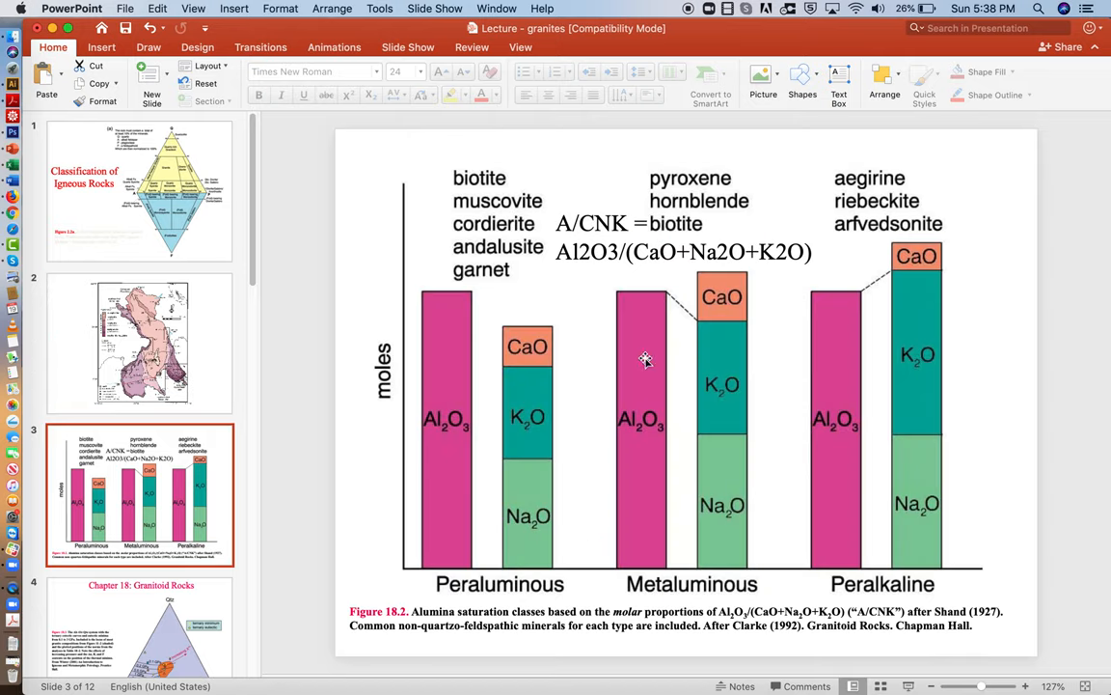
mouse_move(550, 391)
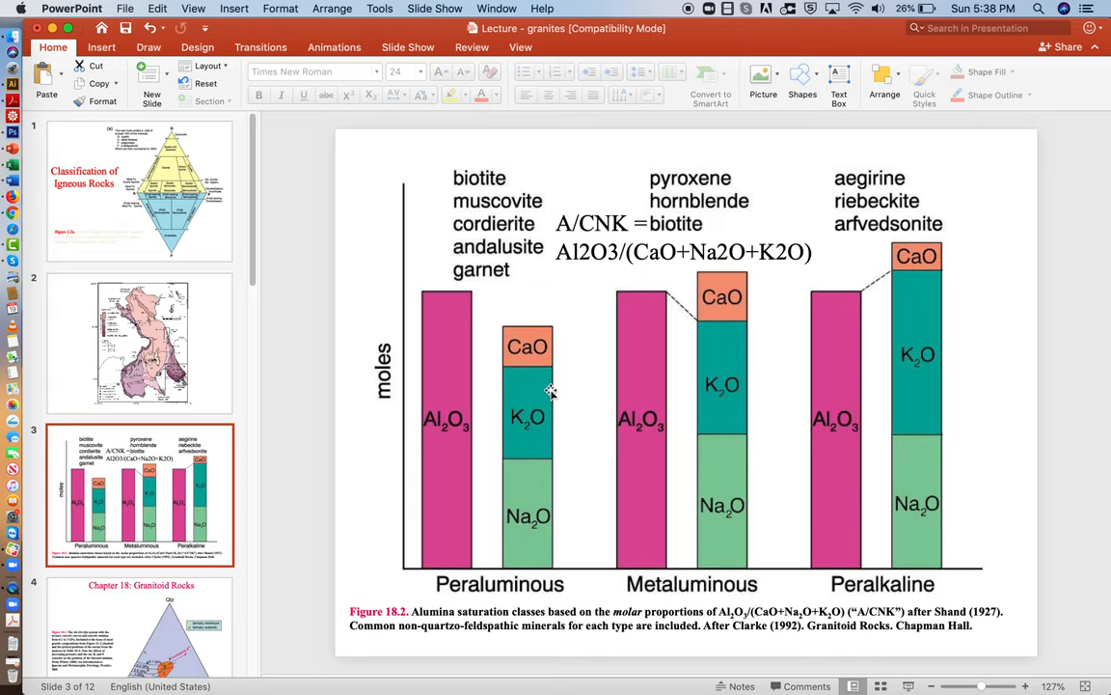
mouse_move(640, 311)
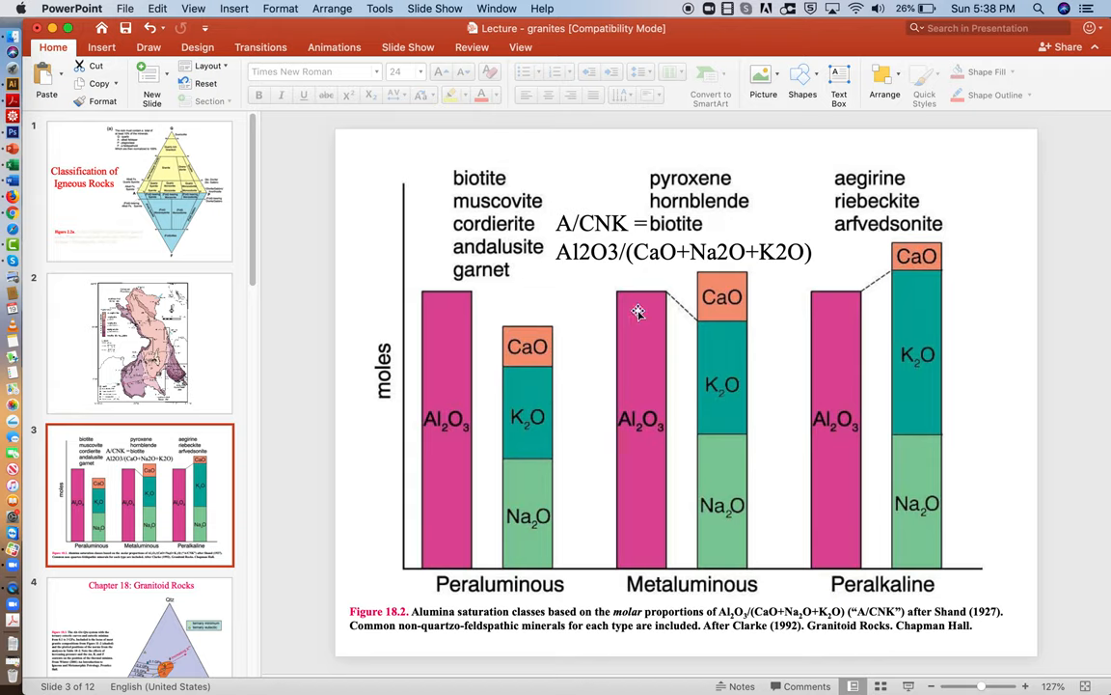
mouse_move(472, 403)
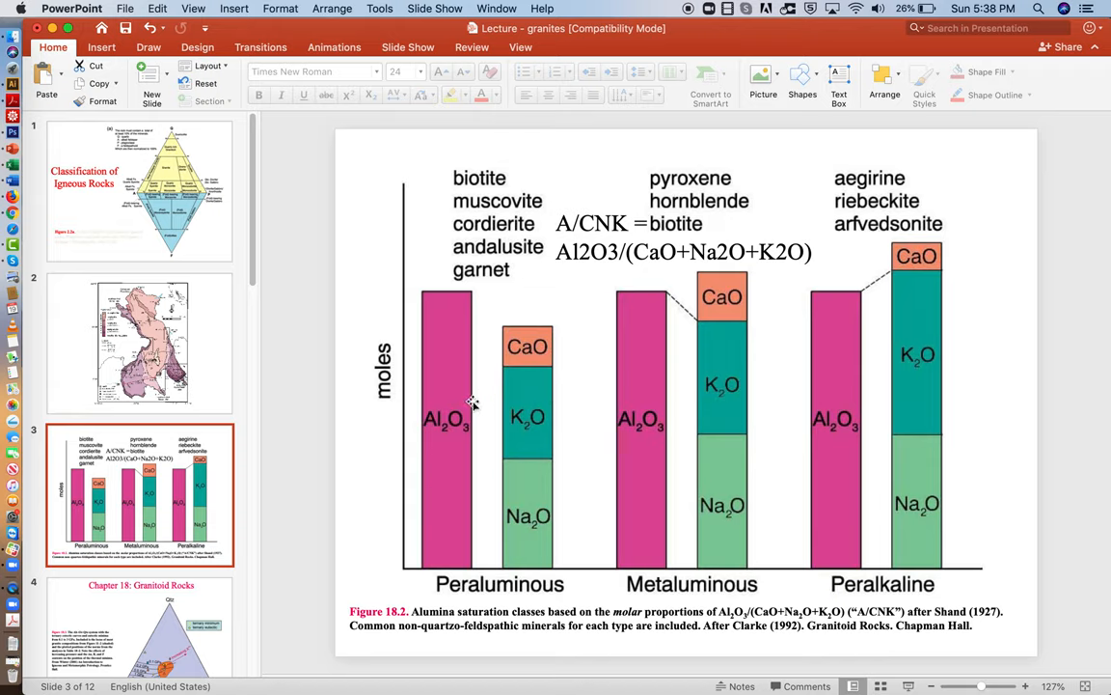
mouse_move(507, 426)
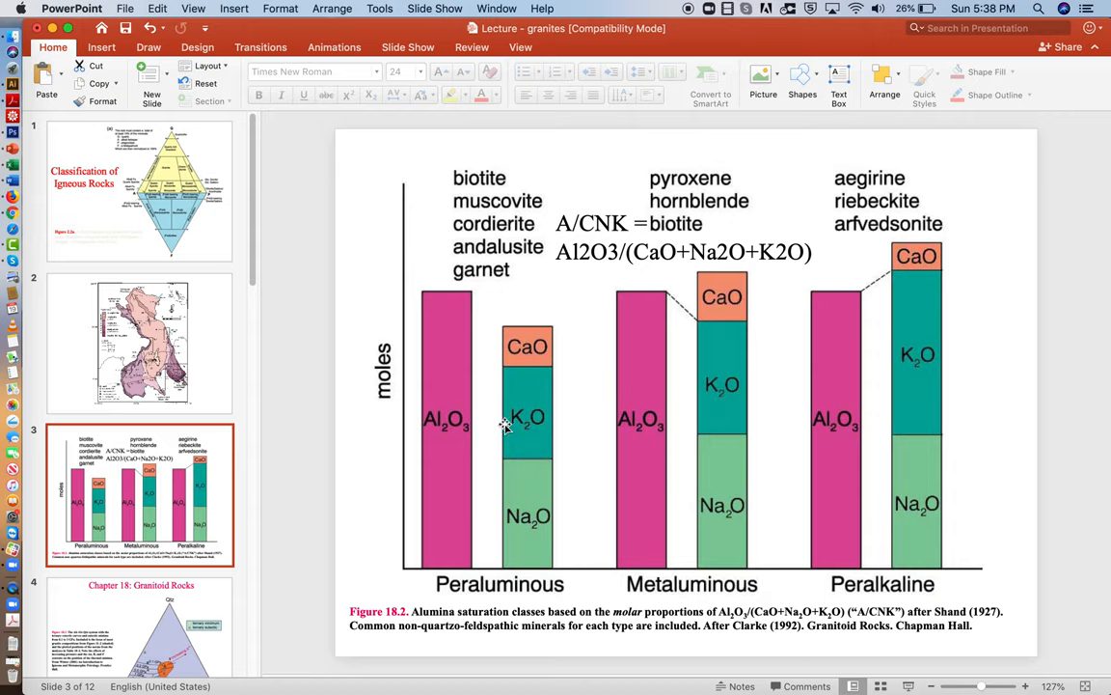
mouse_move(663, 405)
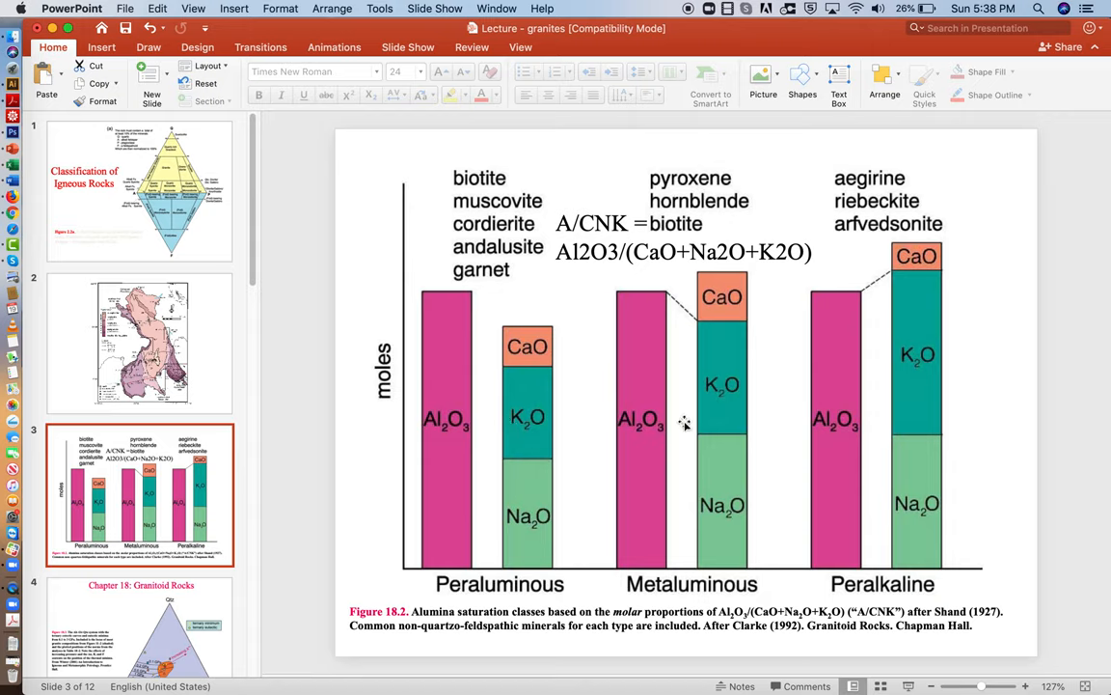
mouse_move(336, 416)
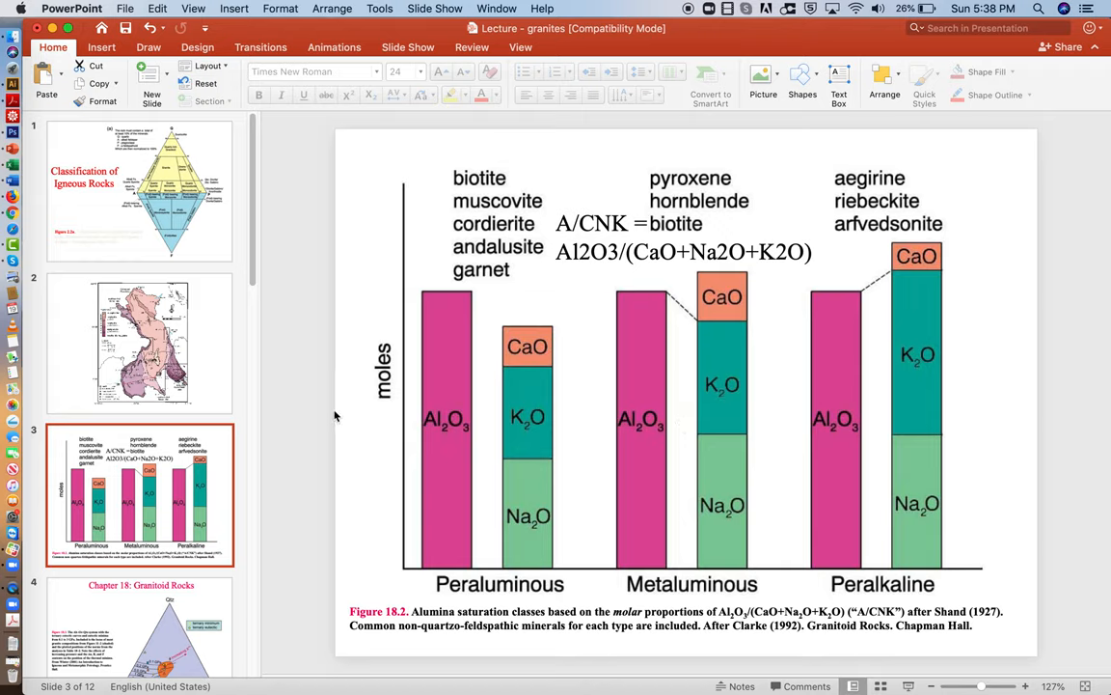
mouse_move(521, 415)
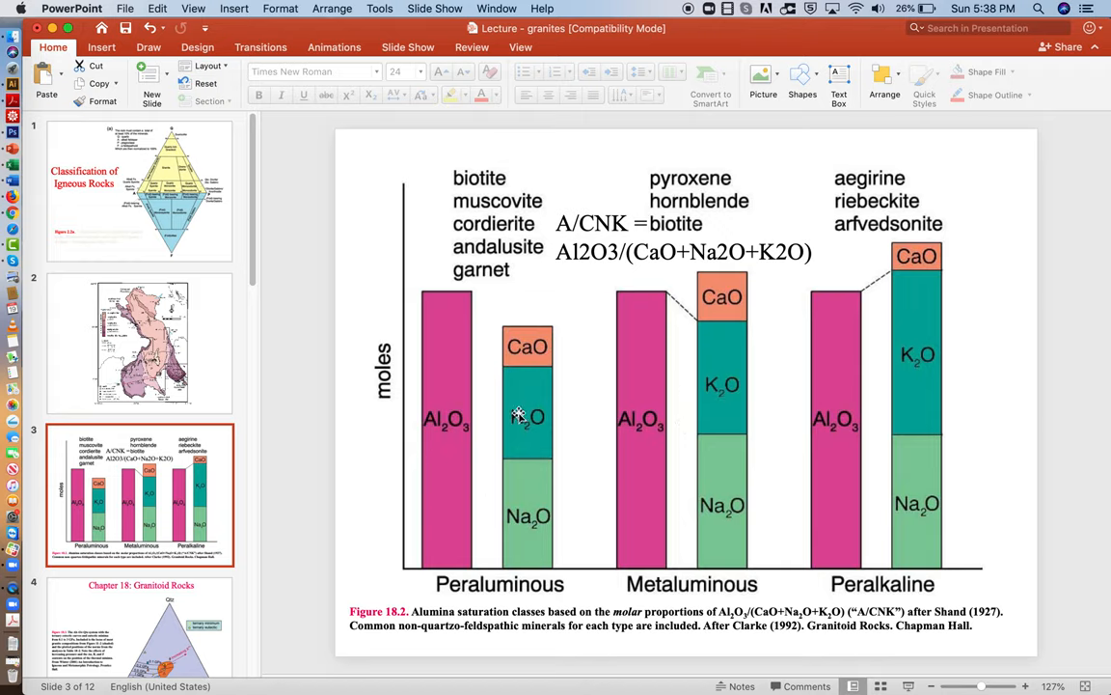
mouse_move(508, 405)
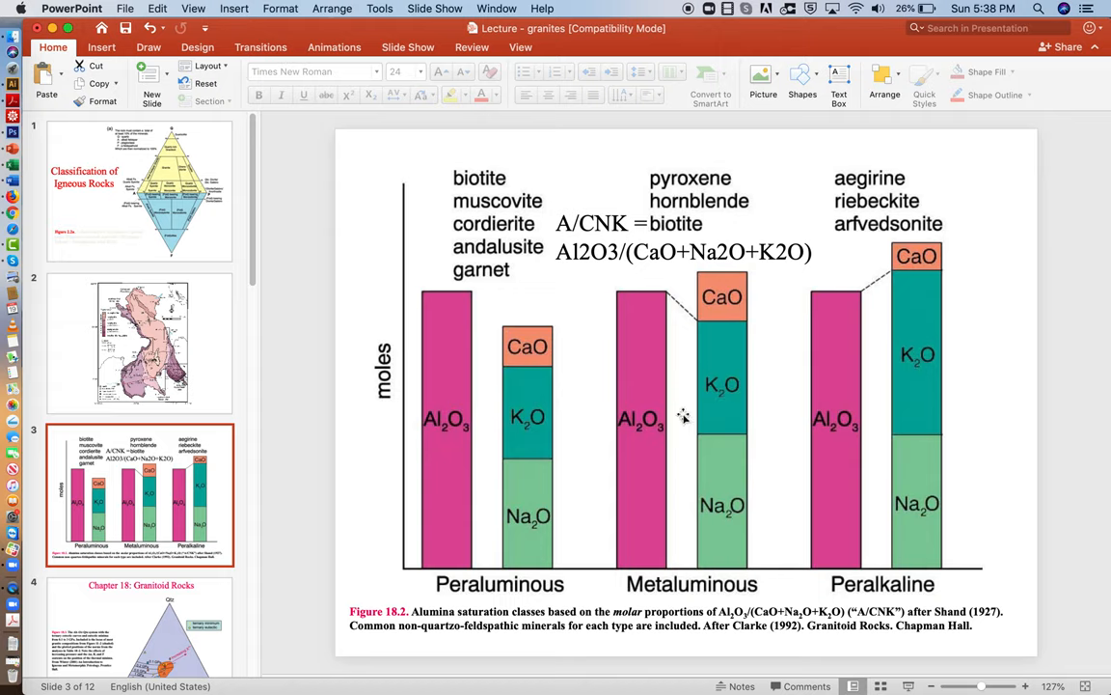
mouse_move(667, 441)
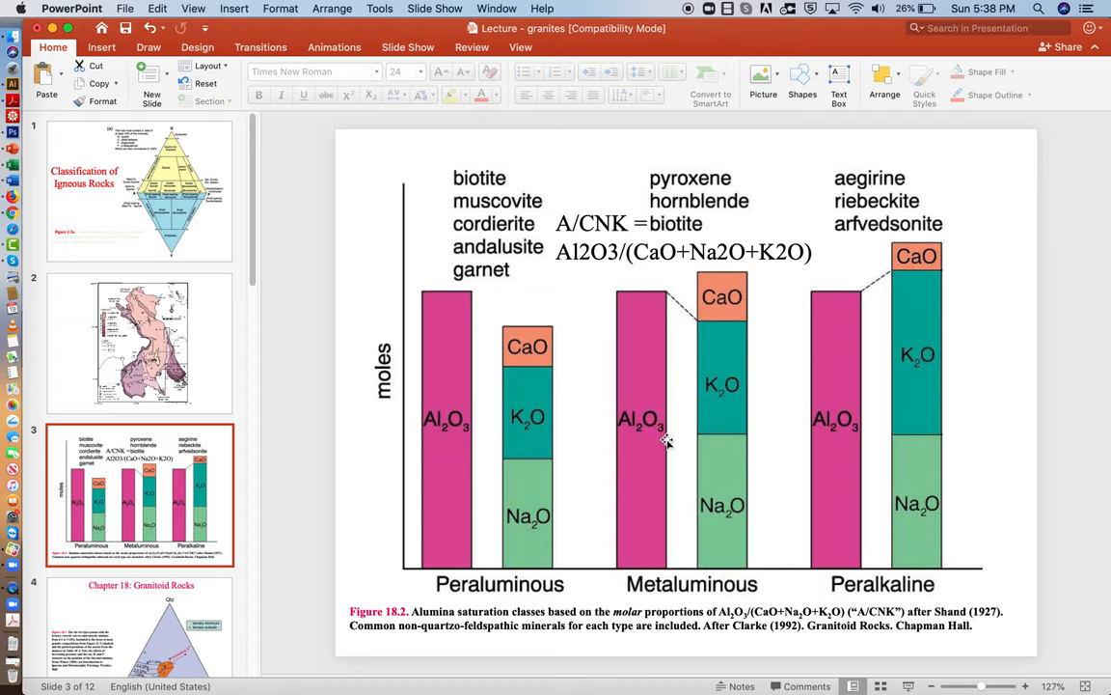
mouse_move(288, 315)
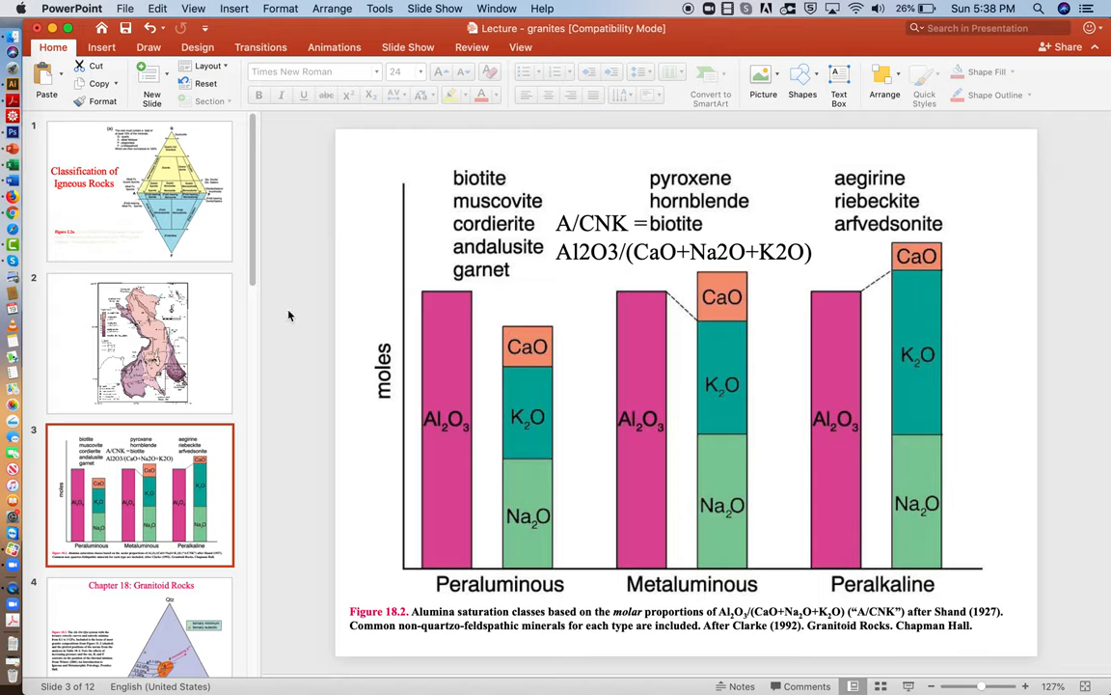
mouse_move(618, 294)
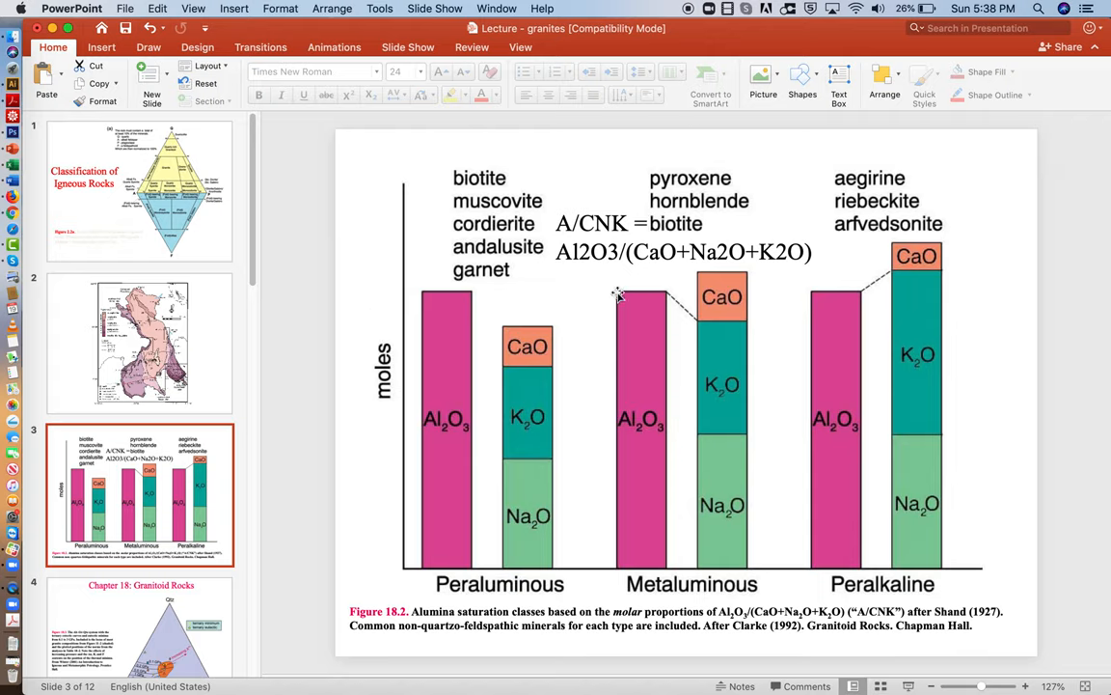
mouse_move(649, 515)
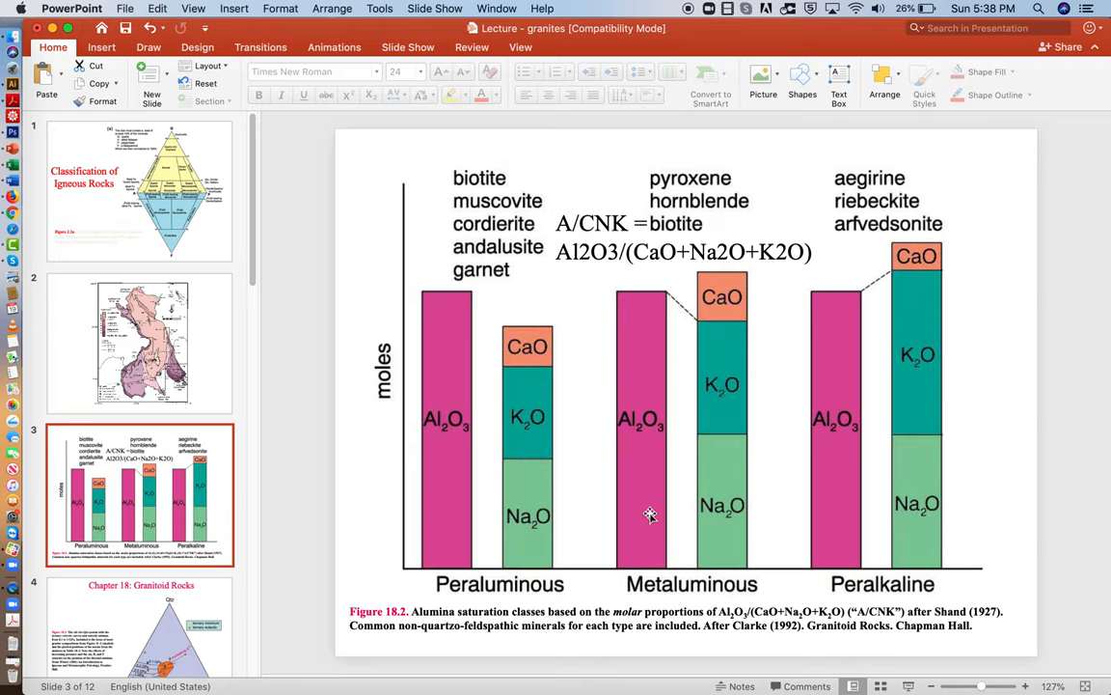
mouse_move(710, 114)
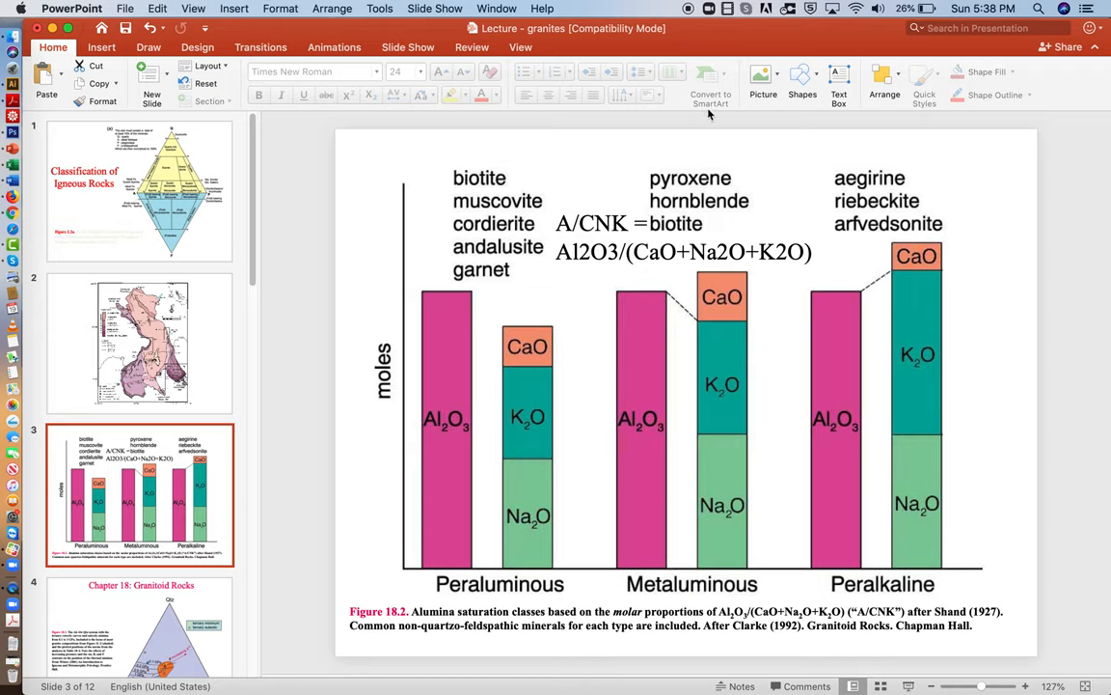